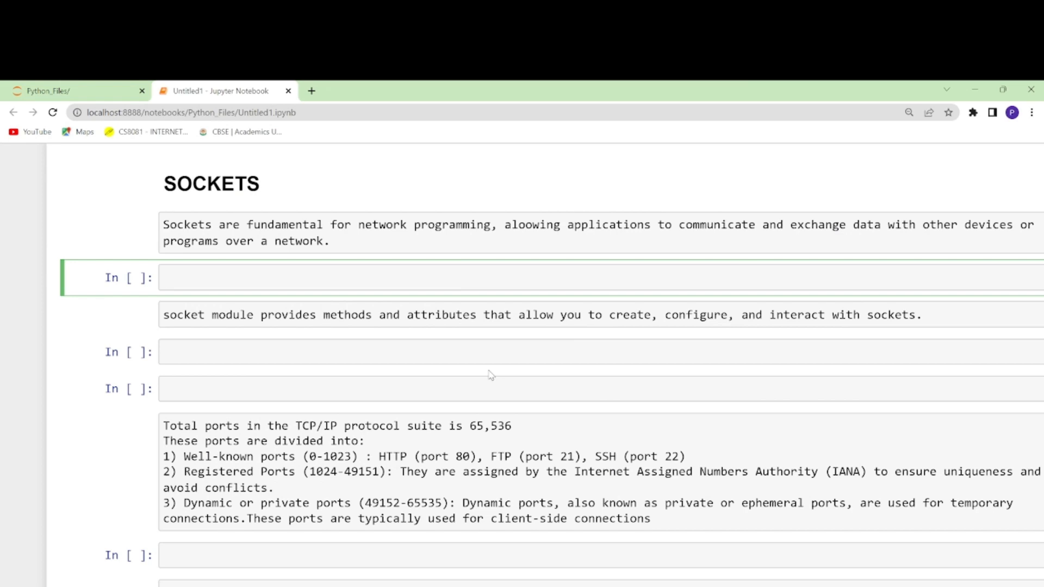
pyautogui.moveTo(251, 268)
pyautogui.write('l')
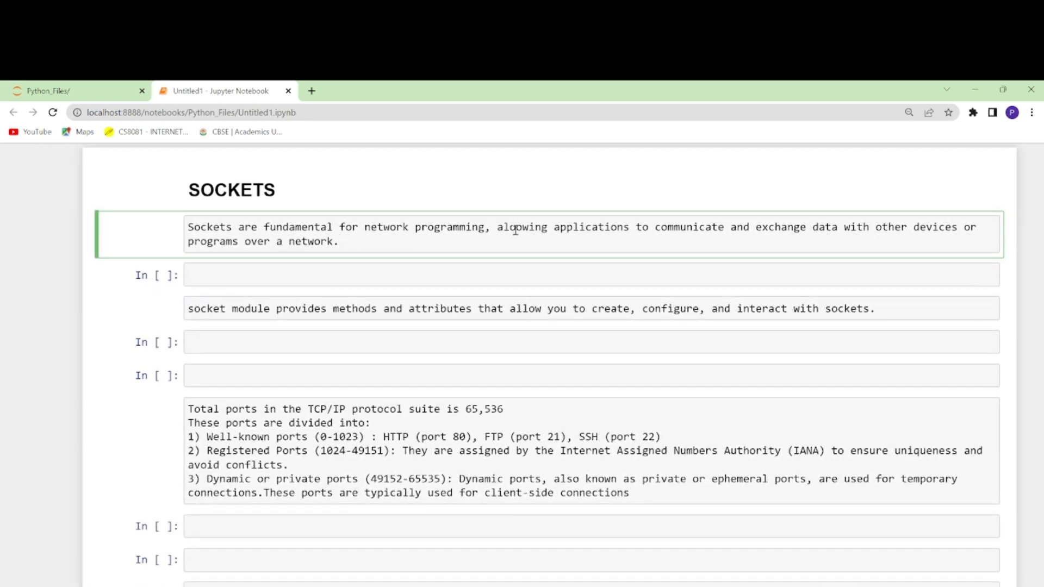
pyautogui.moveTo(720, 268)
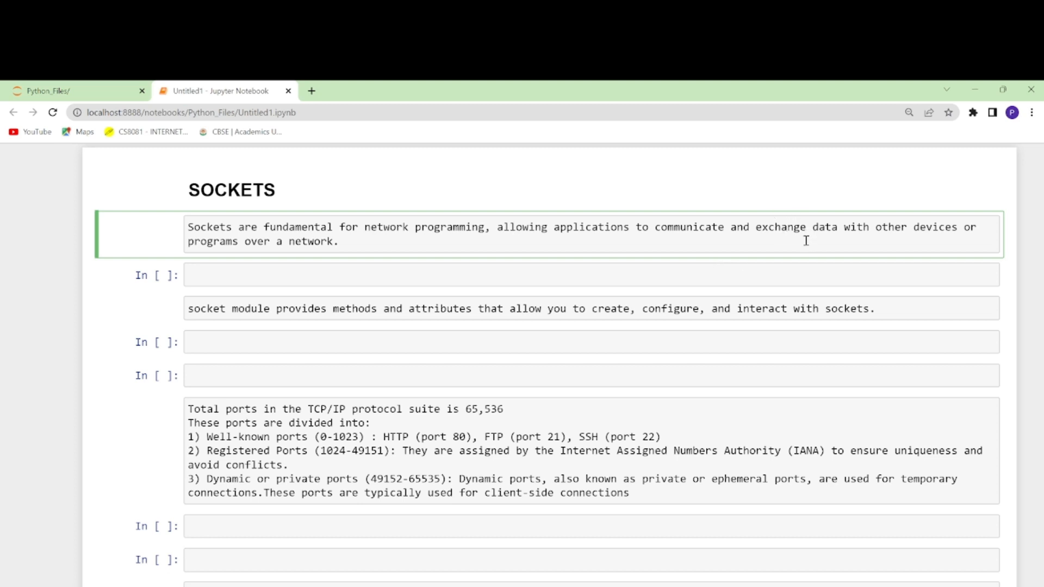
pyautogui.moveTo(579, 337)
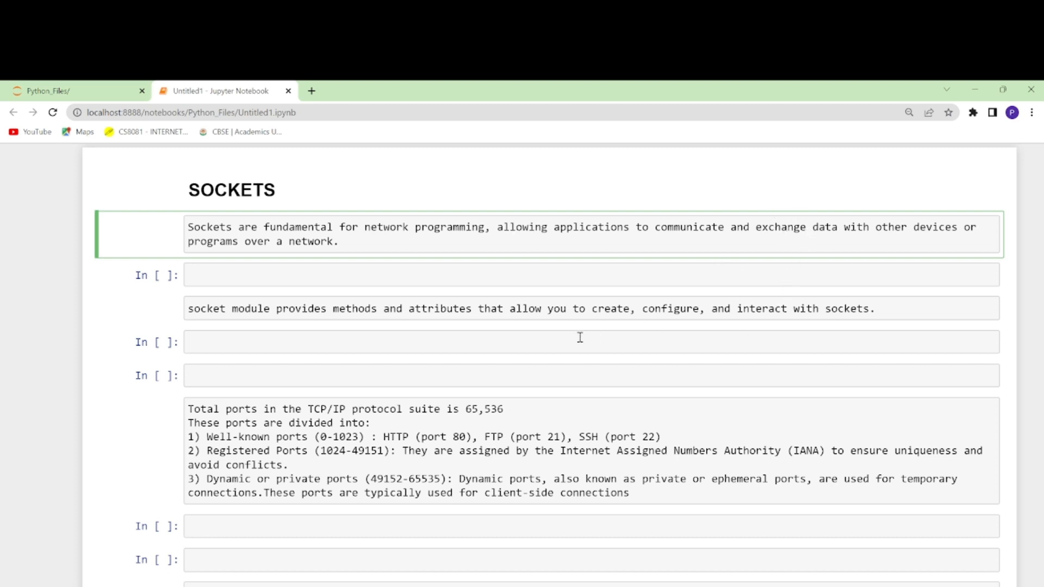
pyautogui.moveTo(558, 293)
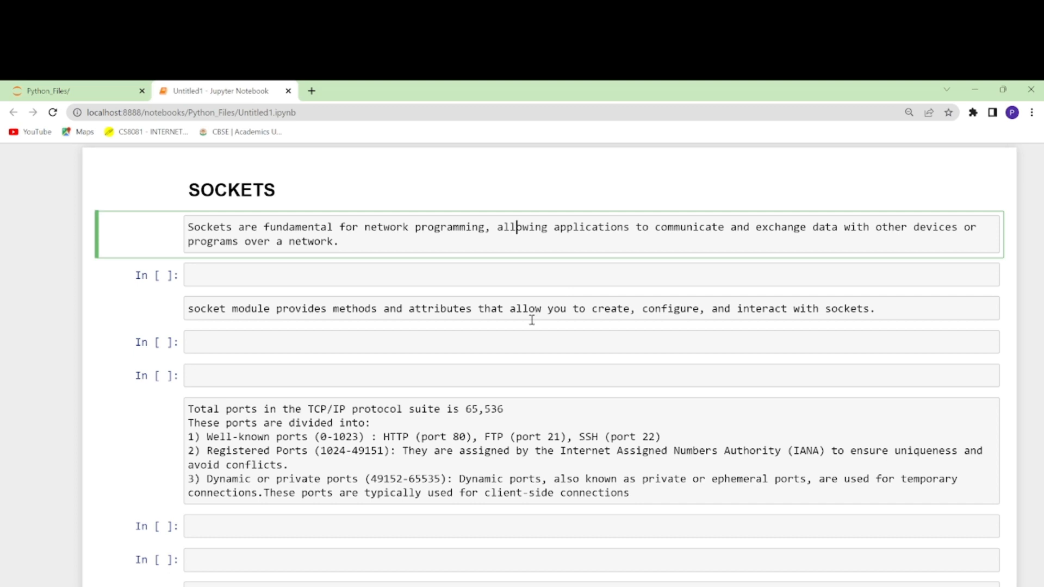
pyautogui.moveTo(219, 267)
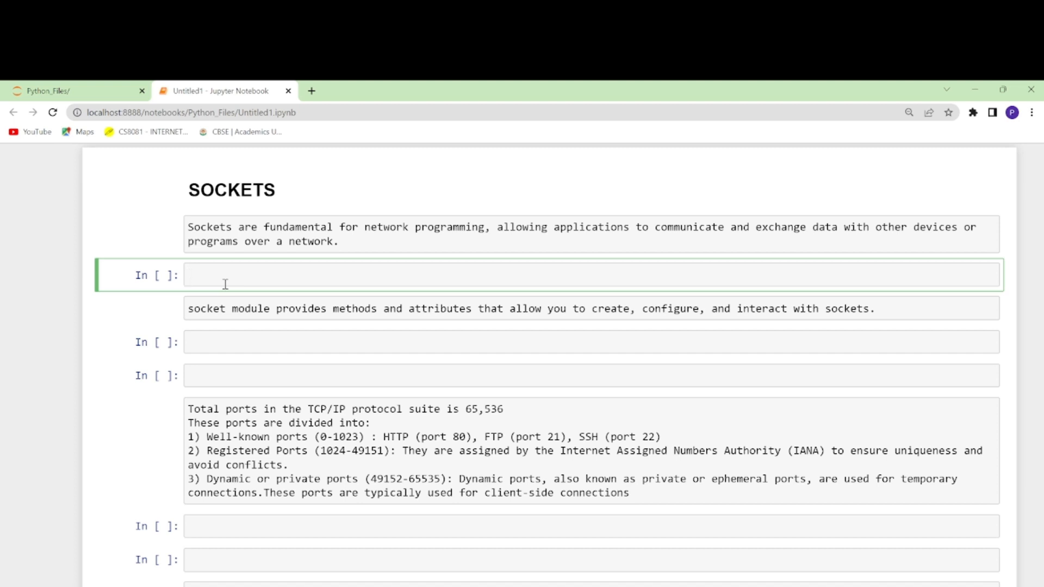
# Write the line 'import socket' at the top of the first code cell
pyautogui.write('imp')
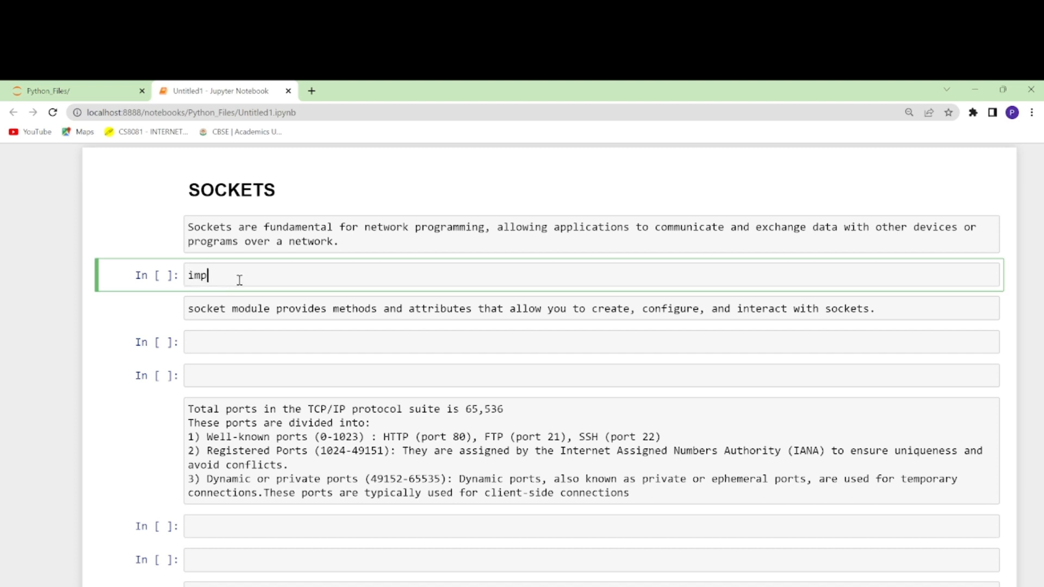
pyautogui.write('or')
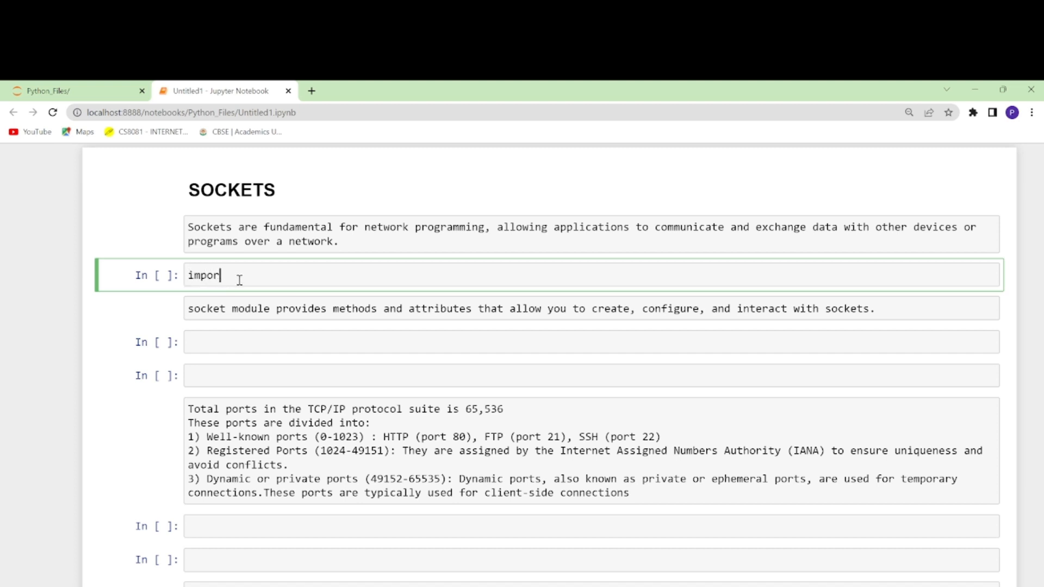
pyautogui.write('sock')
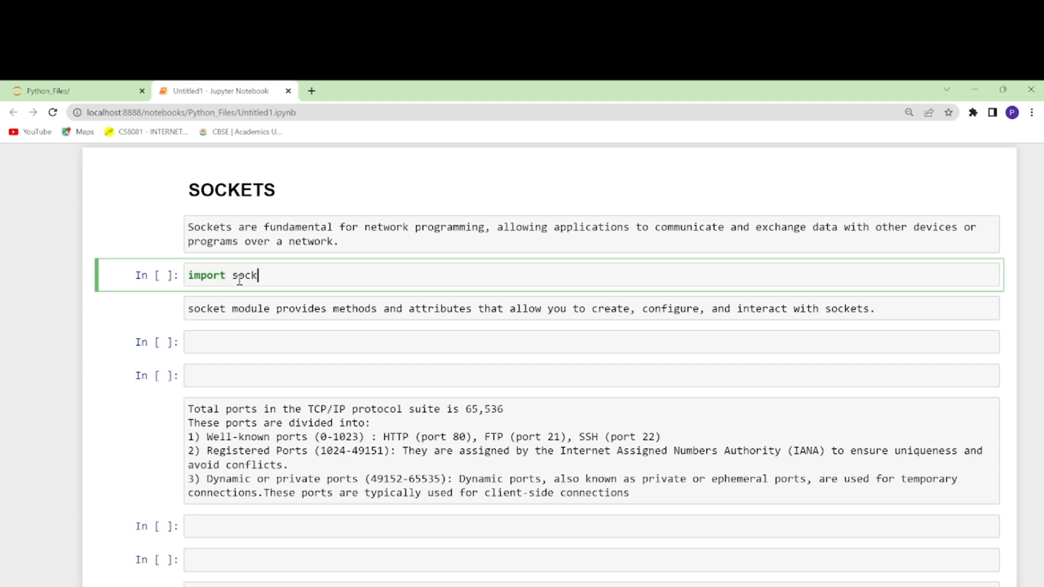
pyautogui.write('et')
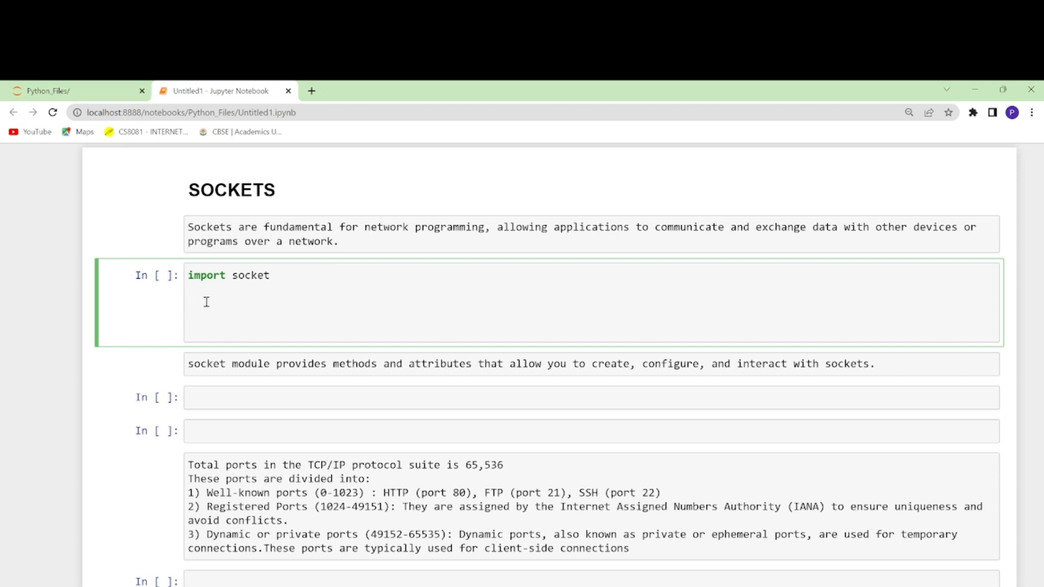
# Add target = input('Enter the IP Address to Scan: ') below the import
pyautogui.write('ta')
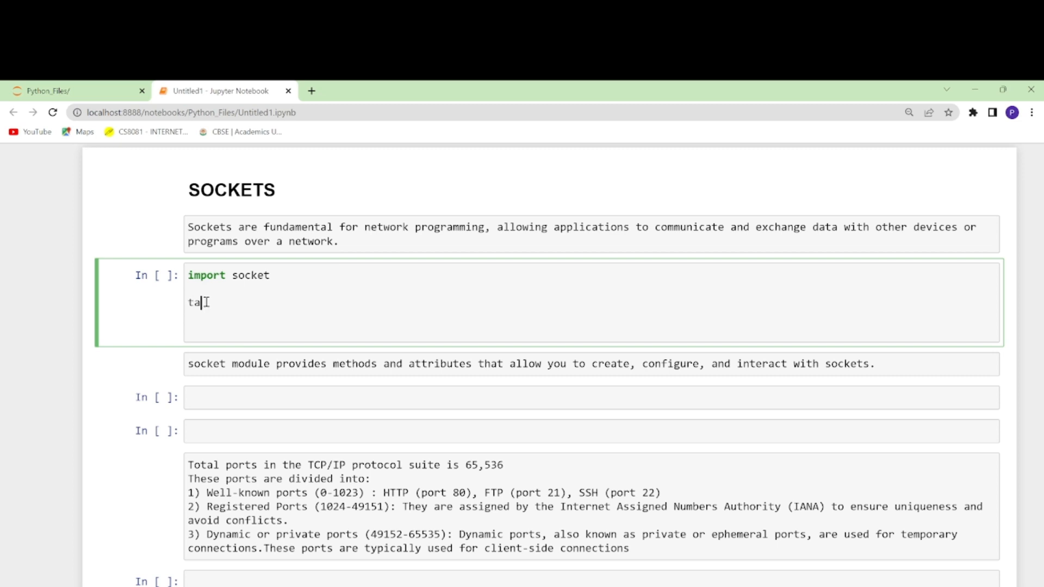
pyautogui.write('rhget')
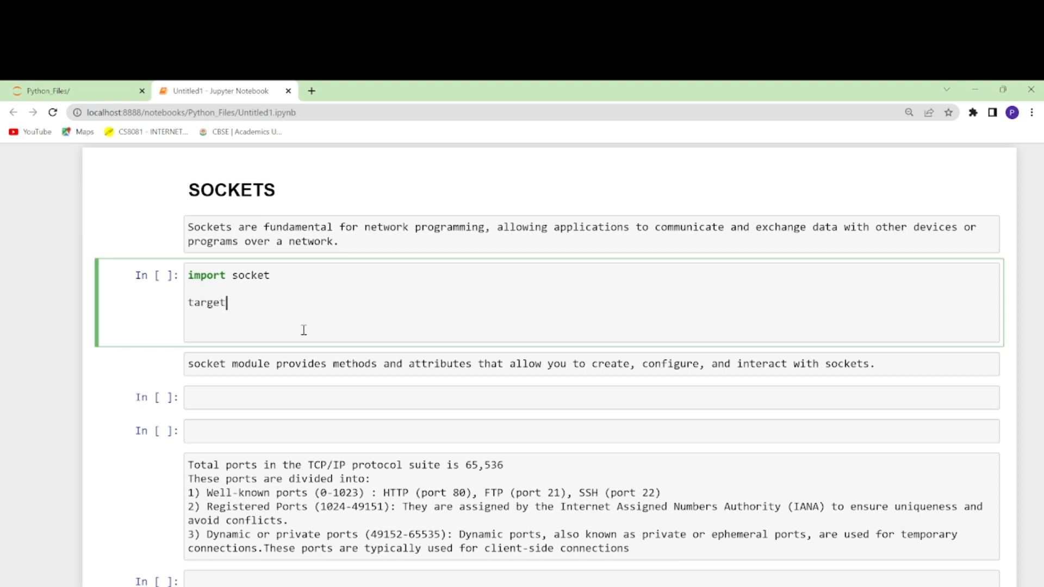
pyautogui.write('= imp')
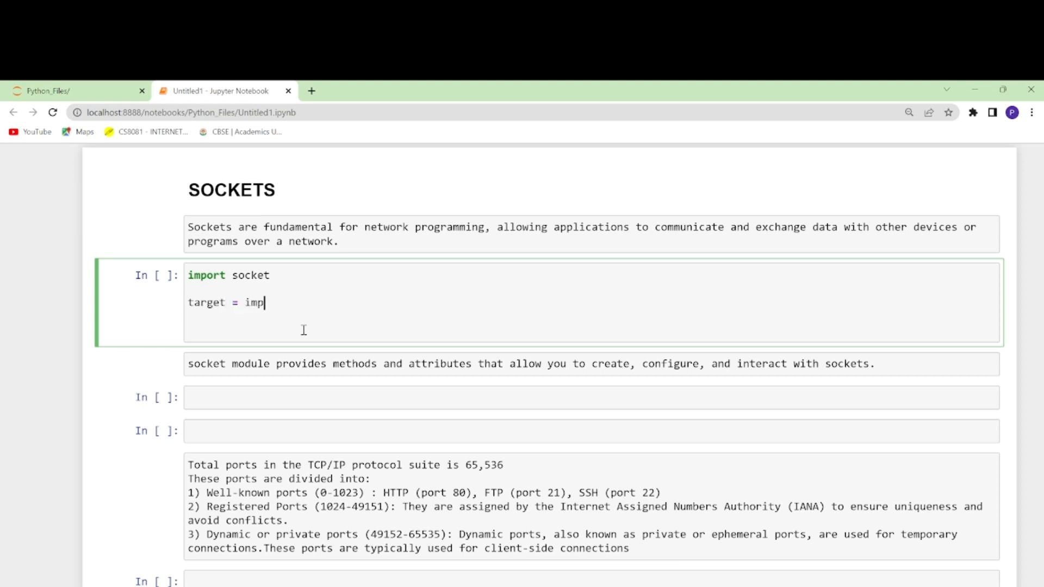
pyautogui.write('npu')
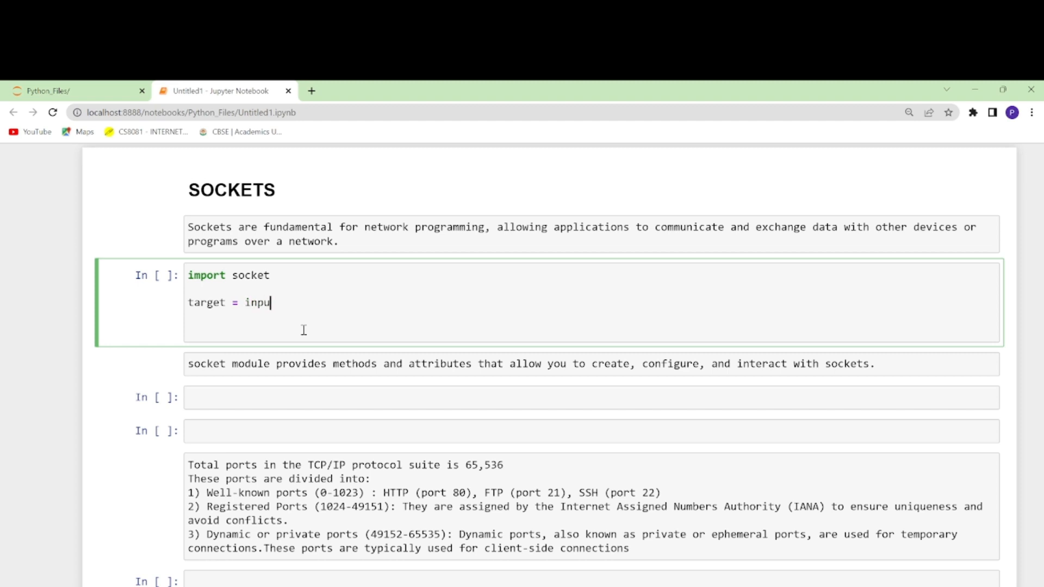
pyautogui.write('t')
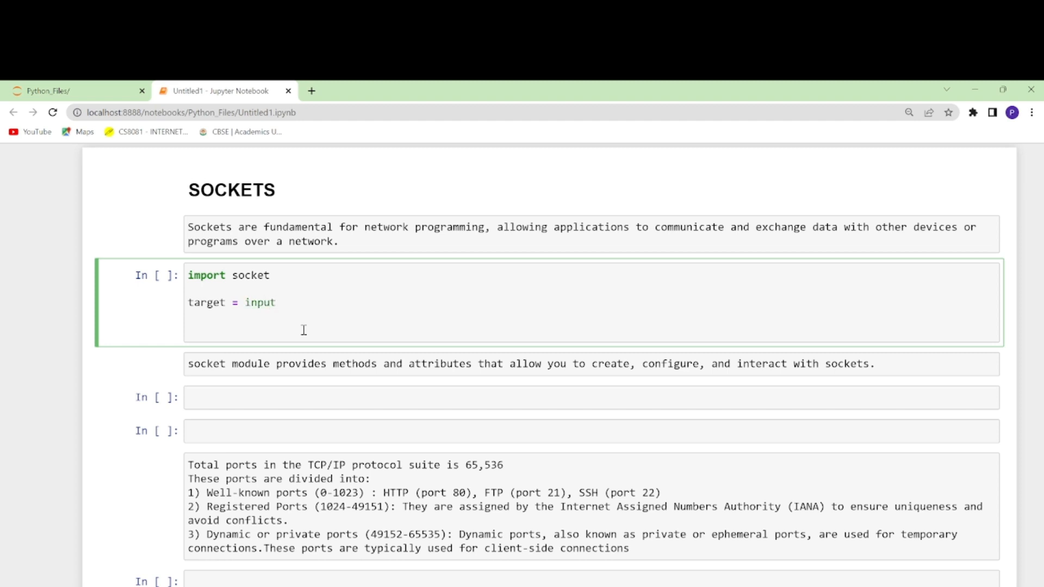
pyautogui.write("('Enter')")
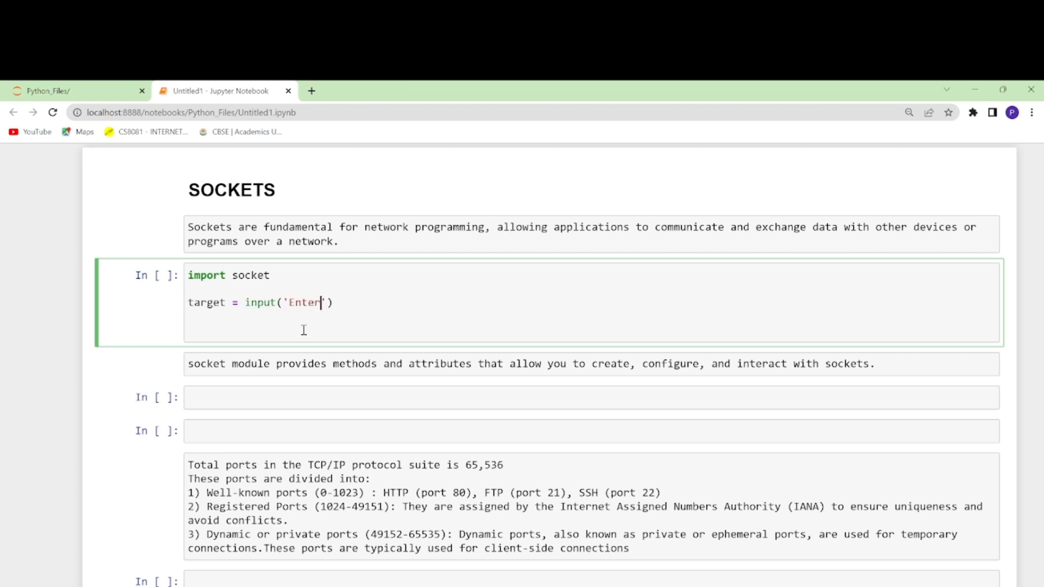
pyautogui.write('the')
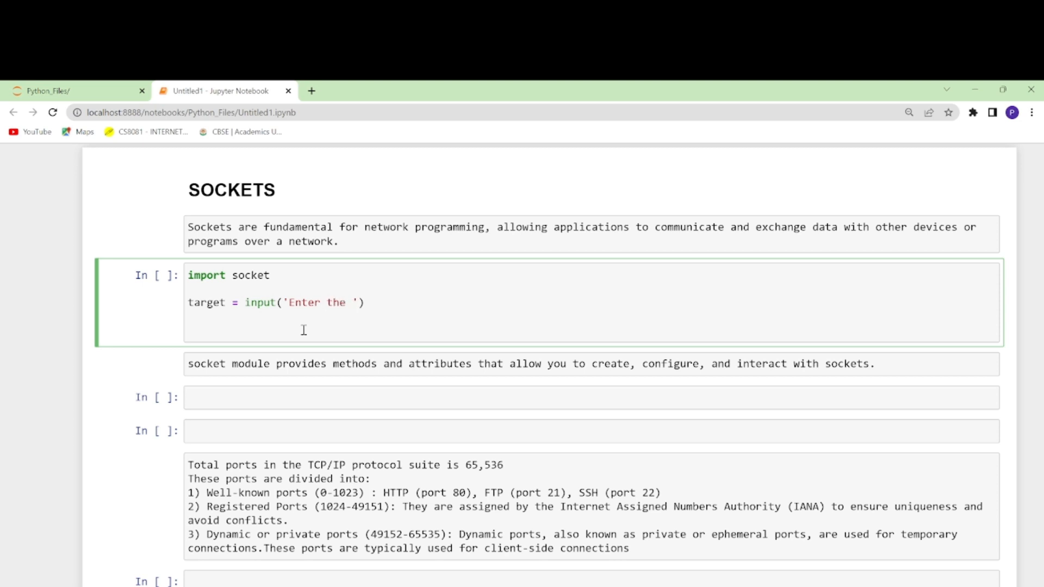
pyautogui.write('IP A')
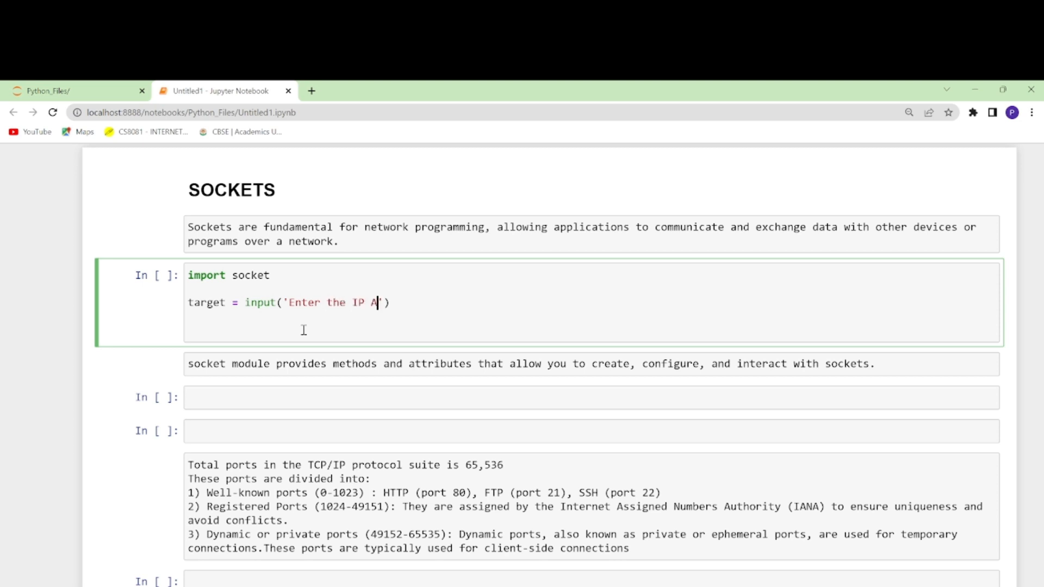
pyautogui.write('ddress t')
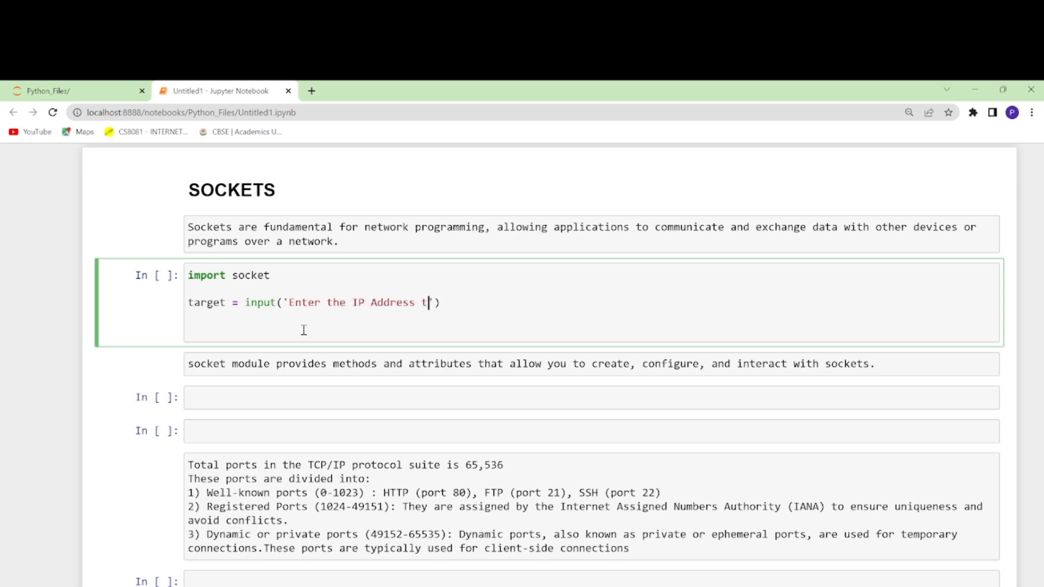
pyautogui.write('o Scan:')
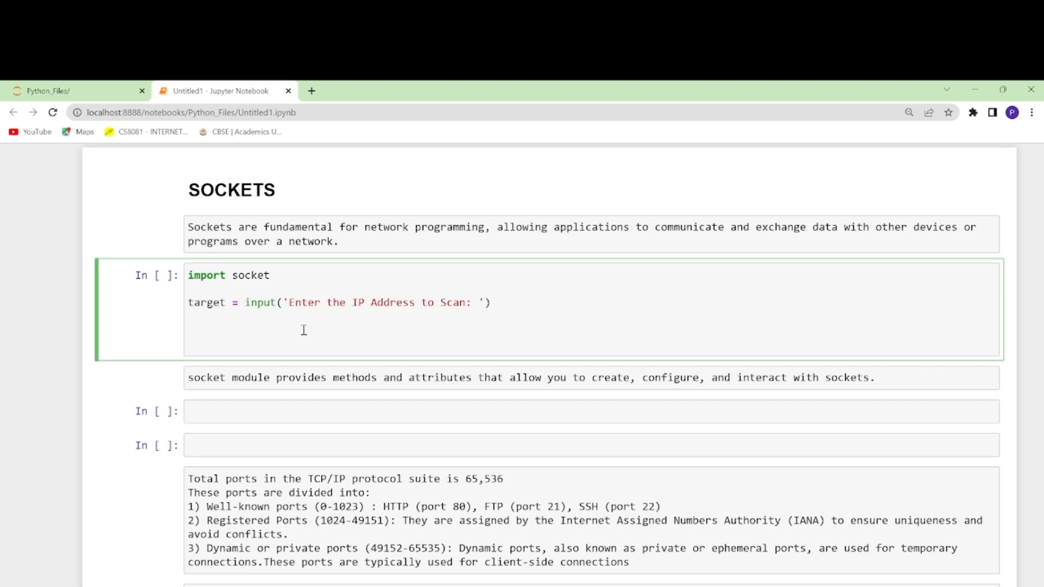
# Add portrange = input('Enter the port range to scan') on the next line
pyautogui.write('po')
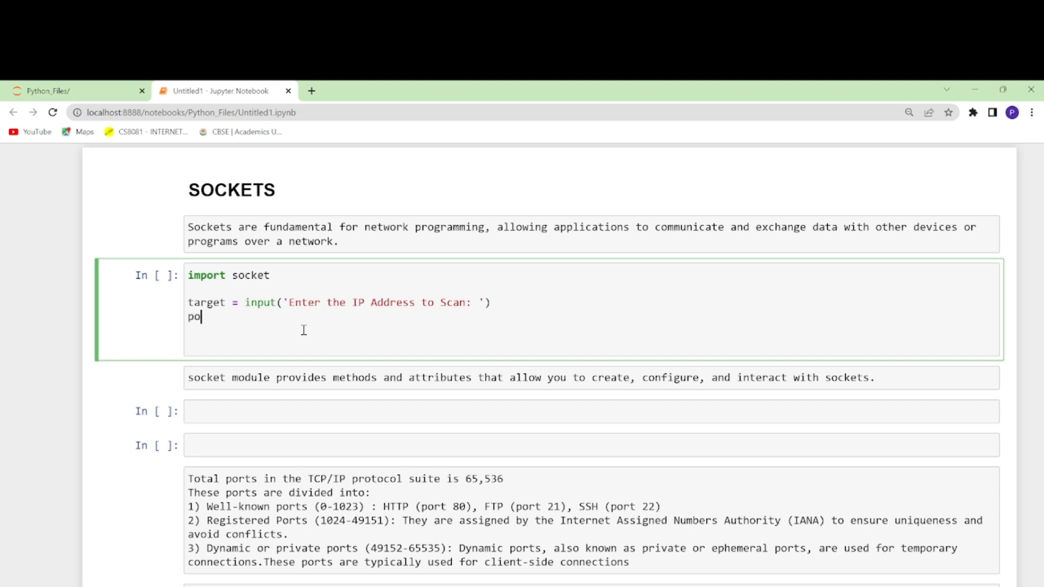
pyautogui.write('rtran')
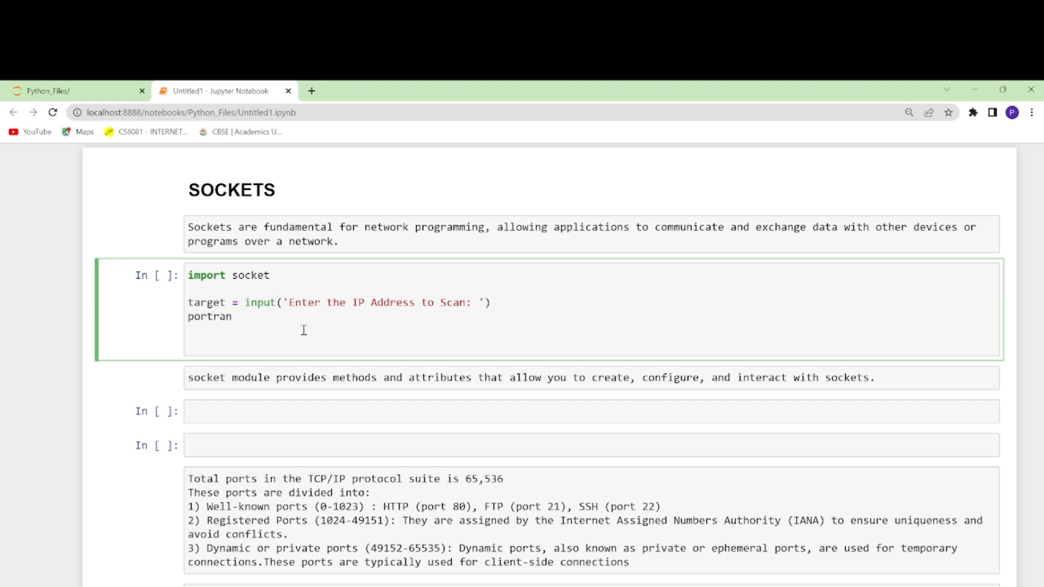
pyautogui.write('ge =')
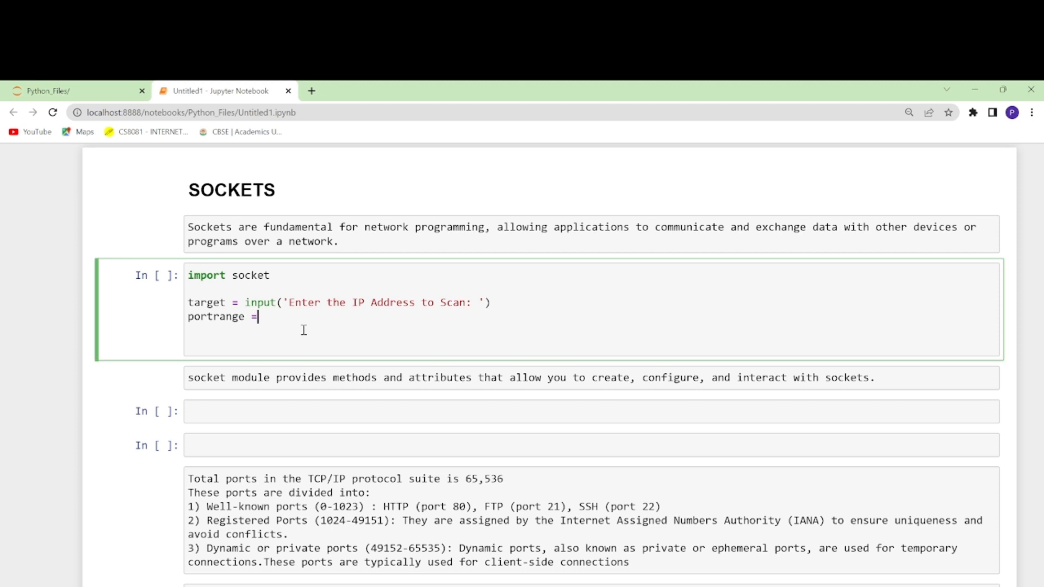
pyautogui.write('input()')
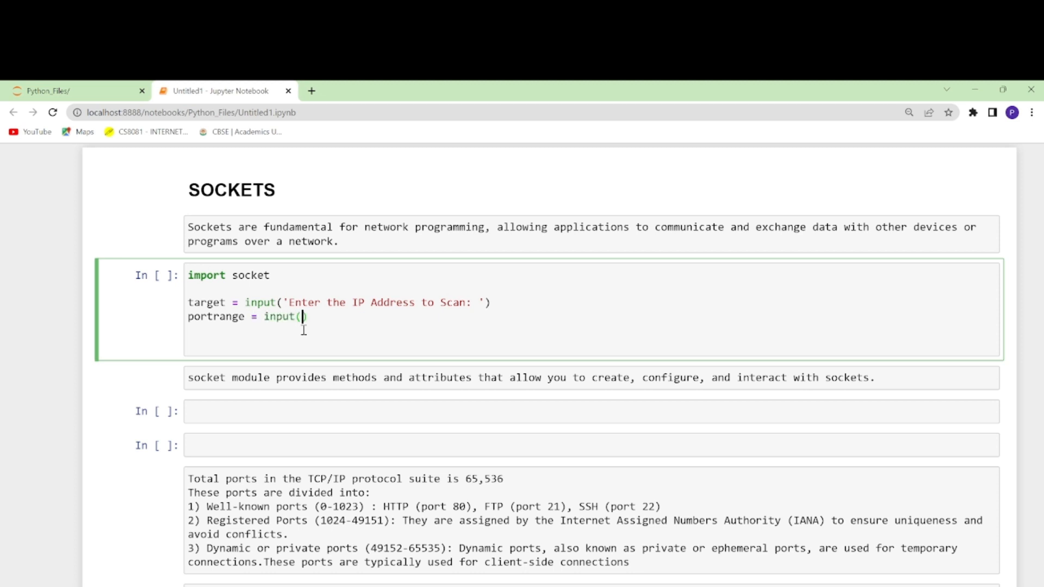
pyautogui.write("''")
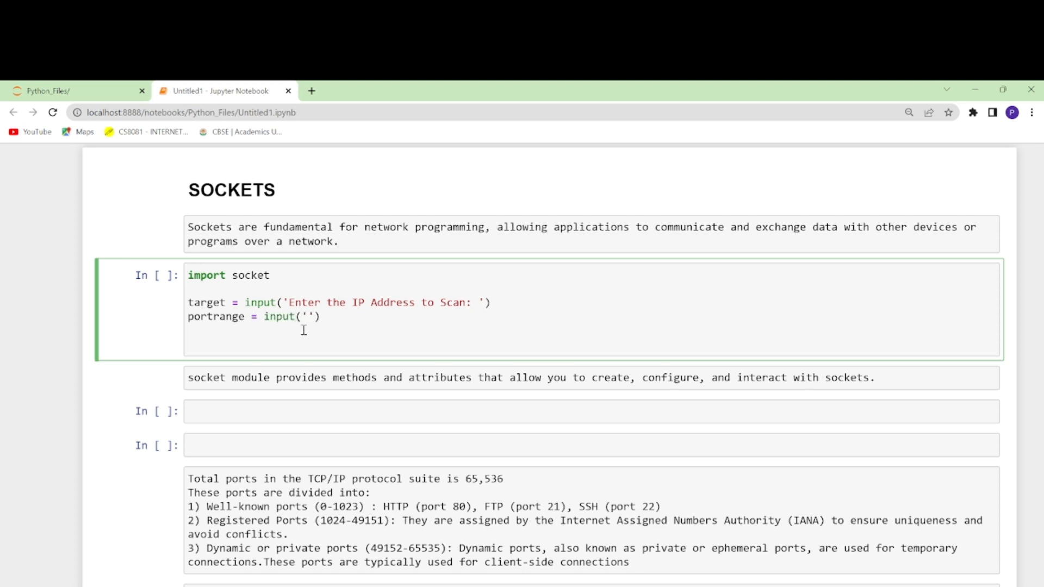
pyautogui.write('Enter')
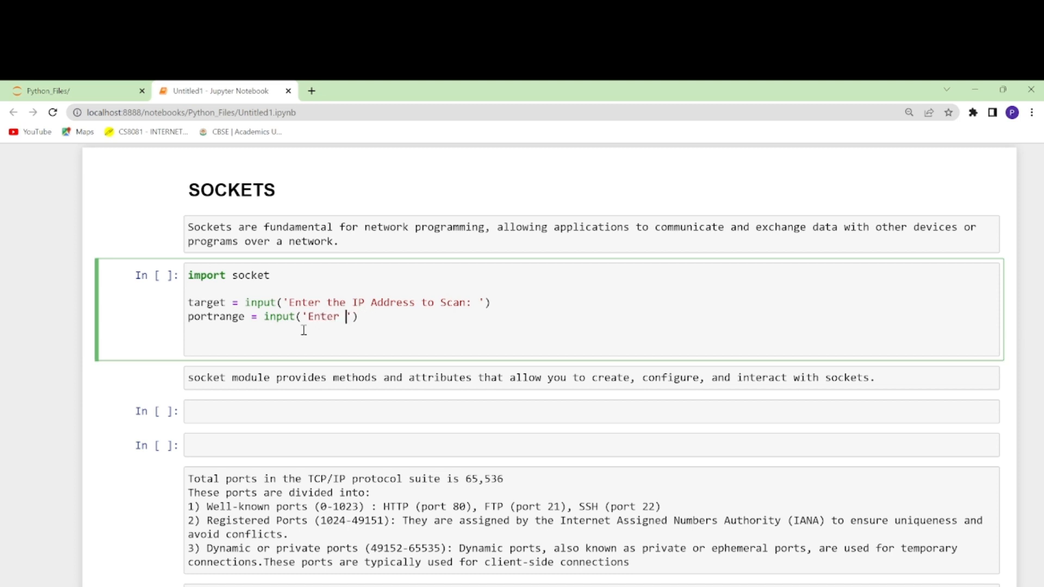
pyautogui.write('the')
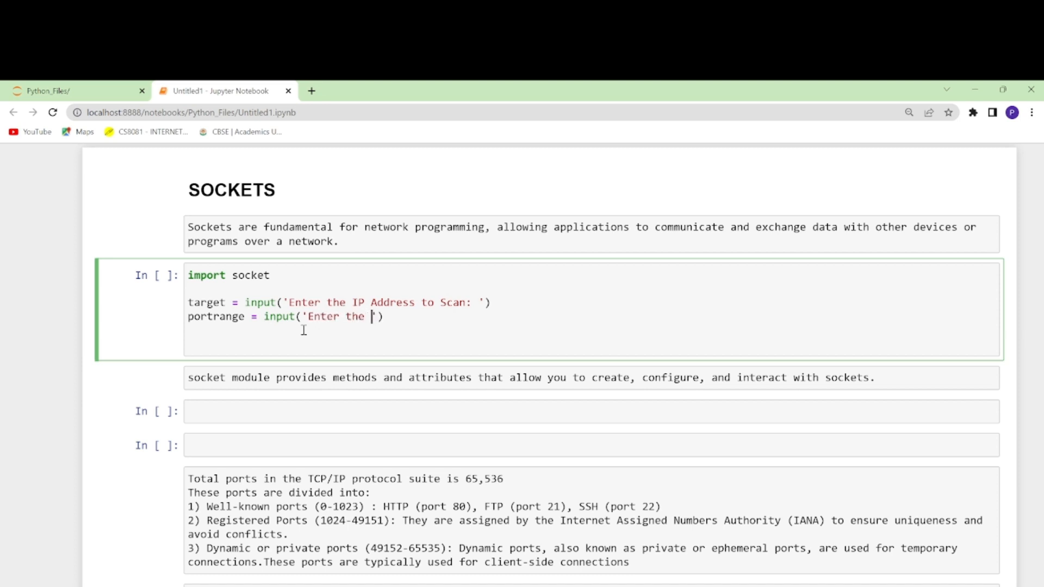
pyautogui.write('port r')
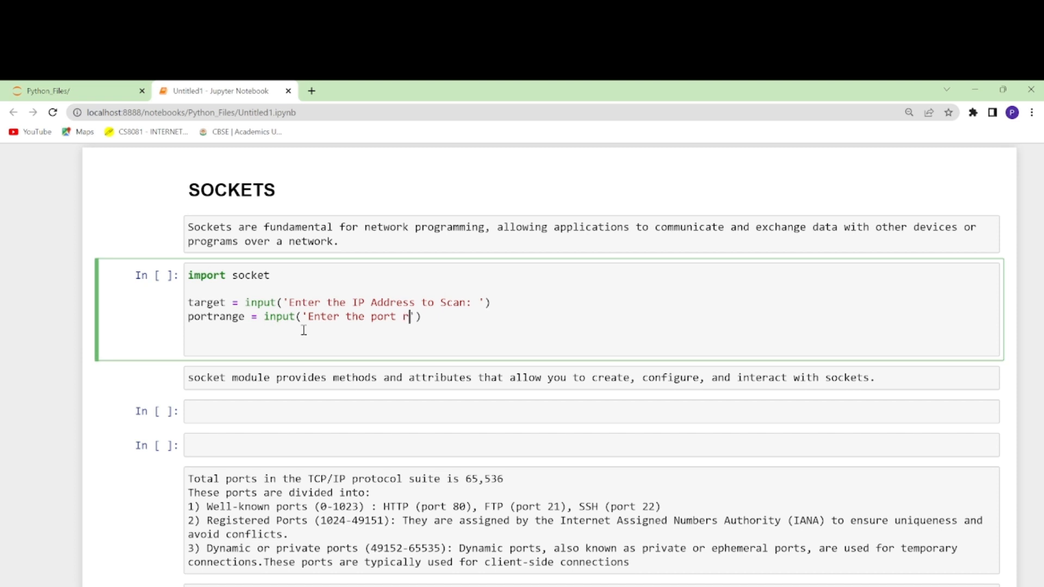
pyautogui.write('ange')
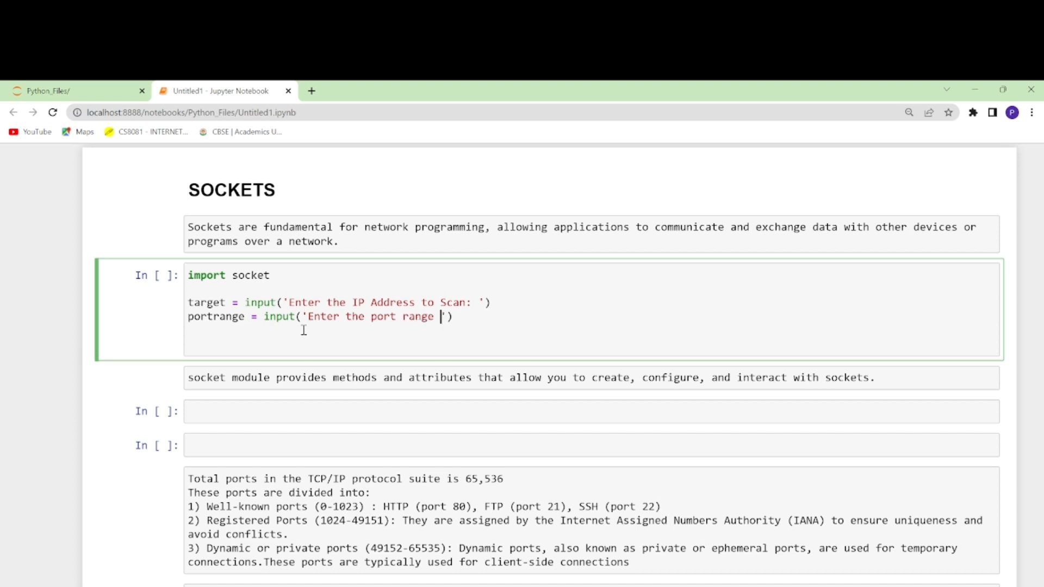
pyautogui.write('to scan')
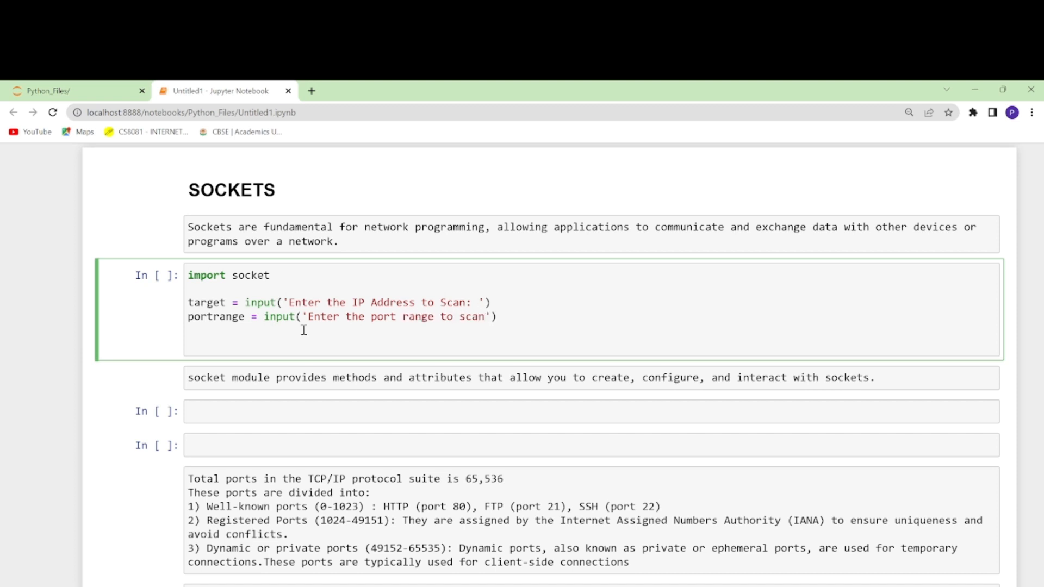
# Extend the port-range prompt with the example '(e.g. 1-100):'
pyautogui.write('()')
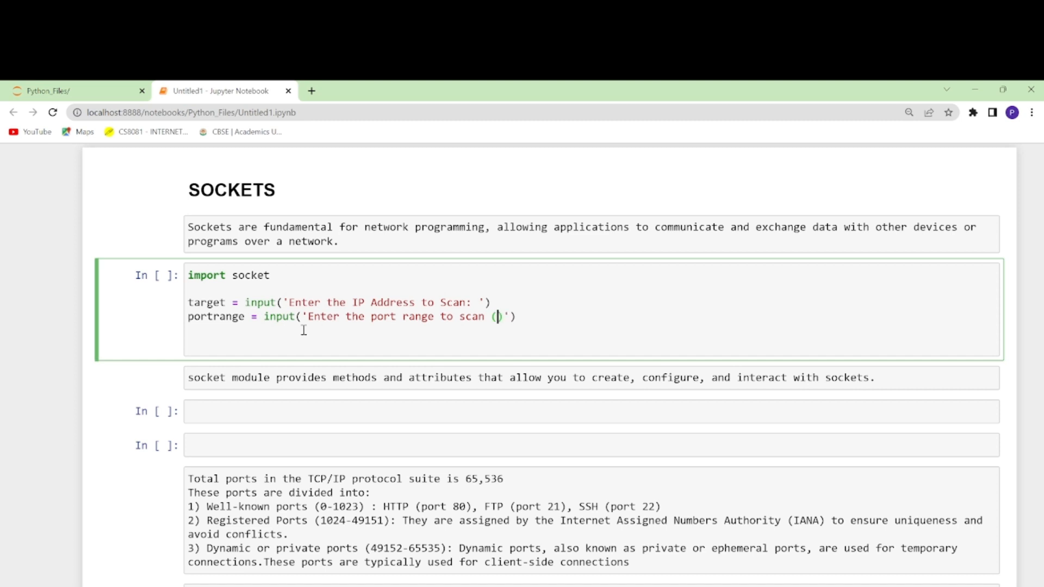
pyautogui.write('e')
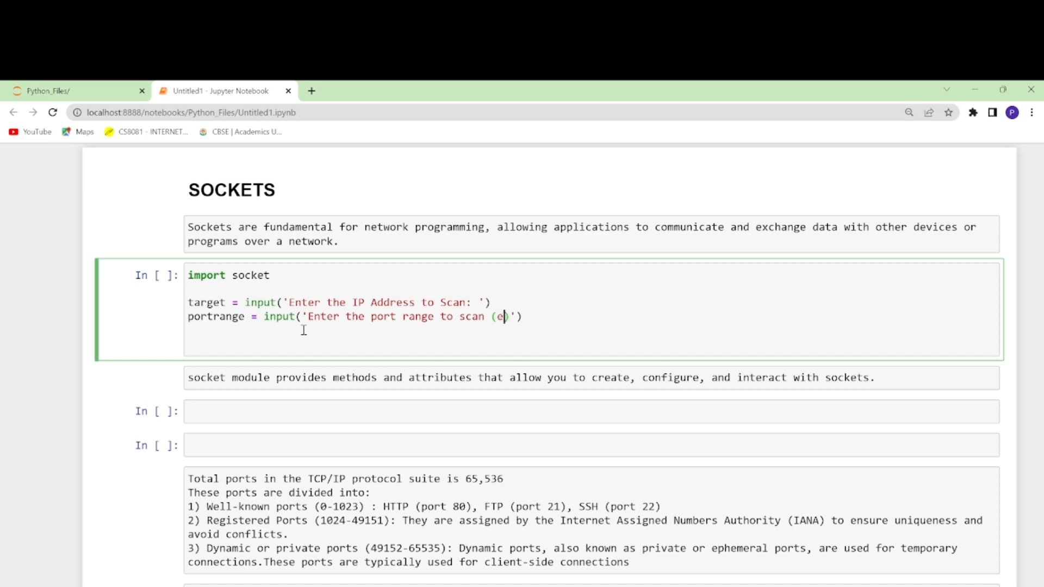
pyautogui.write('.g.')
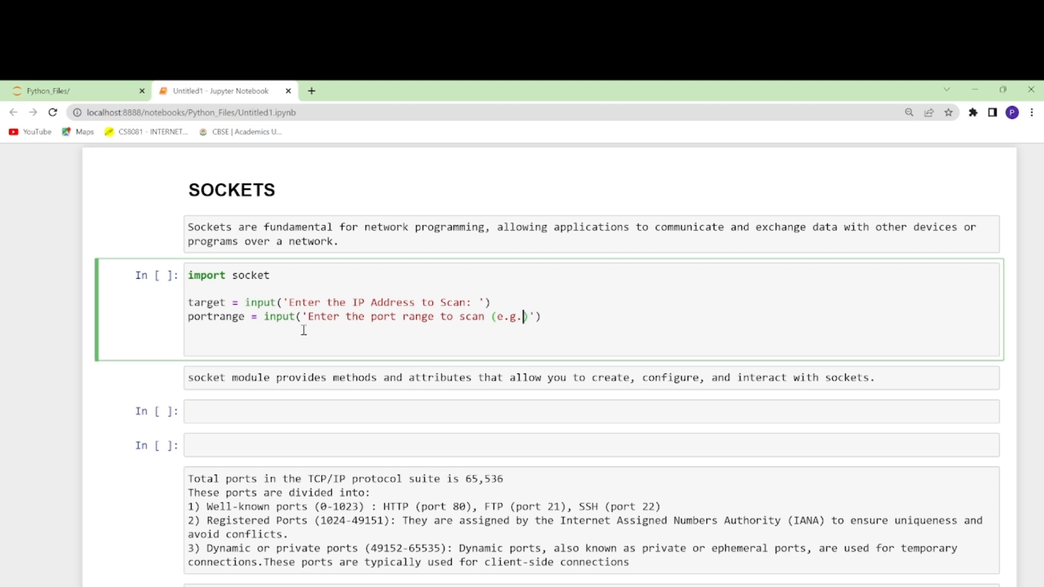
pyautogui.write('1-1')
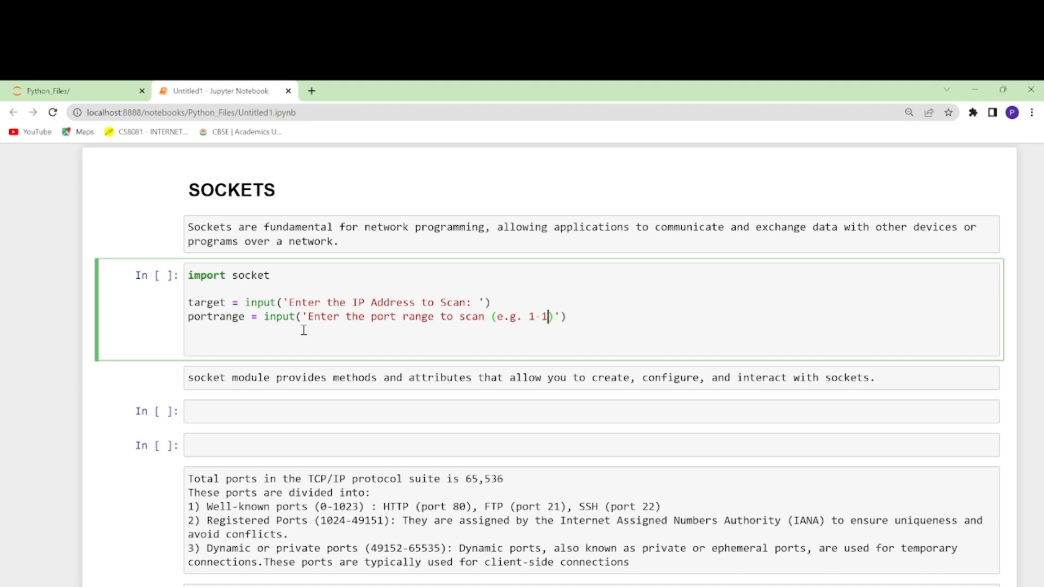
pyautogui.write('00')
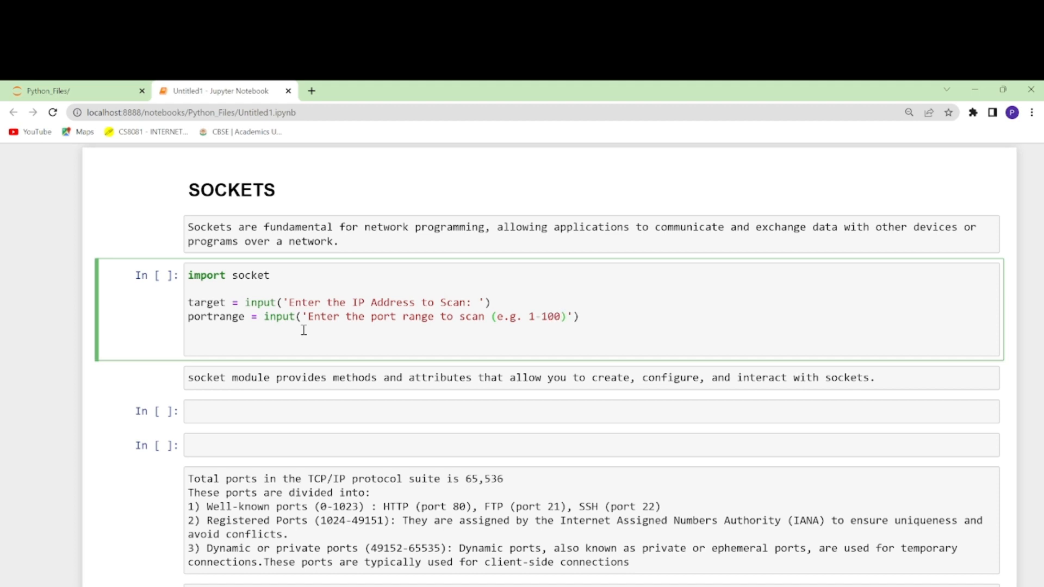
pyautogui.write(':')
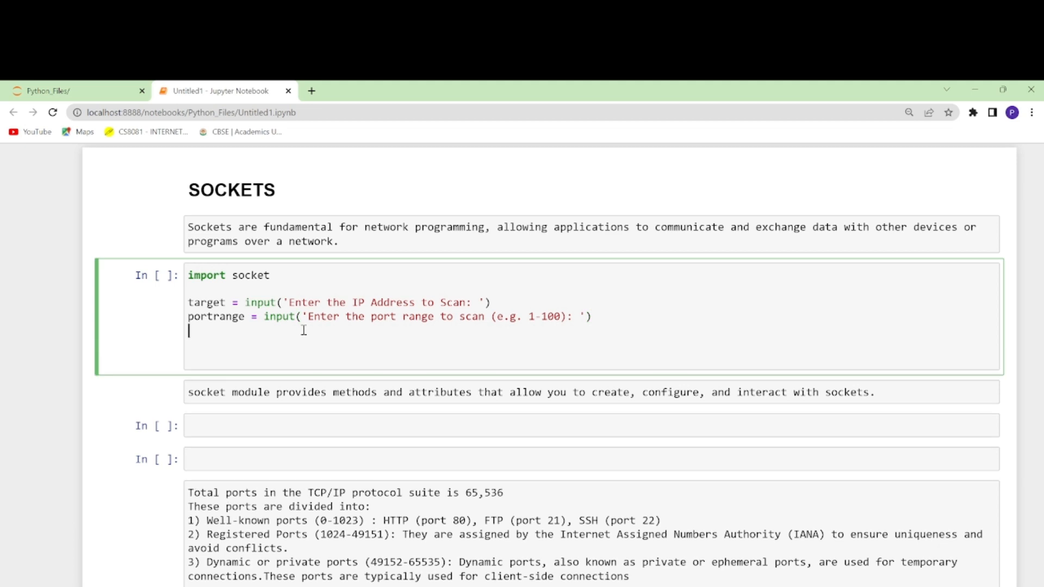
# Add '#split the port range' and startport, endport = portrange.split('-')
pyautogui.write('#')
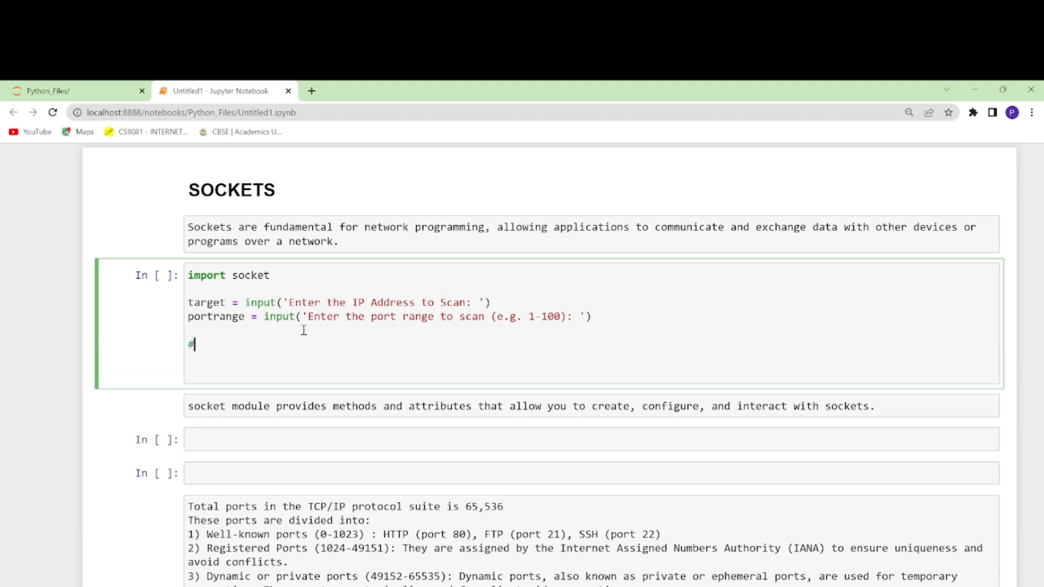
pyautogui.write('split')
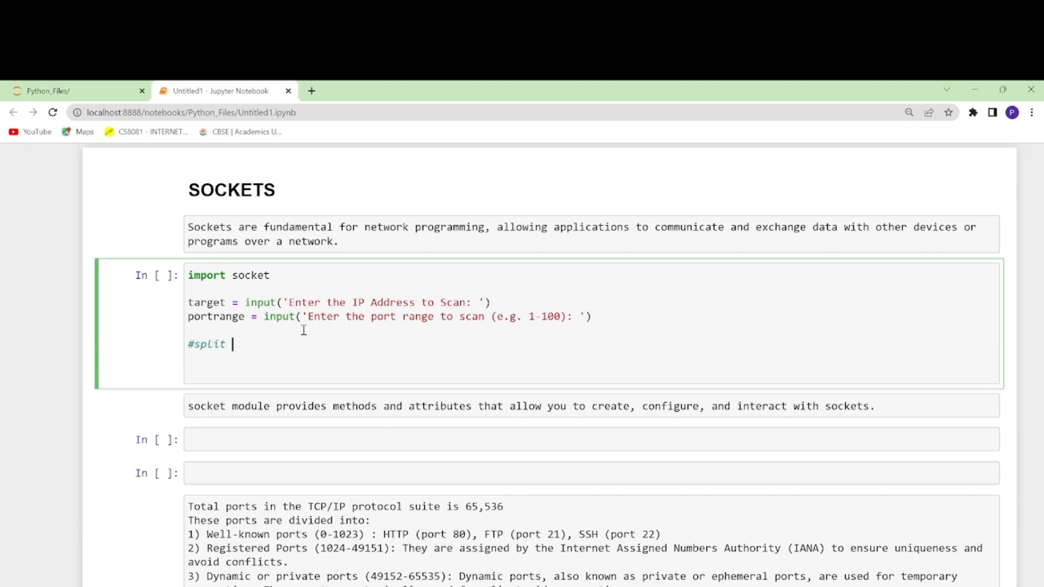
pyautogui.write('the port')
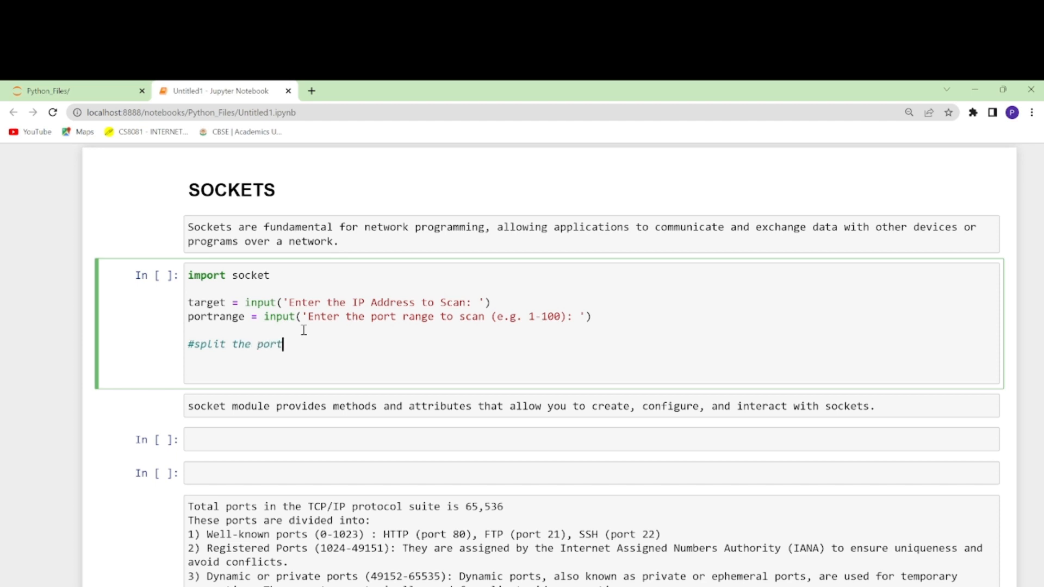
pyautogui.write('range')
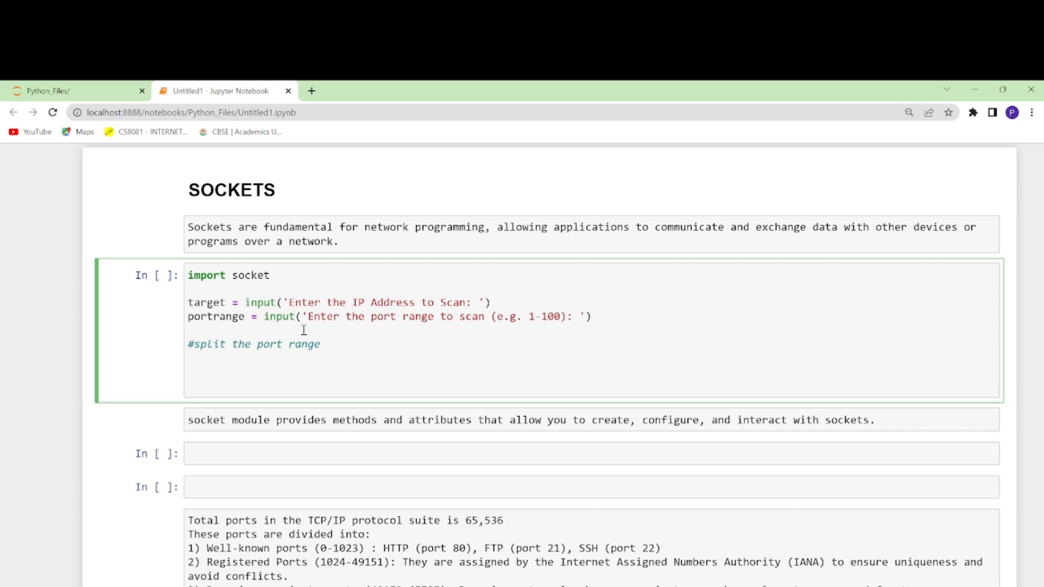
pyautogui.write('startport')
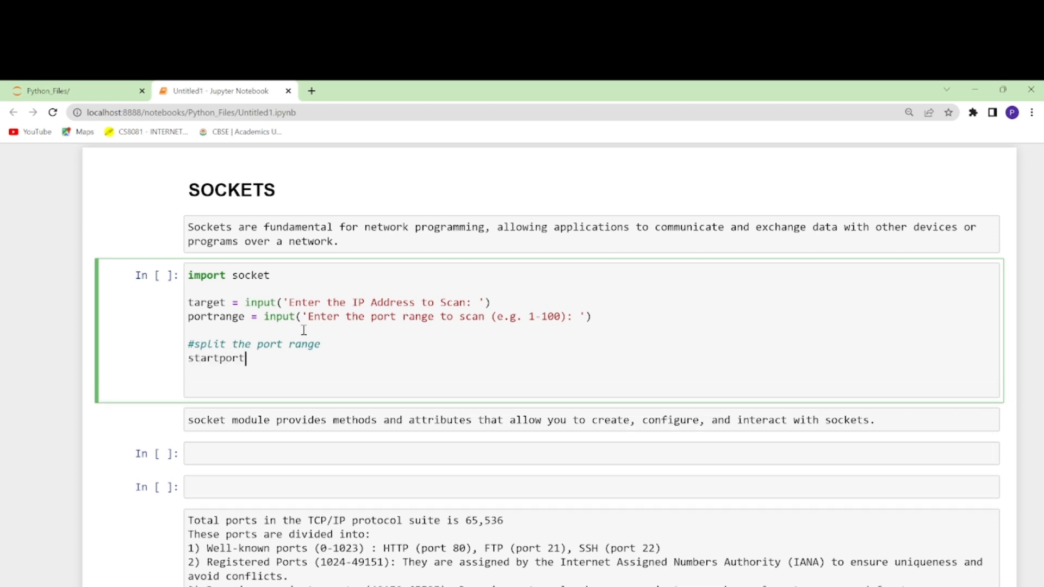
pyautogui.write(', endp')
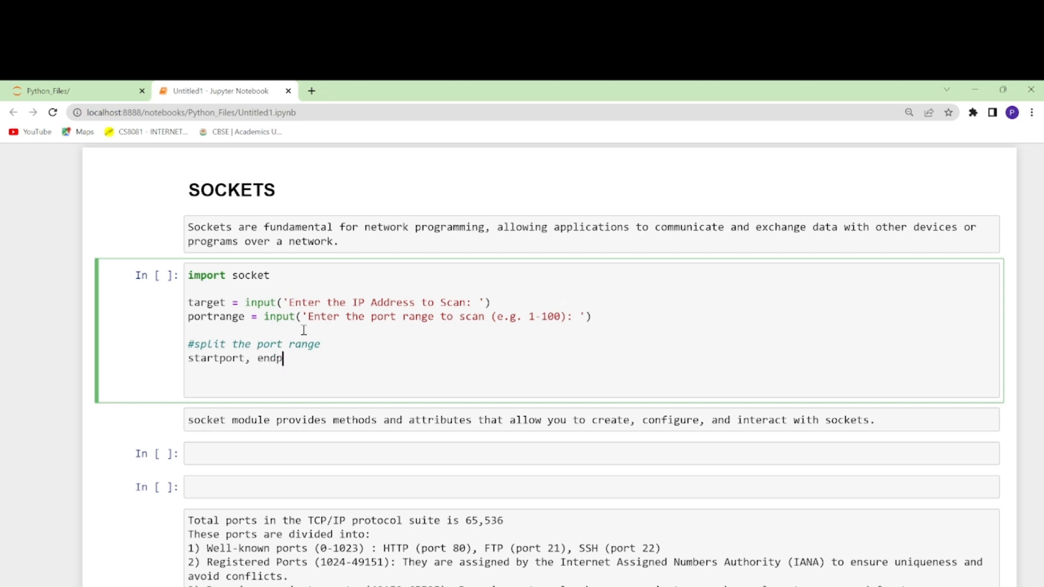
pyautogui.write('ort =')
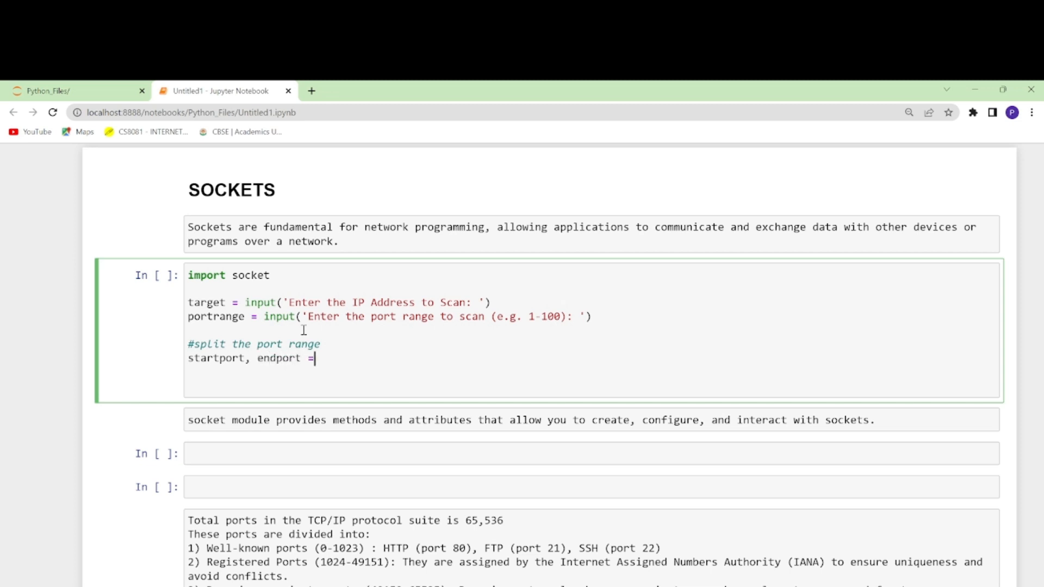
pyautogui.write('p')
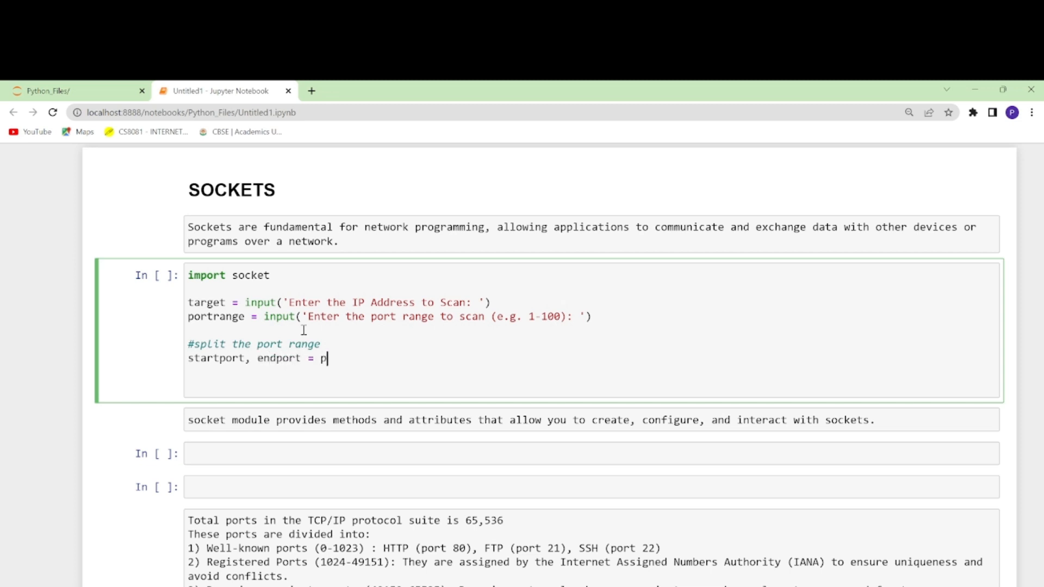
pyautogui.write('ortrange')
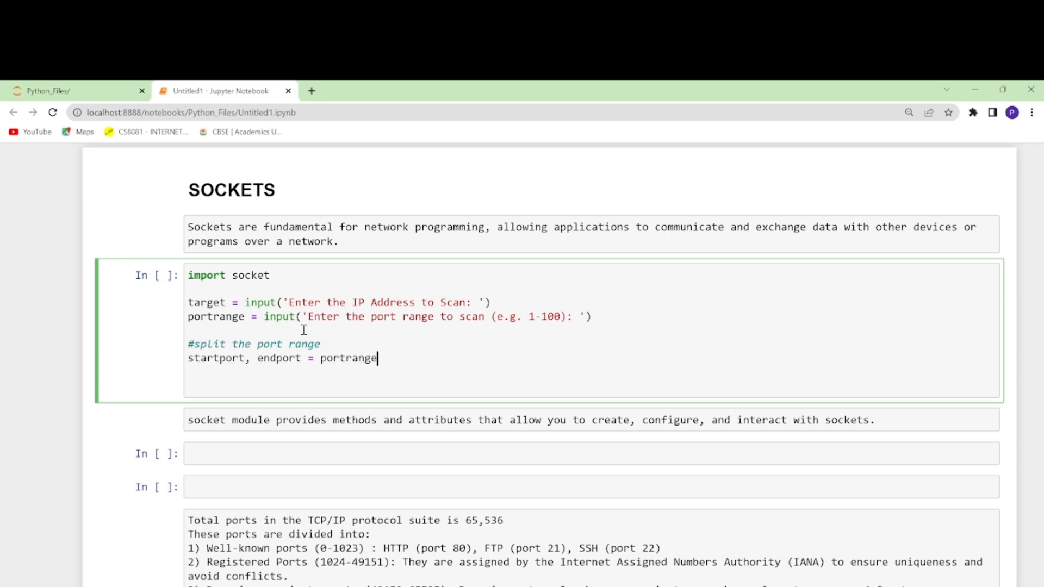
pyautogui.write('.s')
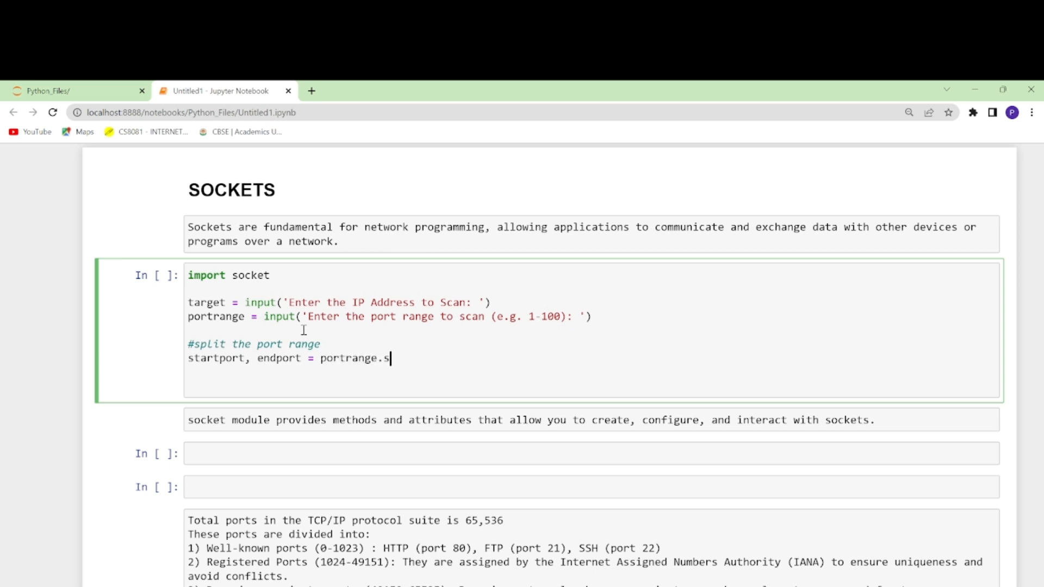
pyautogui.write('plit()')
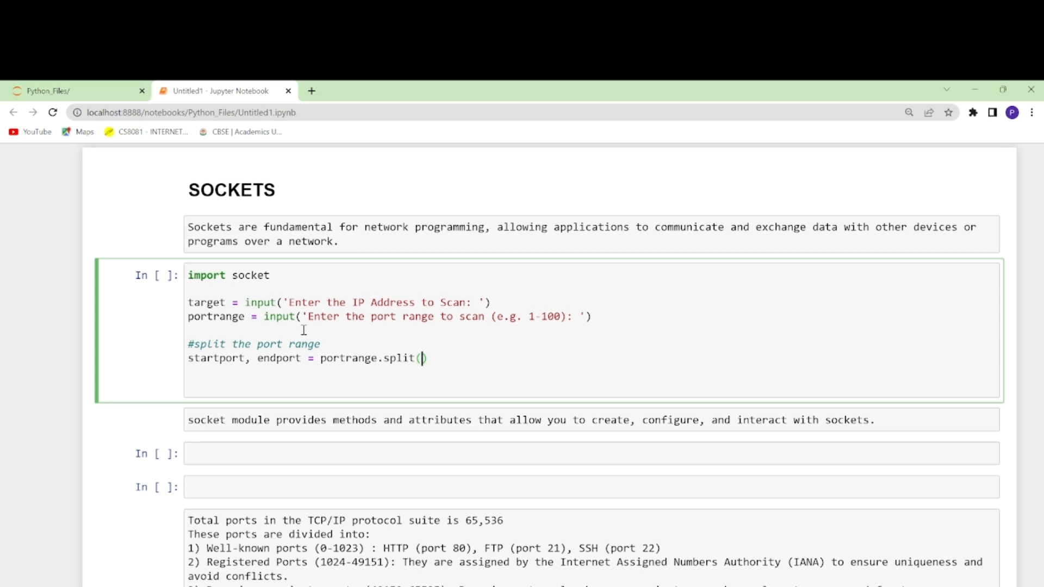
pyautogui.write("'-'")
pyautogui.write('strat')
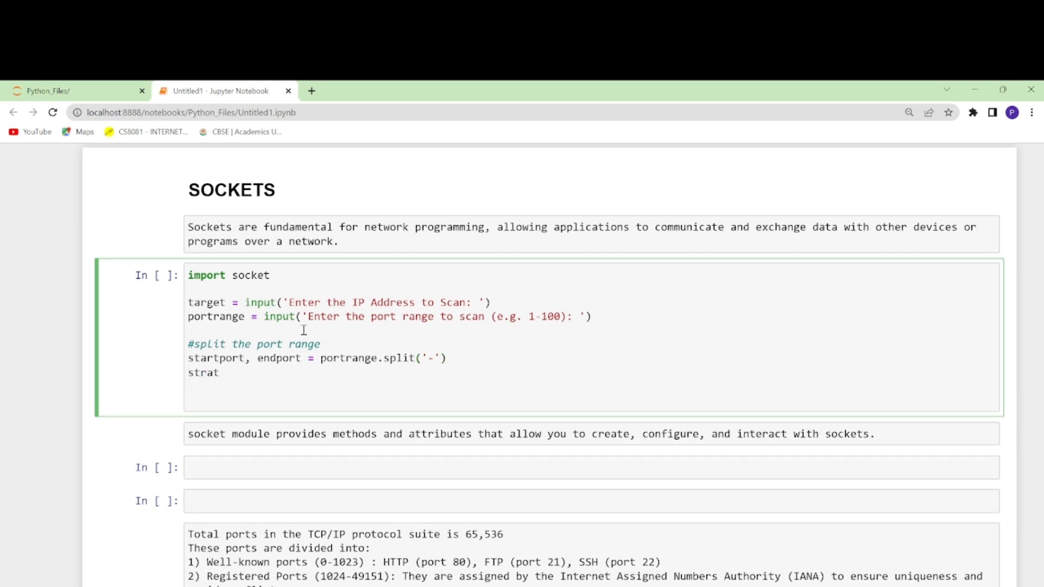
# Convert startport and endport to integers with int() and begin a print line
pyautogui.write(';port')
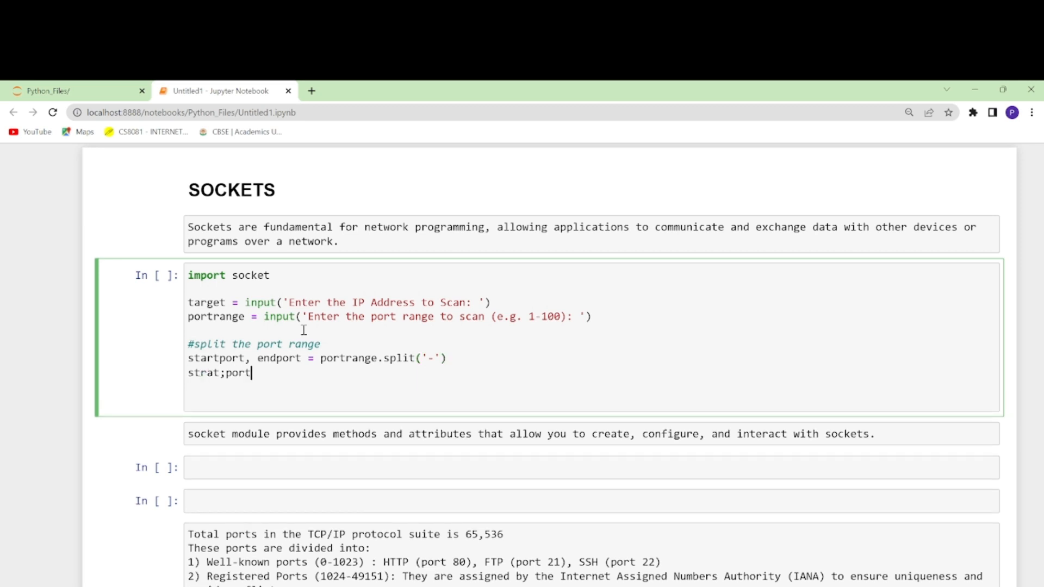
pyautogui.write('= int')
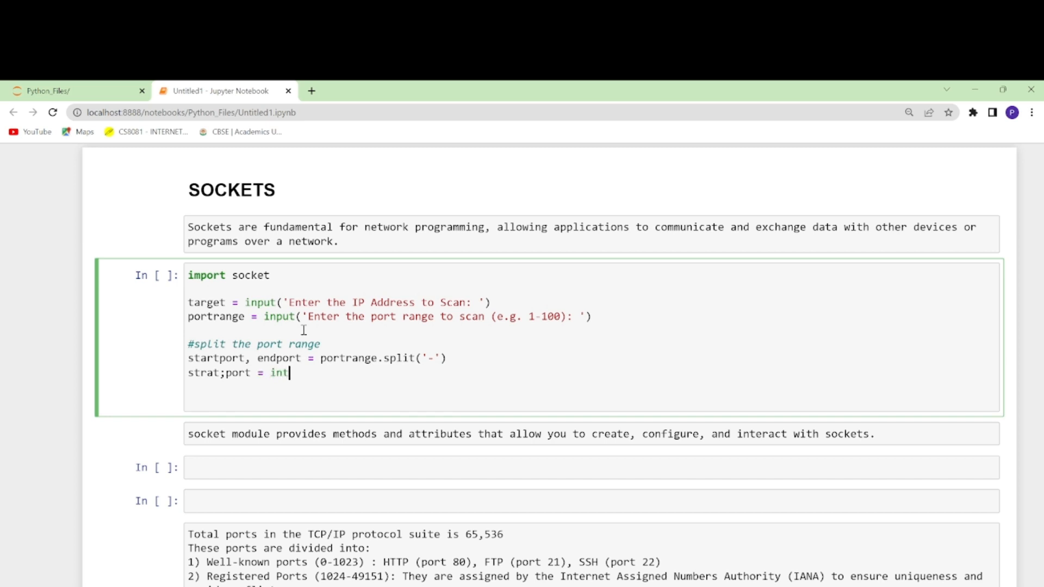
pyautogui.write('(start)')
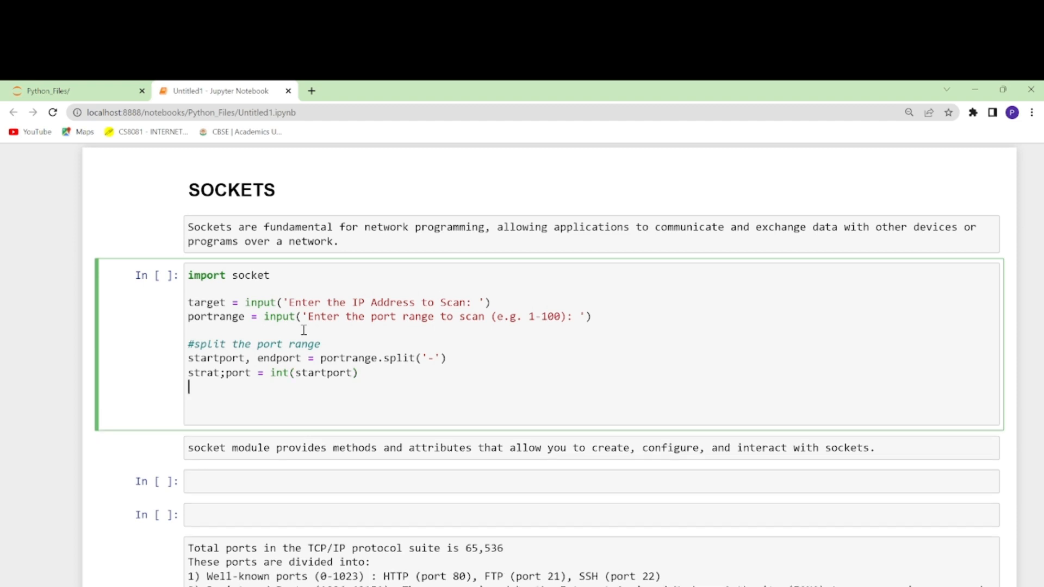
pyautogui.moveTo(226, 381)
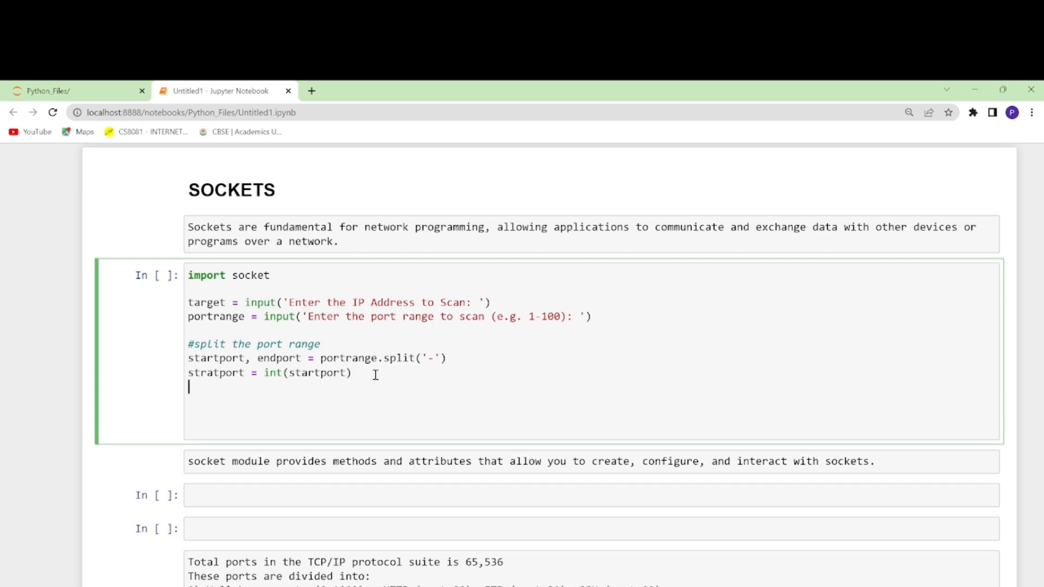
pyautogui.write('endport')
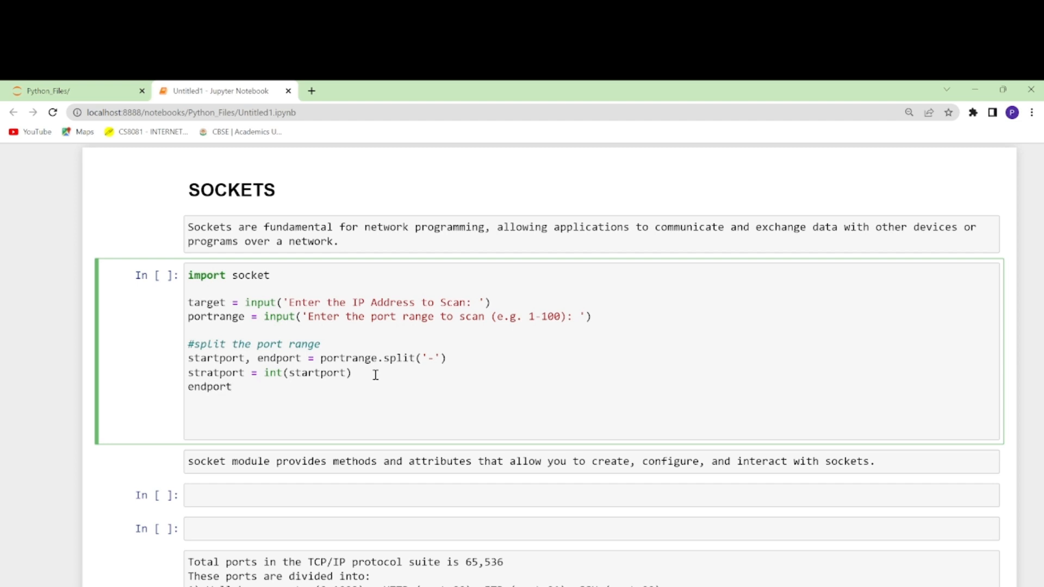
pyautogui.write('= int')
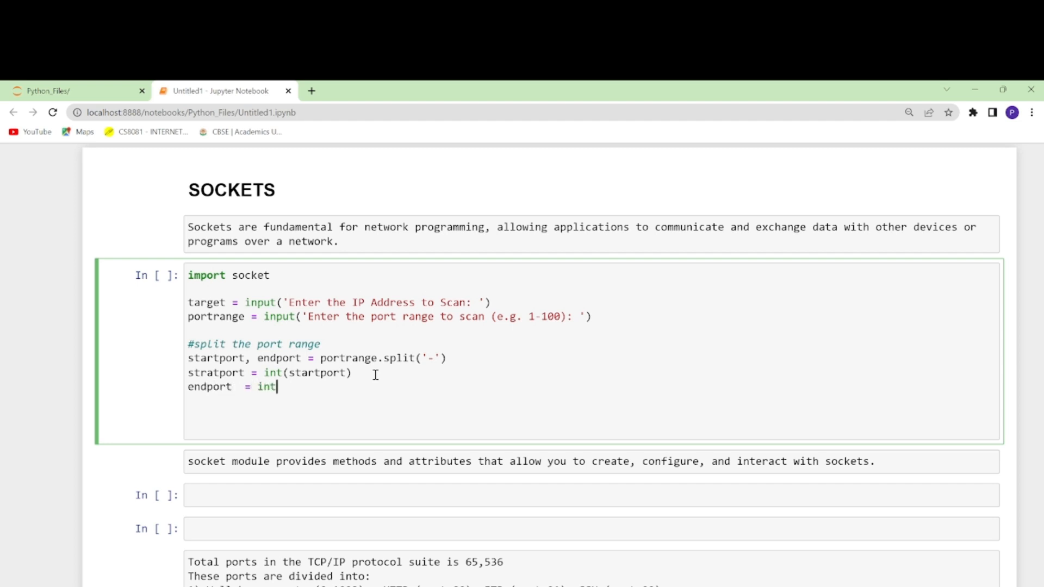
pyautogui.write('(end)')
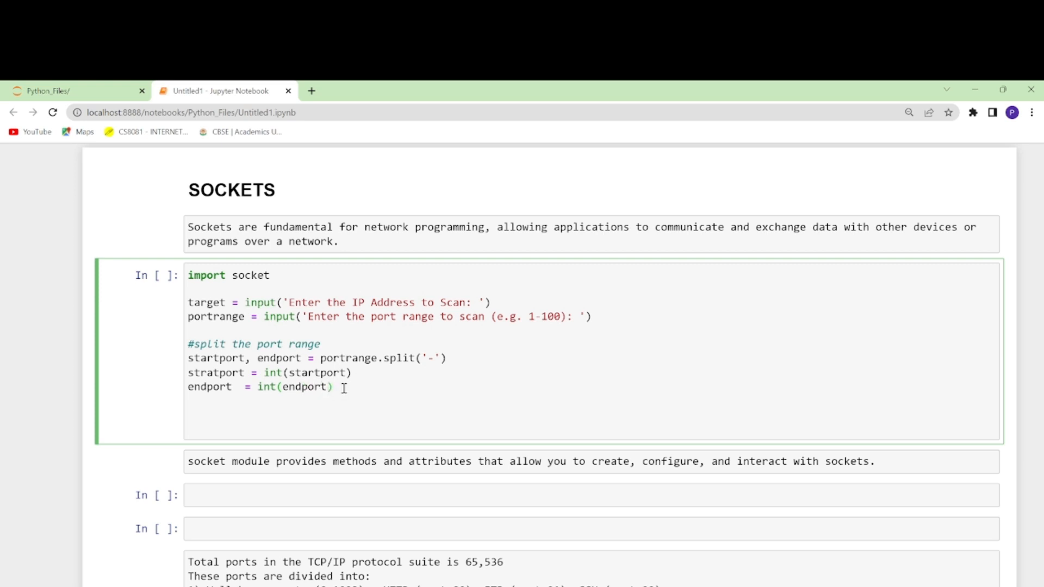
pyautogui.write("print('S")
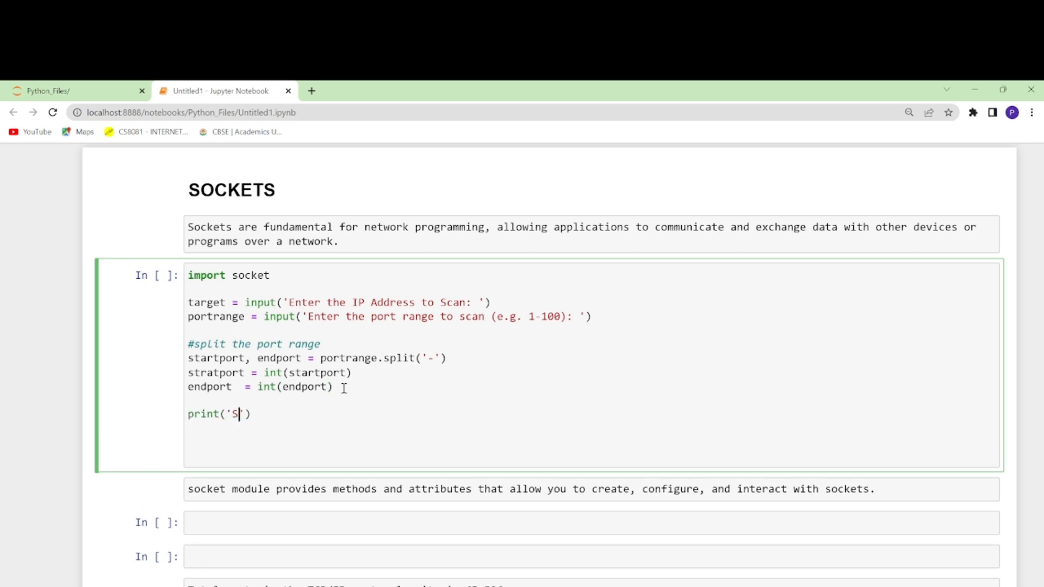
# Write print('Scanning host', target, 'from port', fixing the 'targte' typo
pyautogui.write('canning h')
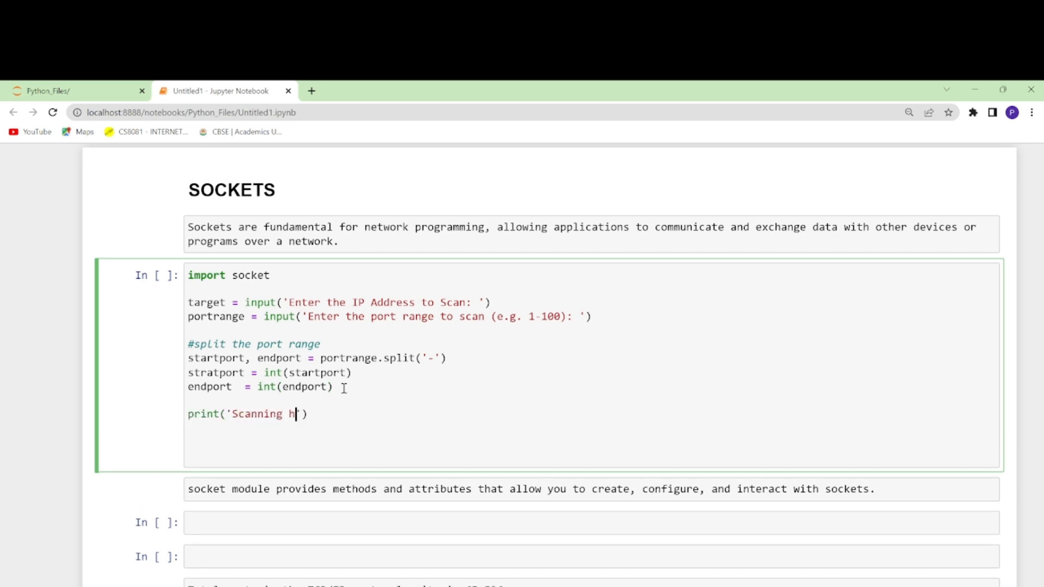
pyautogui.write('ost')
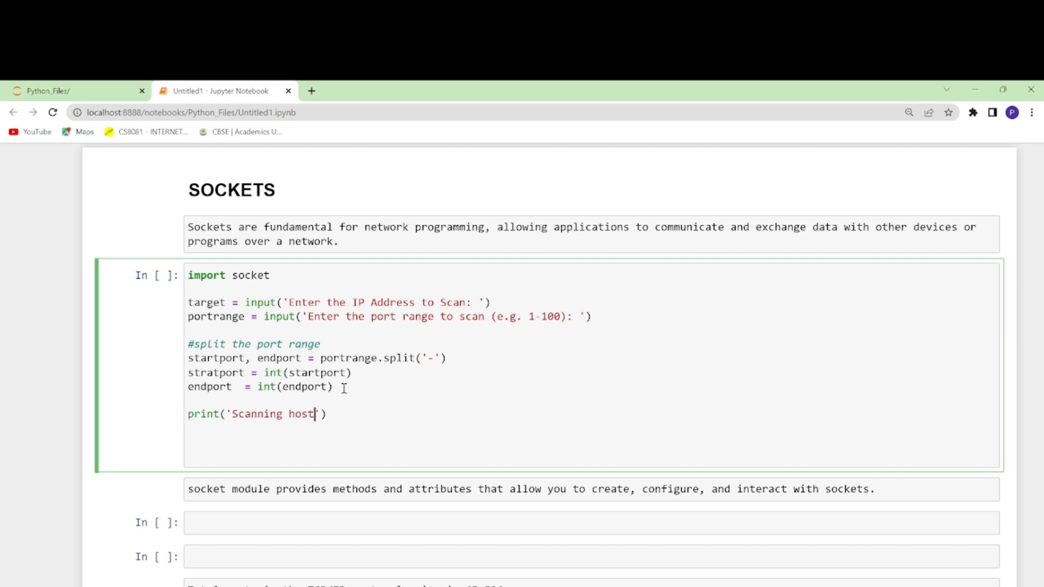
pyautogui.write(', targte')
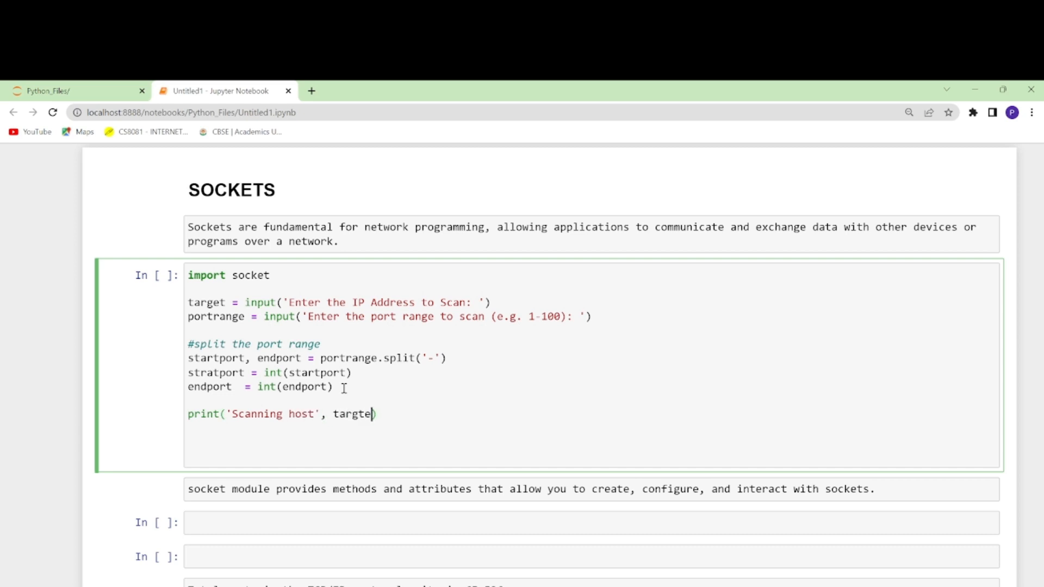
pyautogui.press('Backspace')
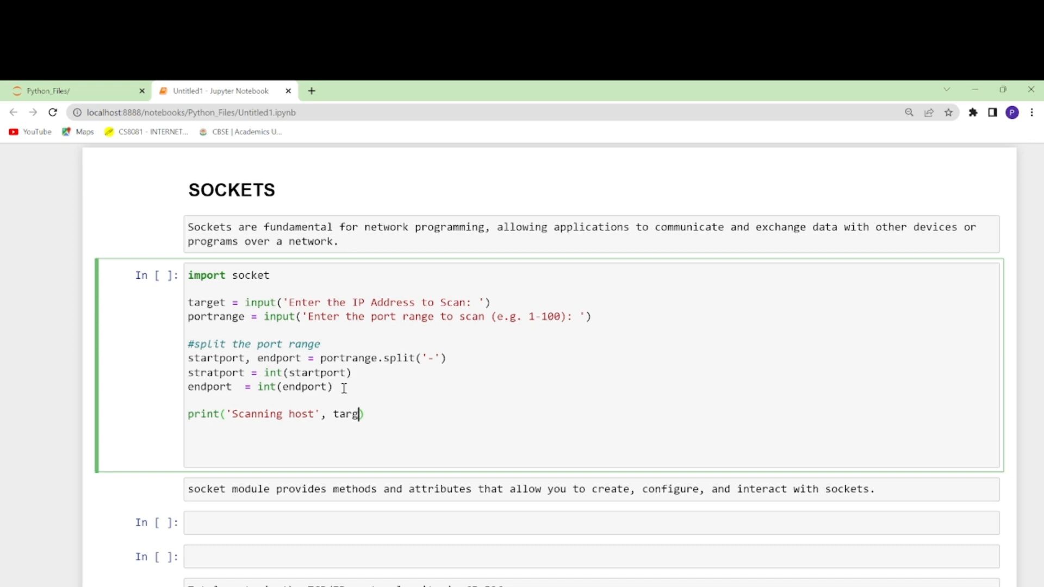
pyautogui.write('et)')
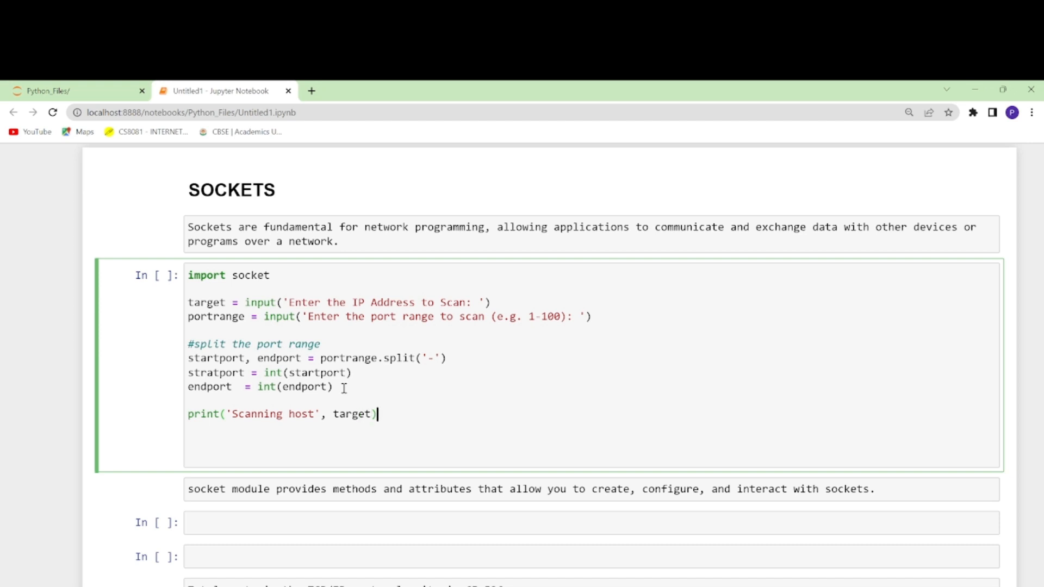
pyautogui.write(',')
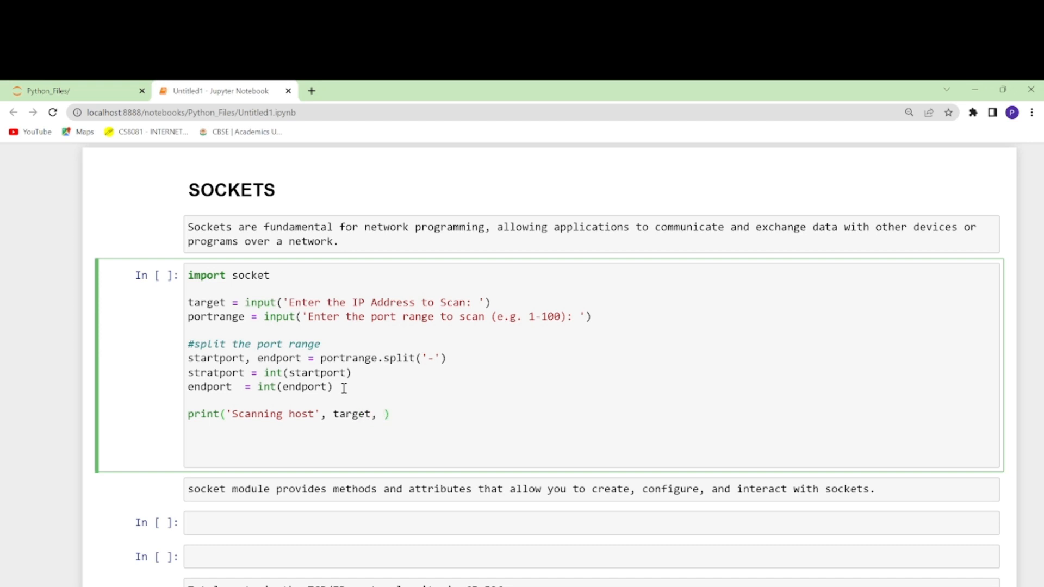
pyautogui.write("'fr'")
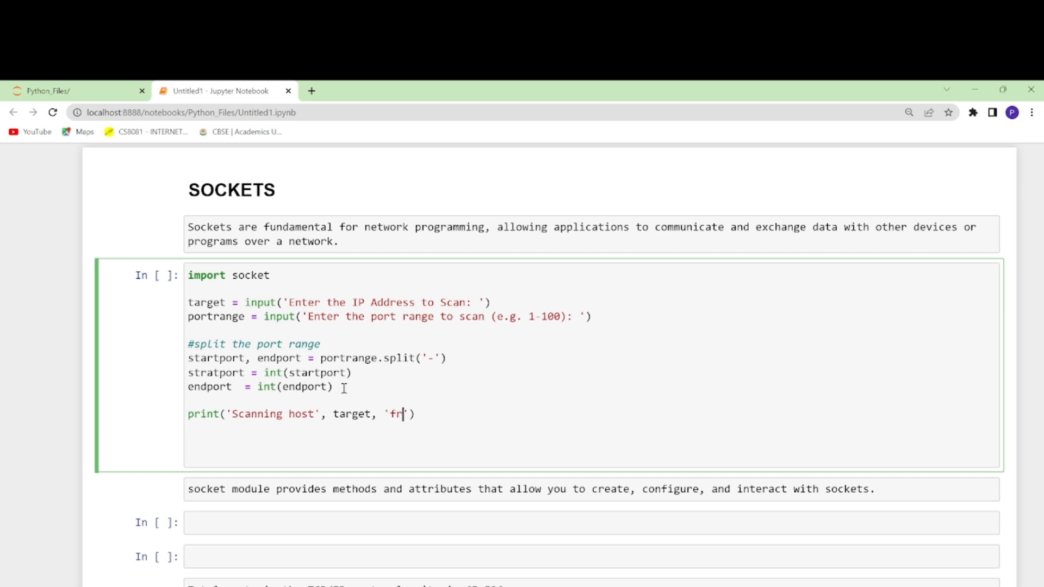
pyautogui.write('om ho')
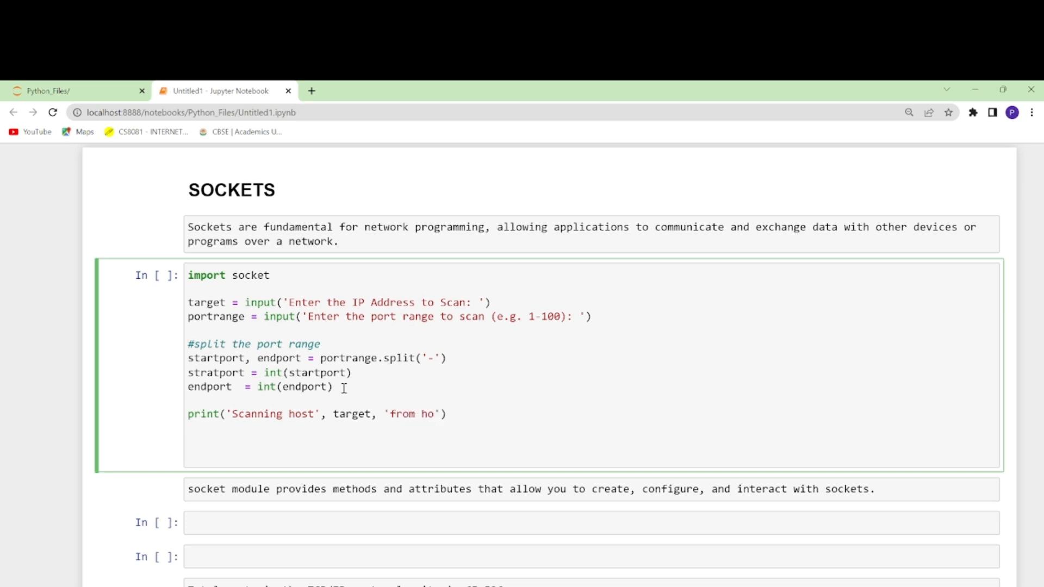
pyautogui.write('t')
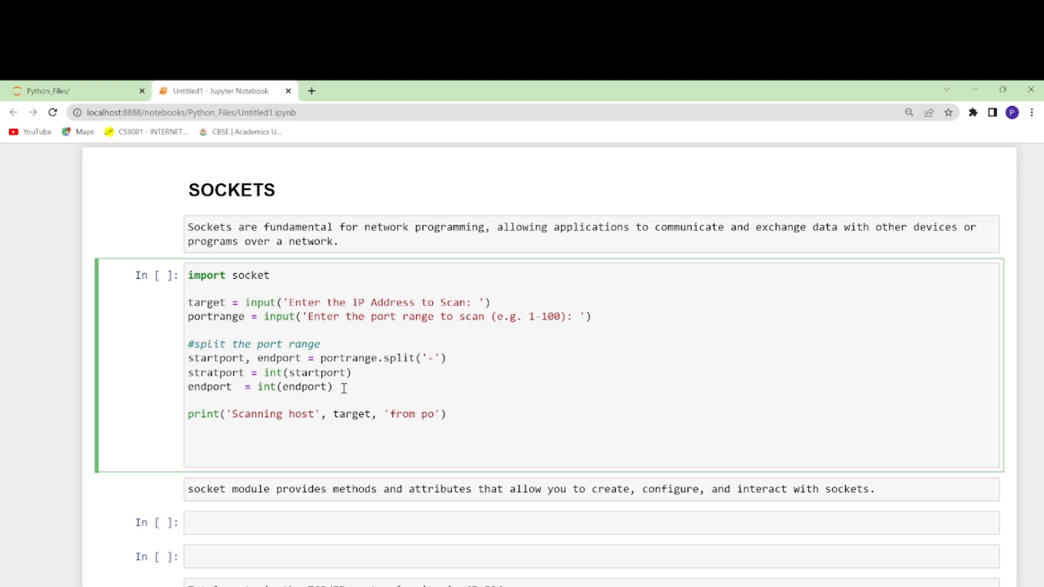
# Finish the print line with startport, 'to port', endport
pyautogui.write('rt')
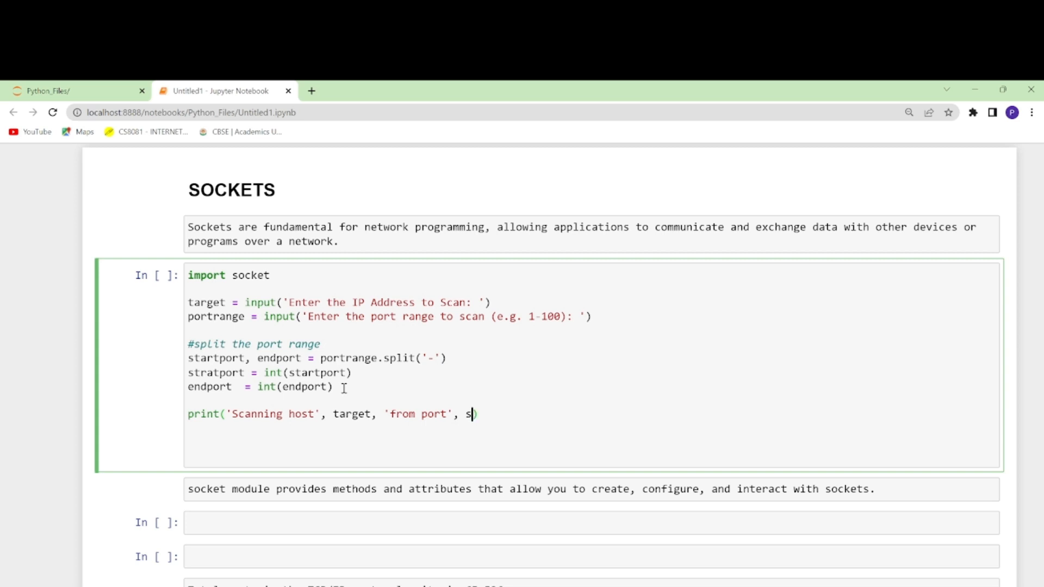
pyautogui.write('tartport,')
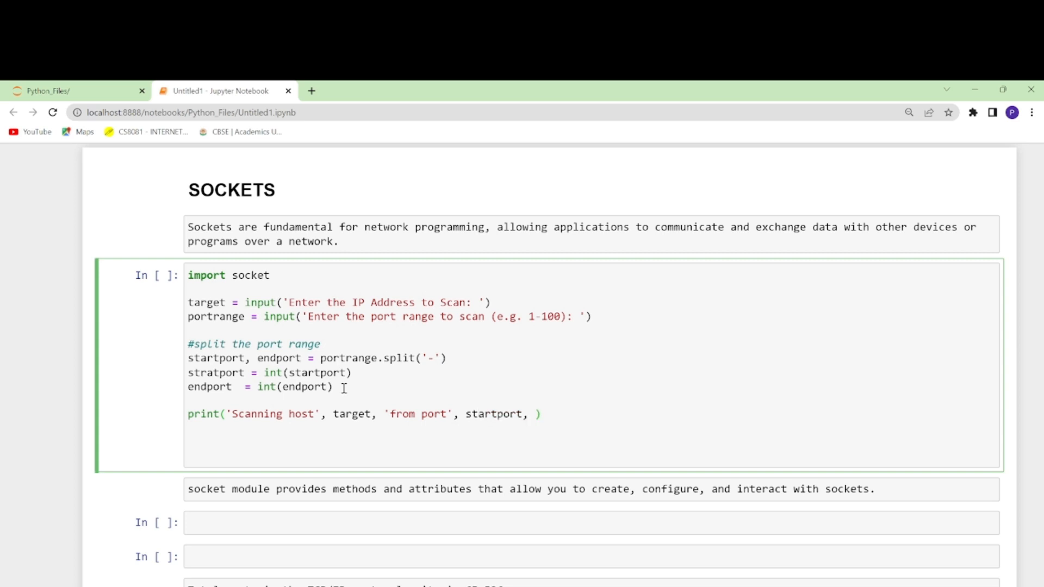
pyautogui.write("'to '")
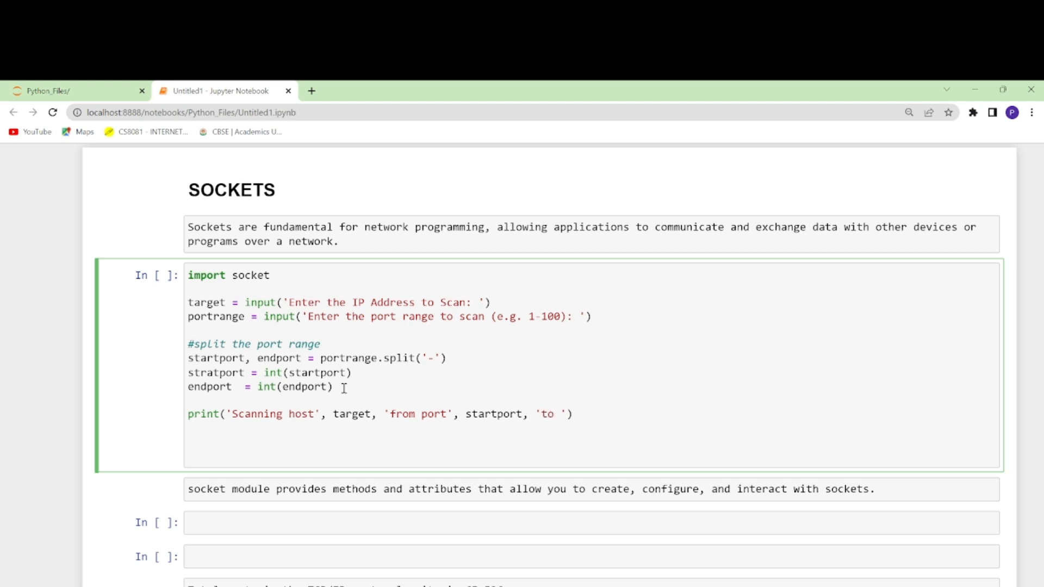
pyautogui.write('port')
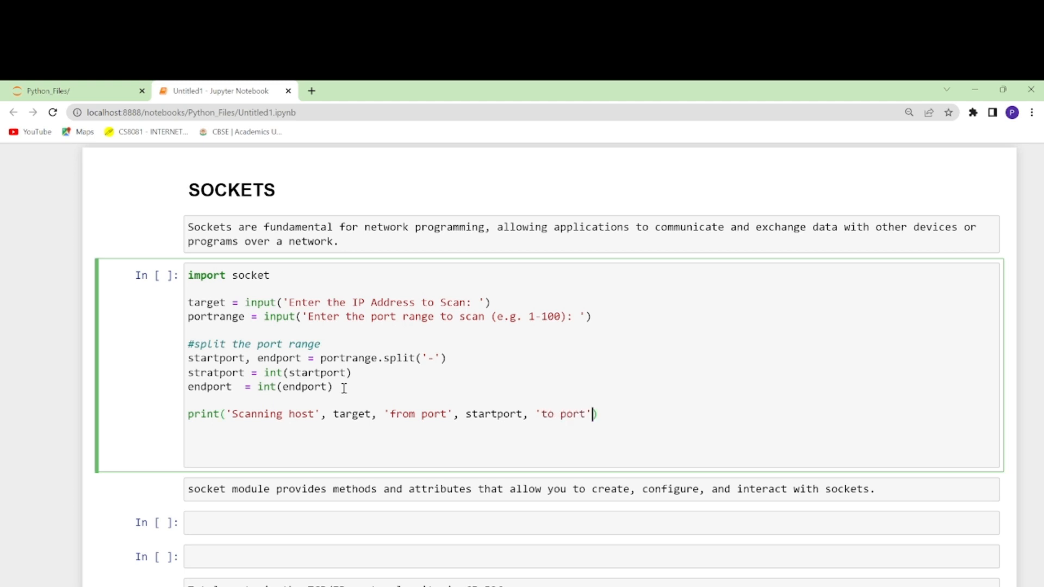
pyautogui.write(', end')
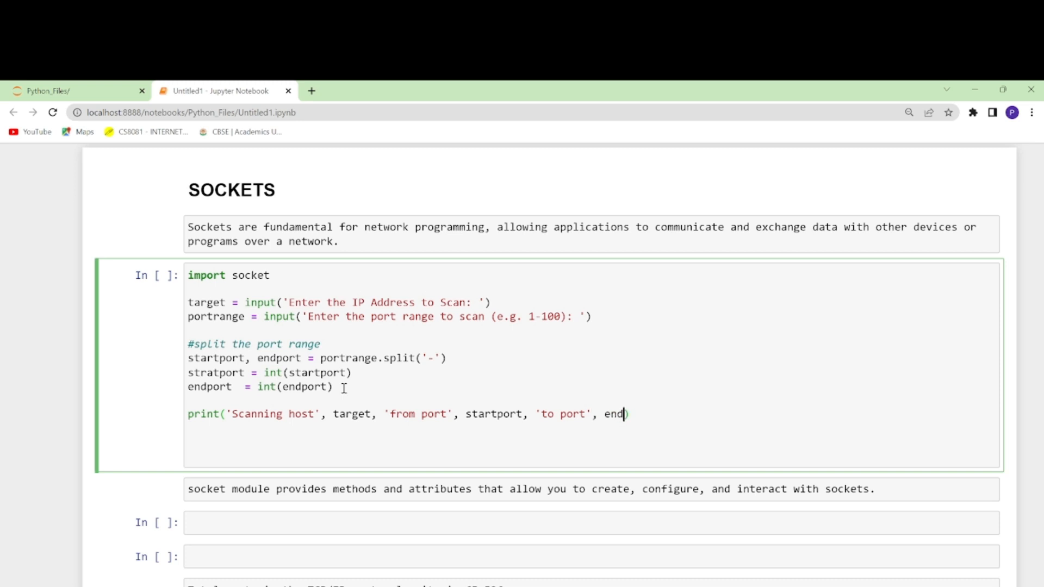
pyautogui.write('port')
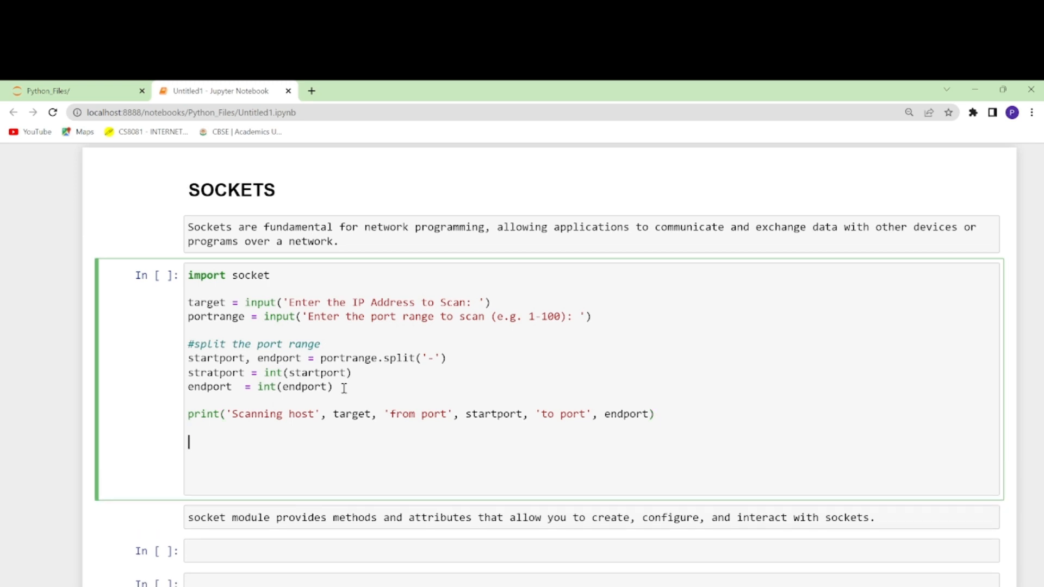
# Add the loop header for port in range(startport, endport +1):
pyautogui.write('for')
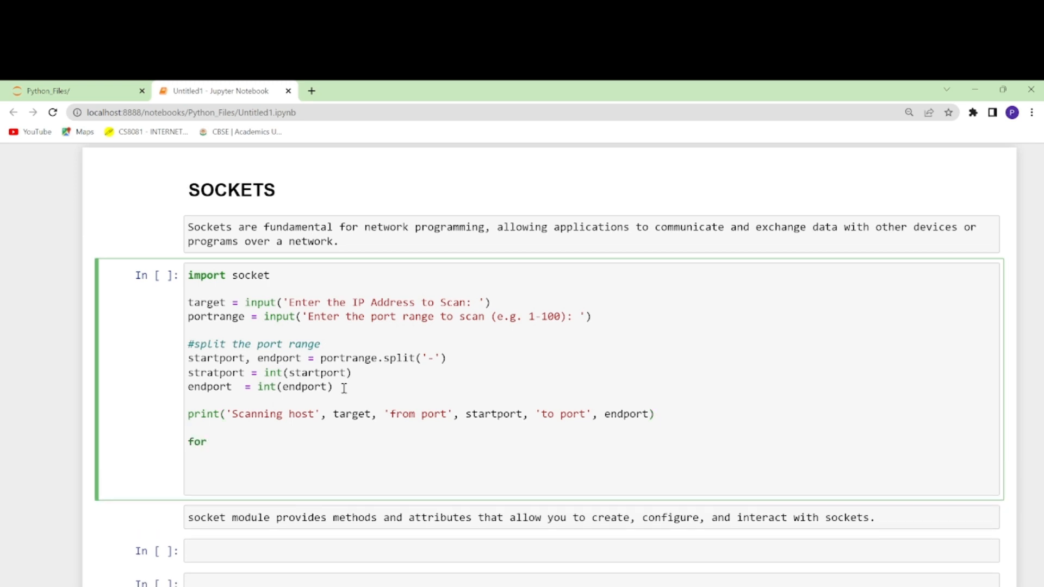
pyautogui.write('pr')
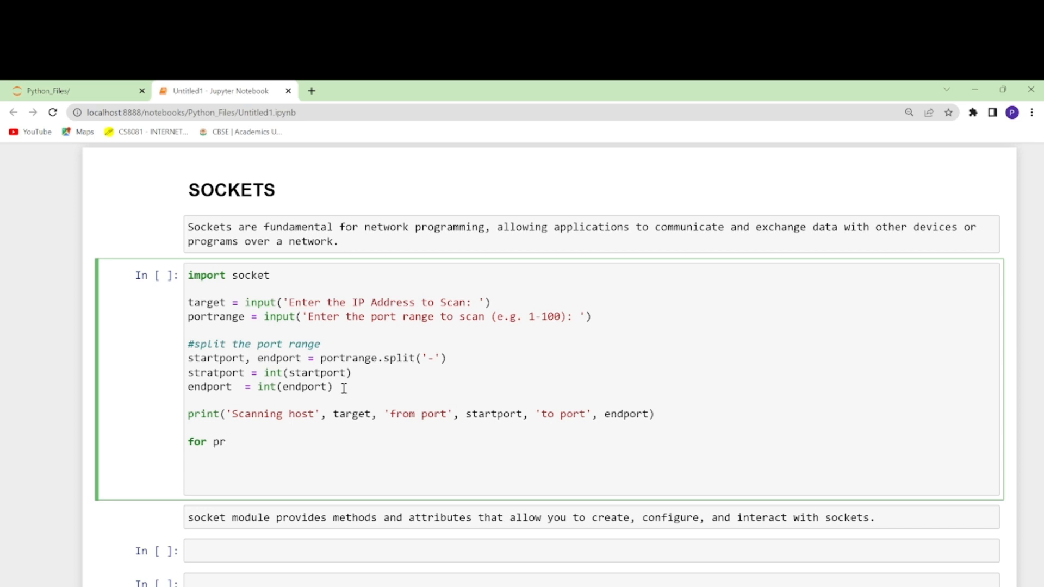
pyautogui.write('o')
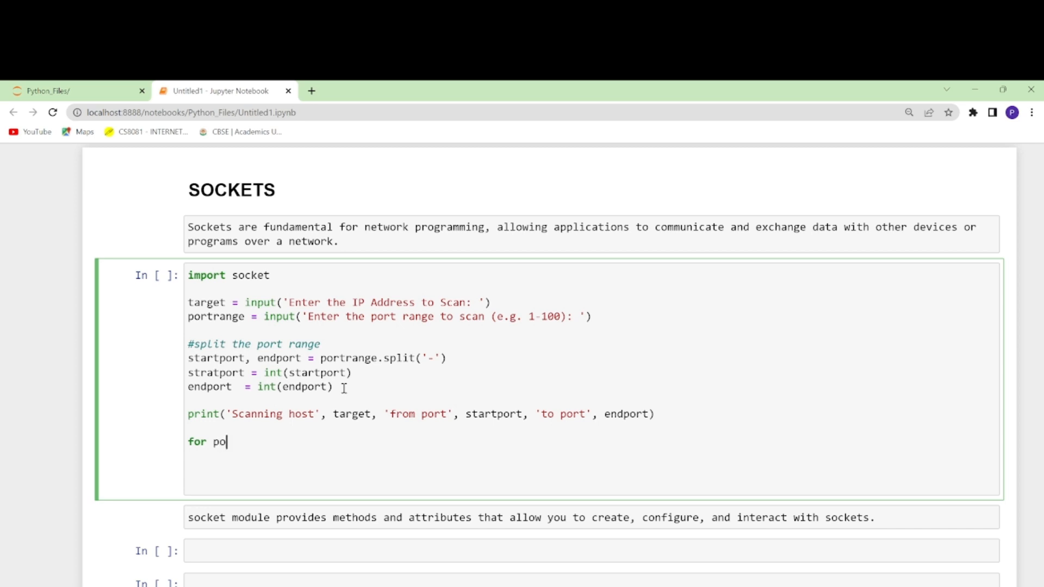
pyautogui.write('rt in')
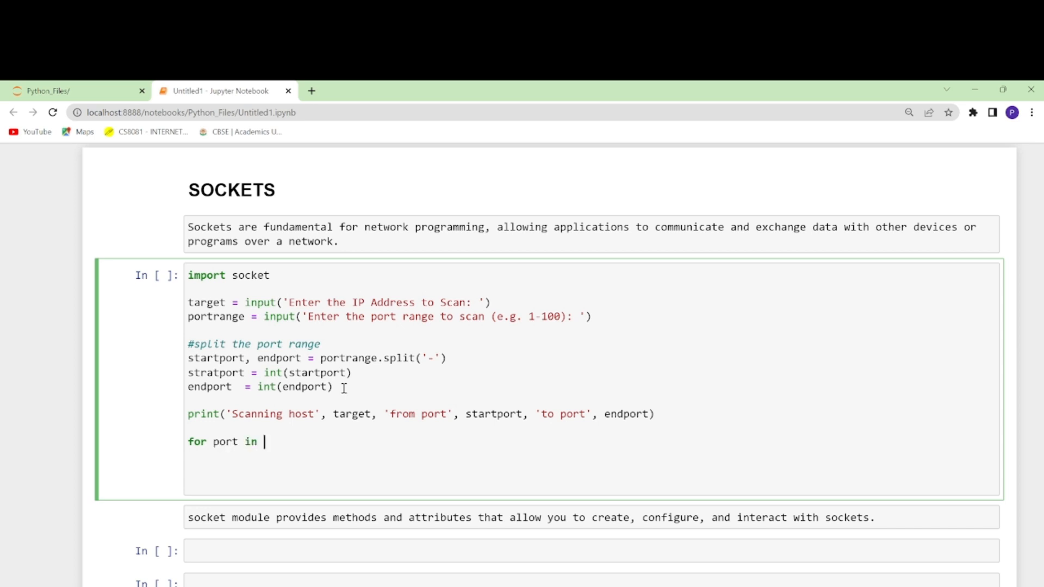
pyautogui.write('range')
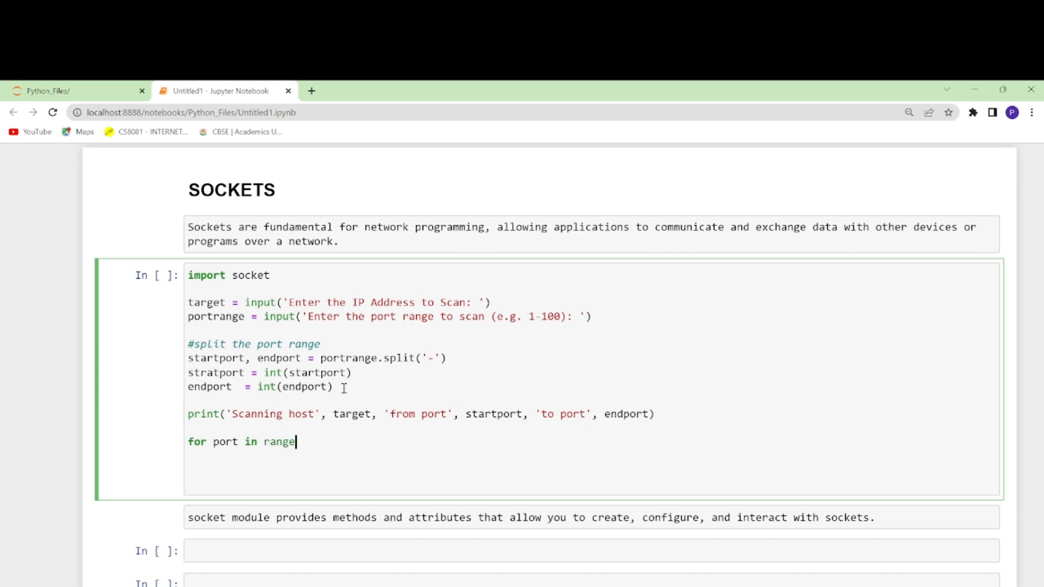
pyautogui.write('(st)')
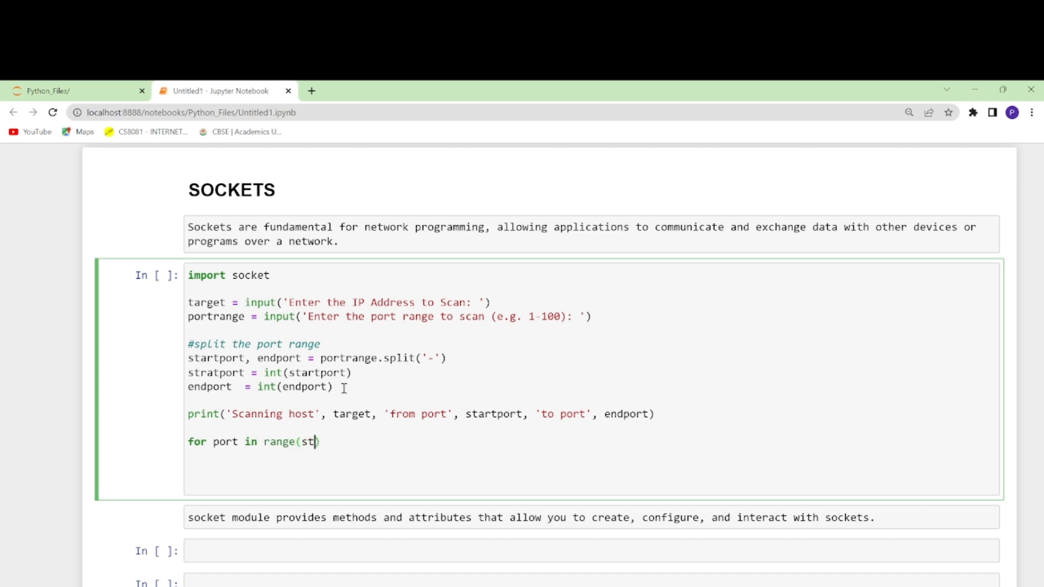
pyautogui.write('artport, en')
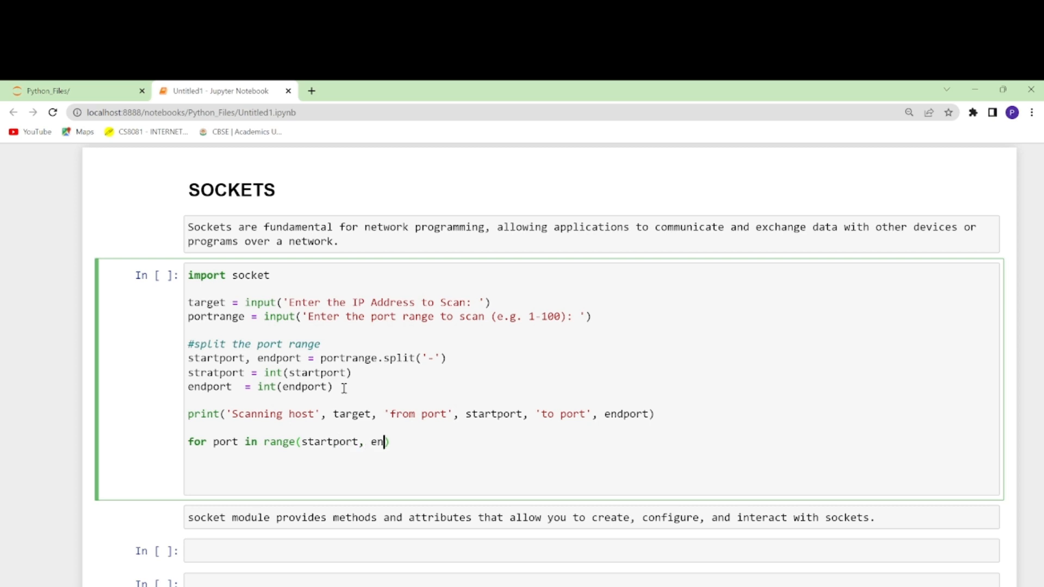
pyautogui.write('dport +')
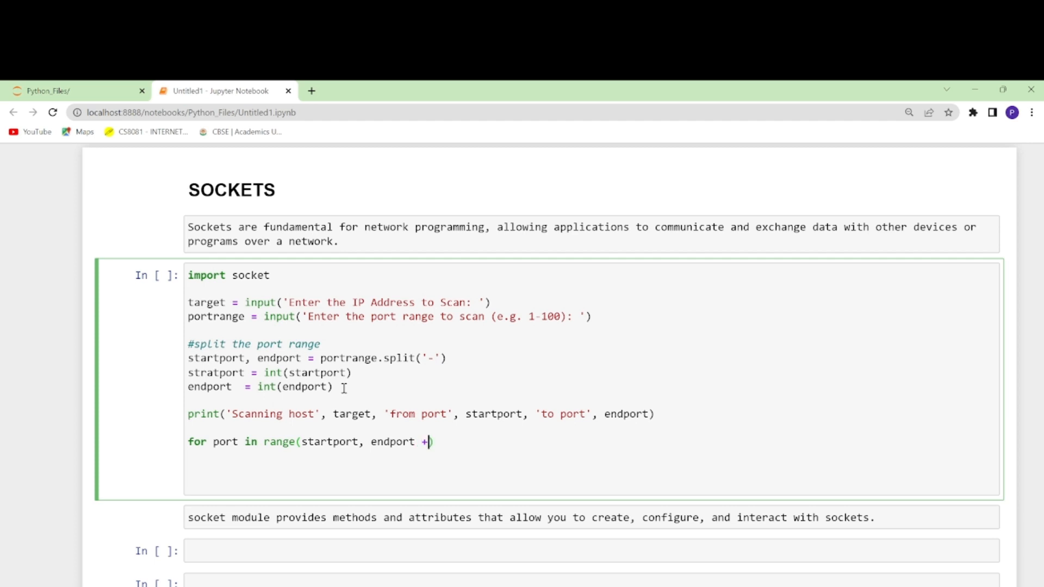
pyautogui.write('1)')
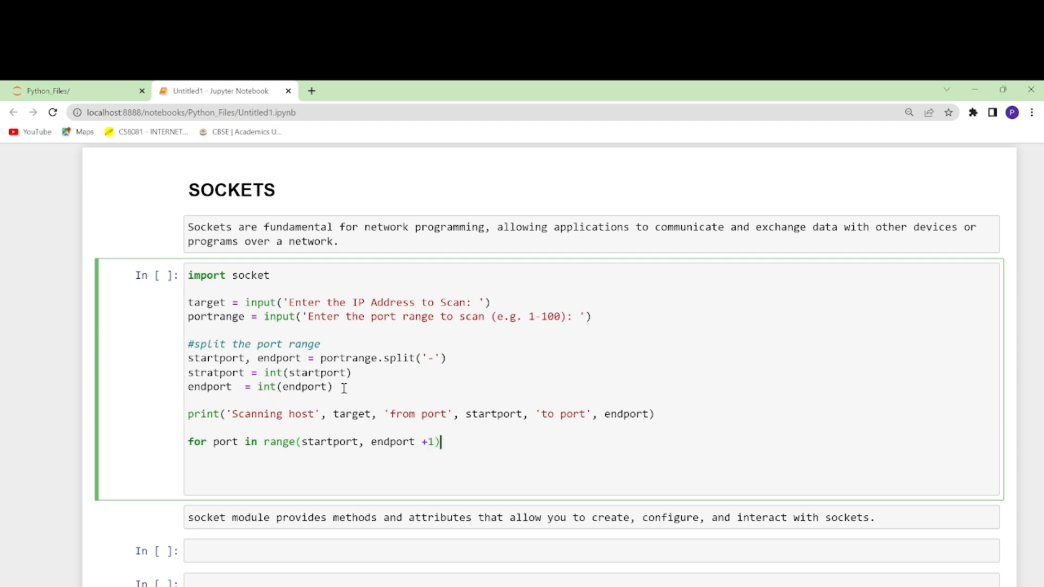
pyautogui.write(':')
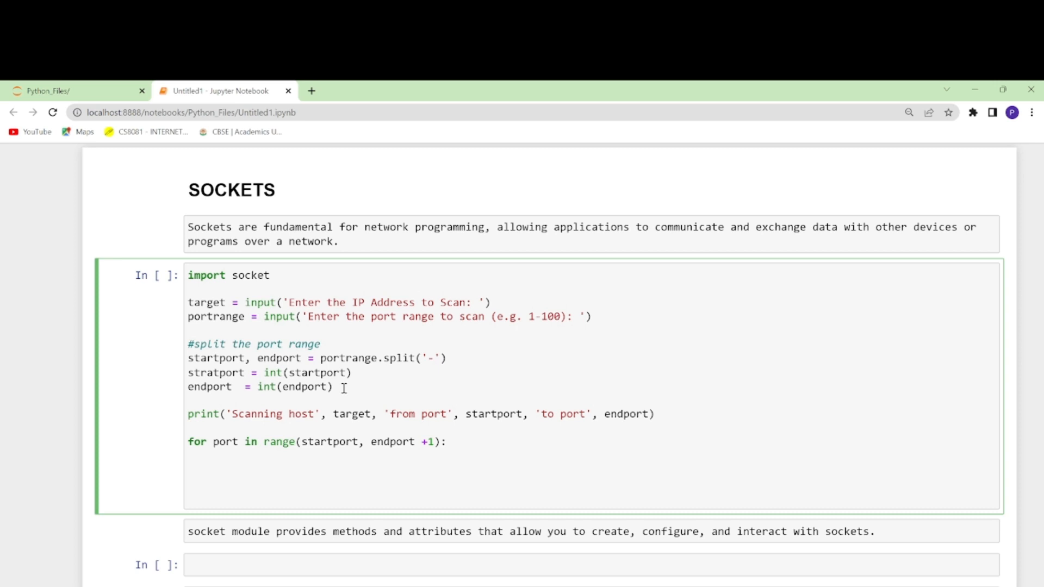
# Inside the loop add '#create a new socket object' and sock = socket.socket(), fixing a typo
pyautogui.write('#')
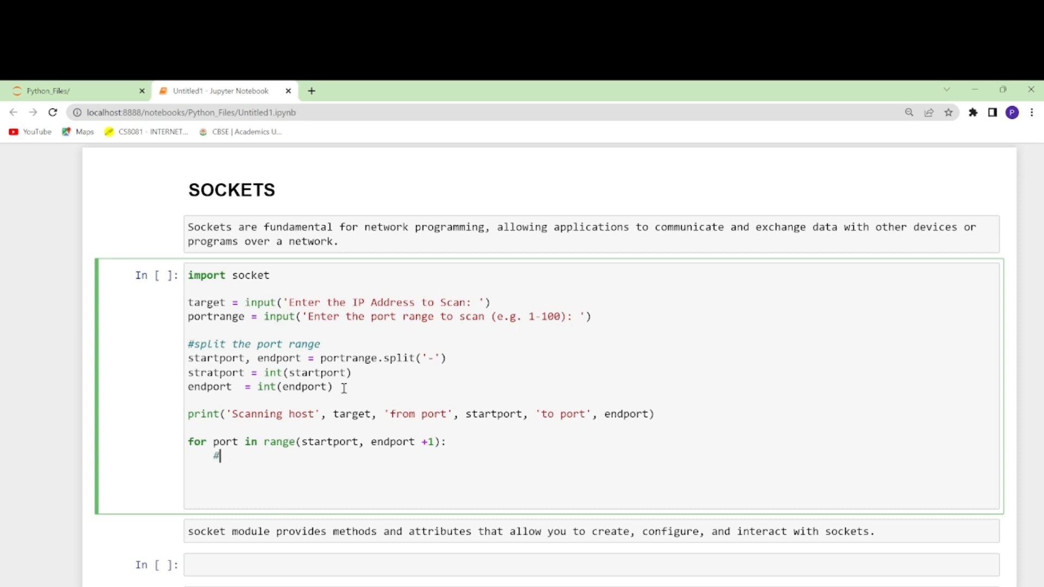
pyautogui.write('cret')
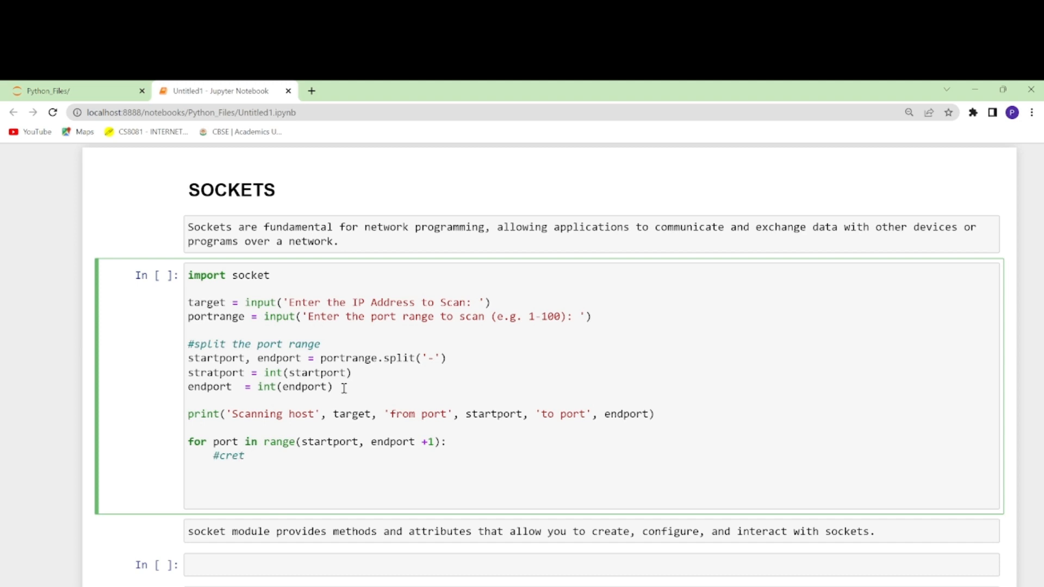
pyautogui.write('ate a new')
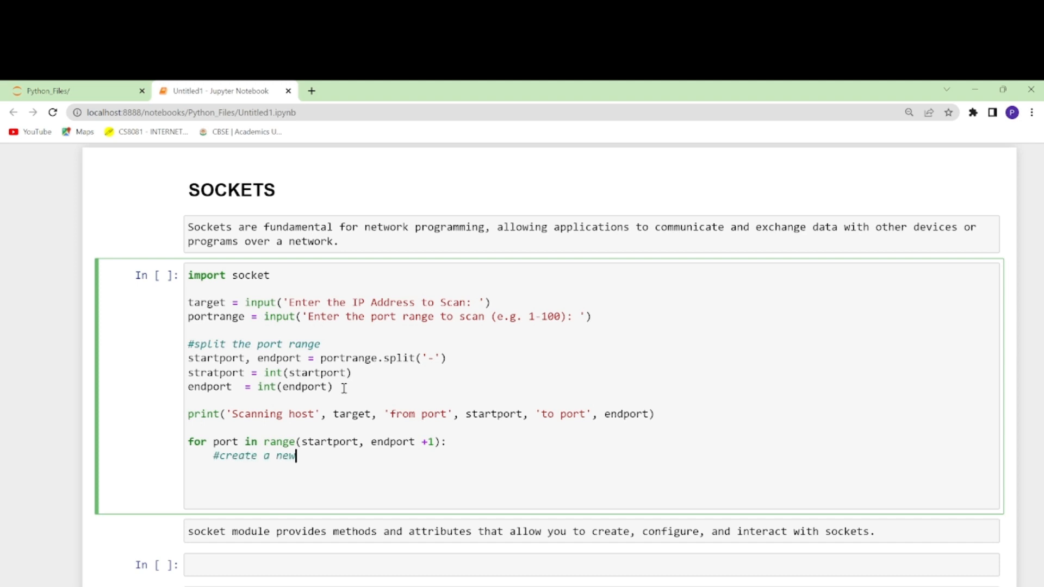
pyautogui.write('socket ob')
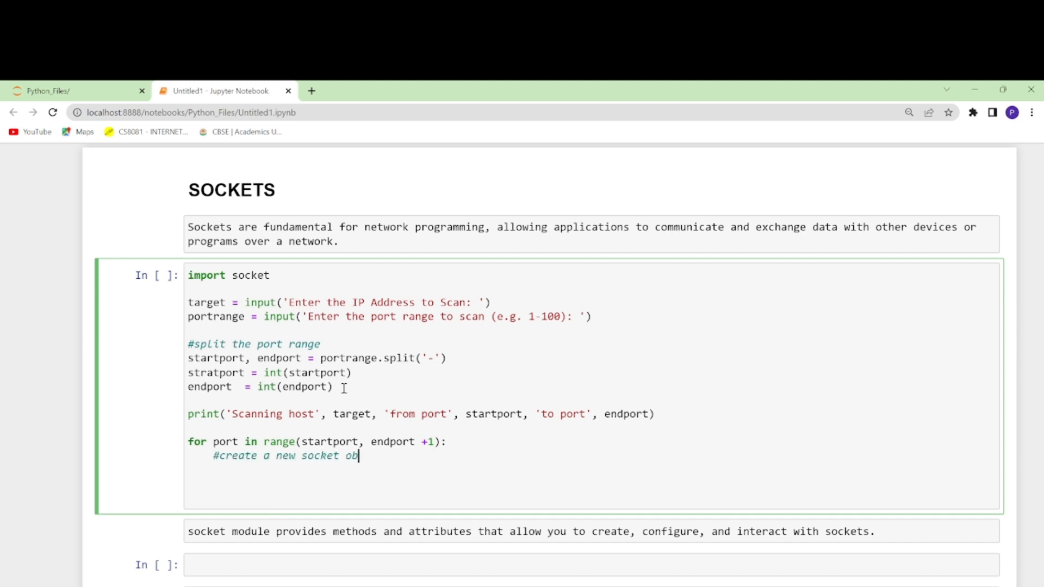
pyautogui.write('ject')
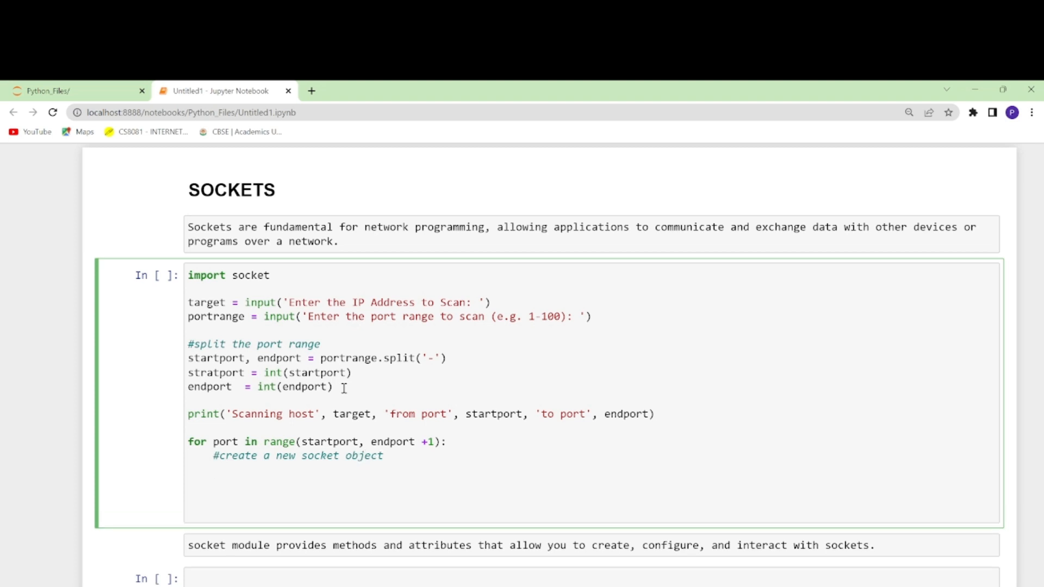
pyautogui.write('soc')
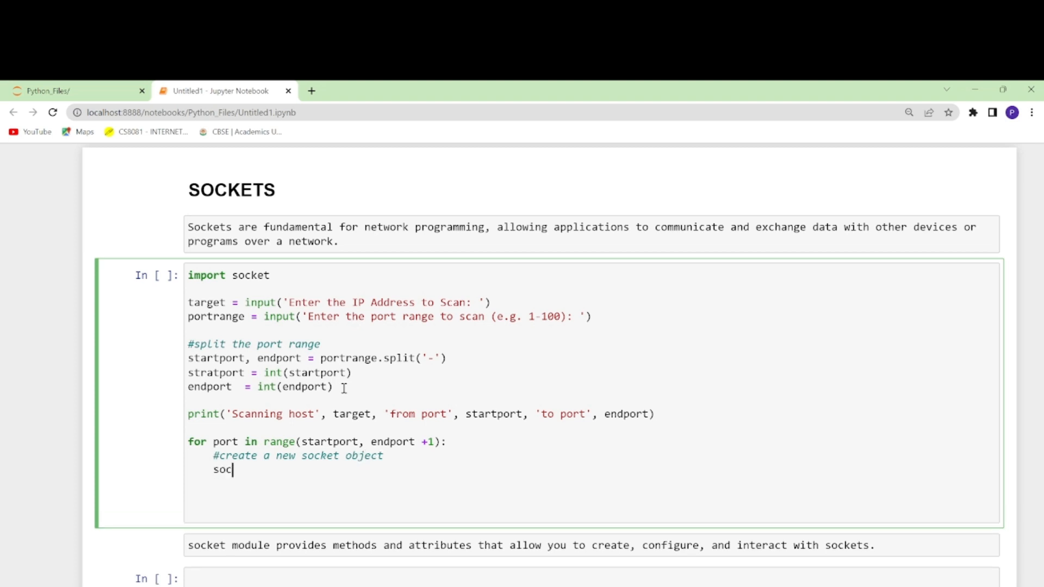
pyautogui.write('k =')
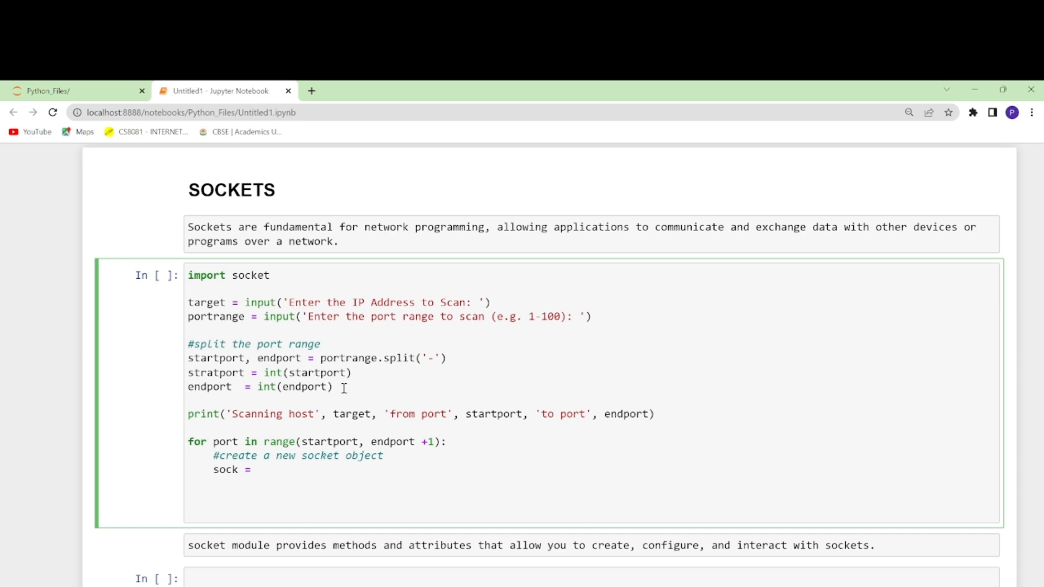
pyautogui.write('socketc')
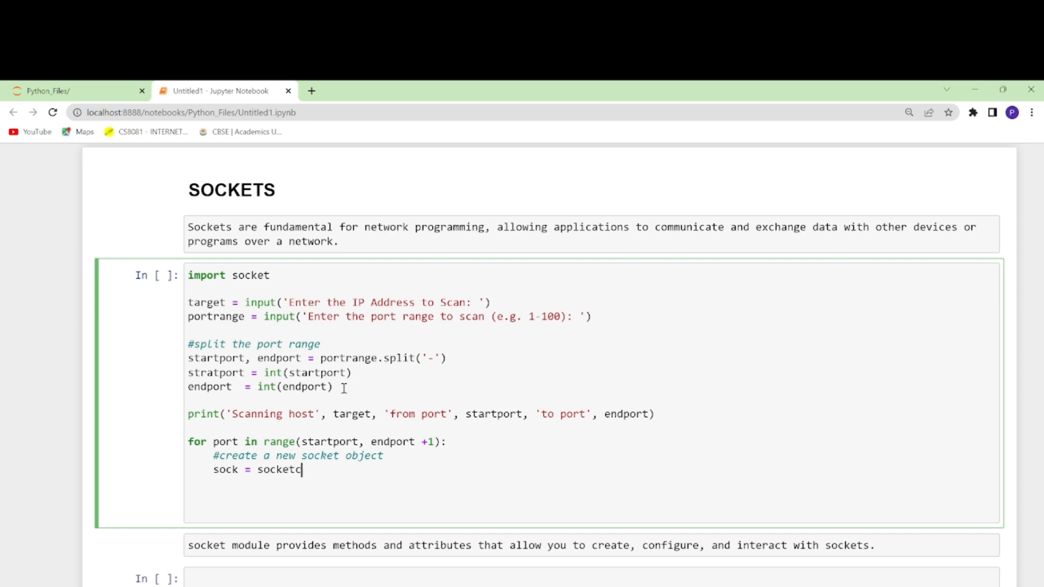
pyautogui.write('t.')
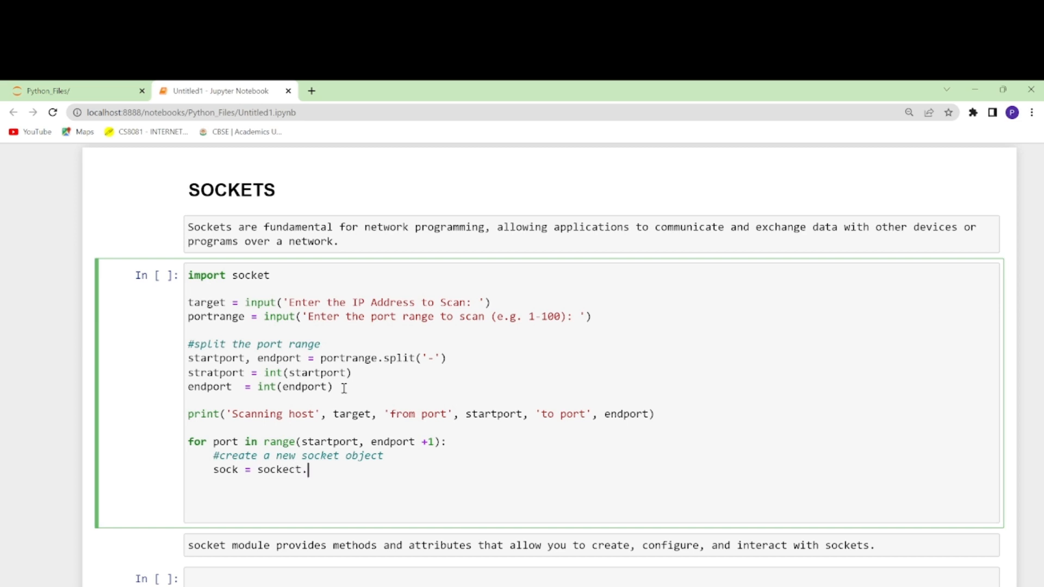
pyautogui.press('Backspace')
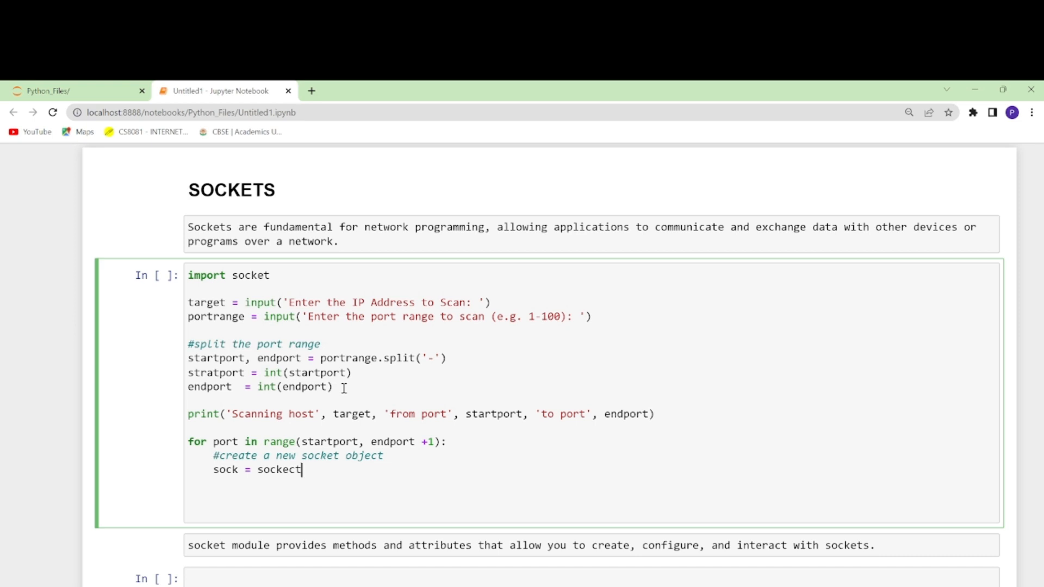
pyautogui.write('.s')
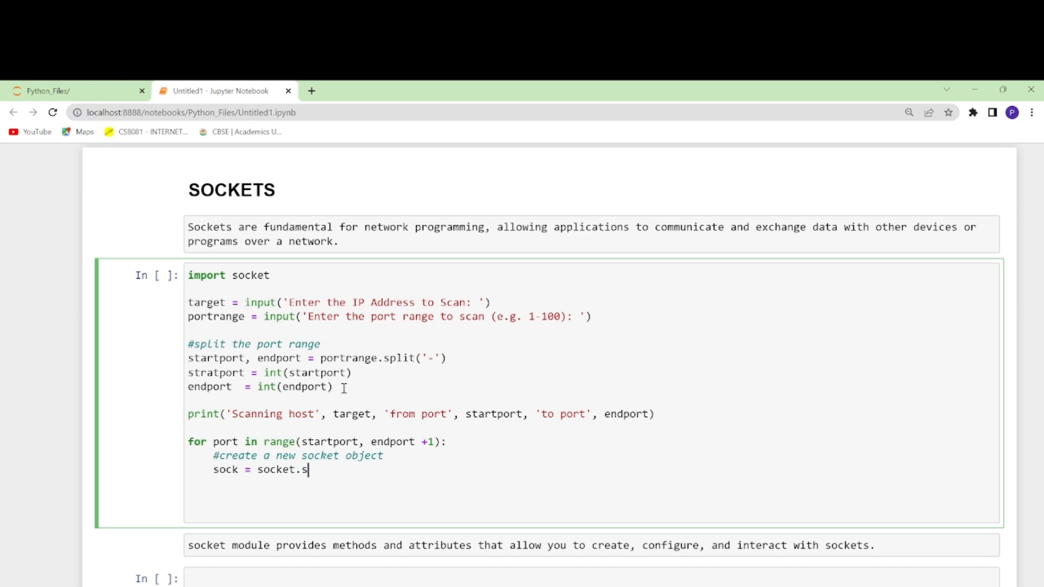
pyautogui.write('ocket')
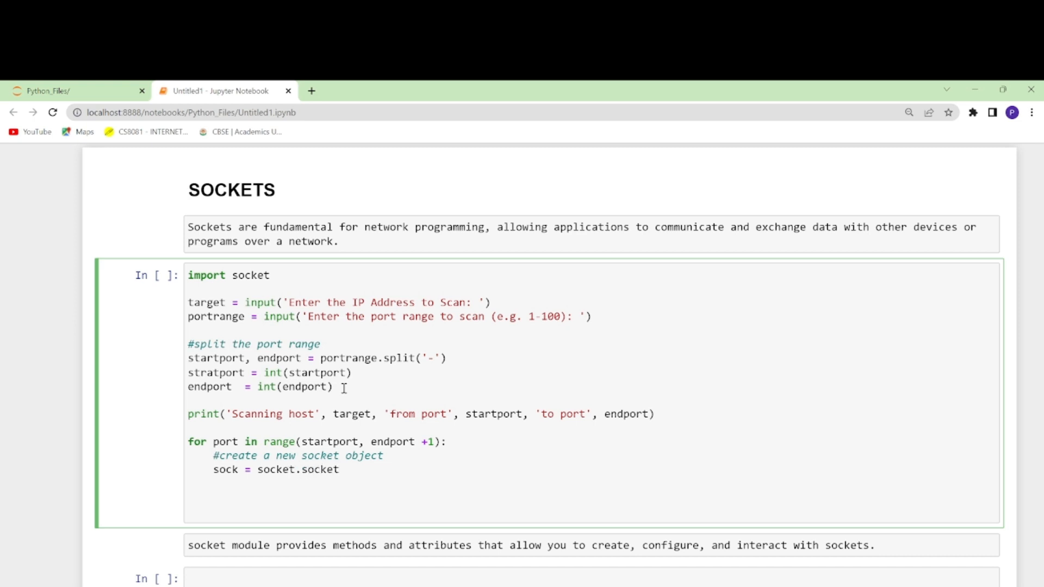
pyautogui.write('()')
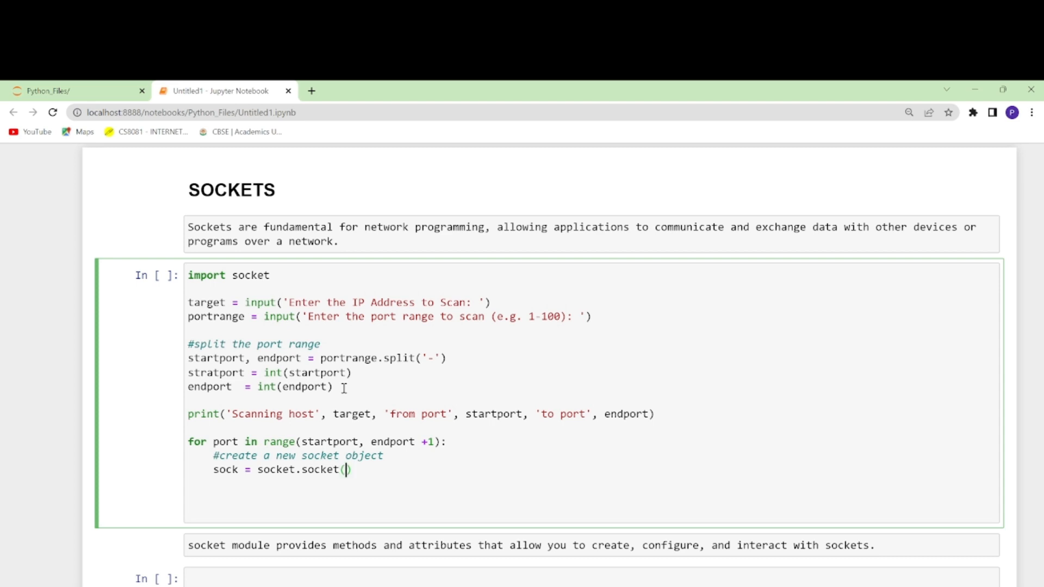
# Fill the socket arguments as socket.AF_INET, socket.SOCK_STREAM
pyautogui.write('so')
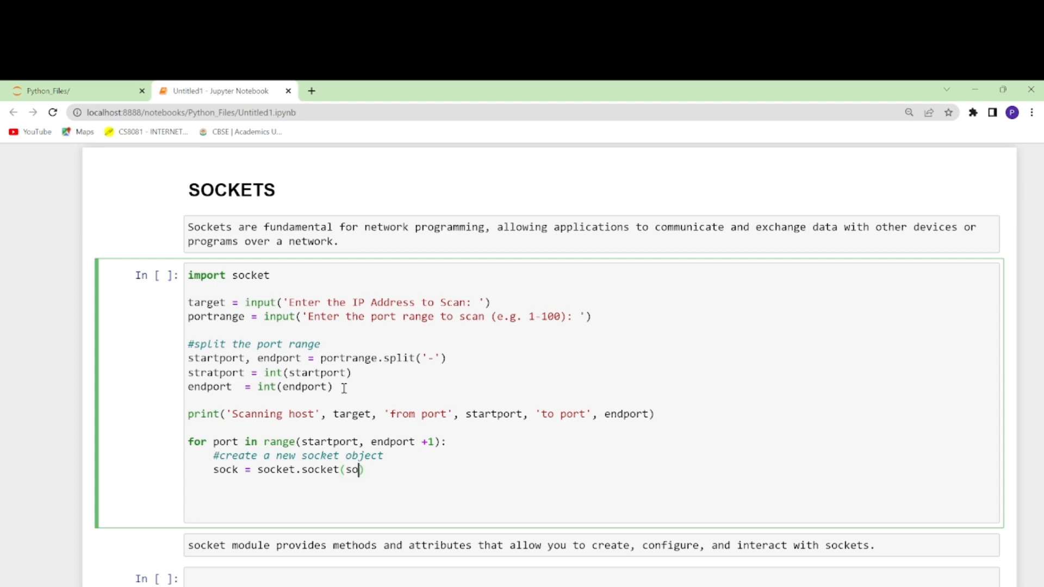
pyautogui.write('cket')
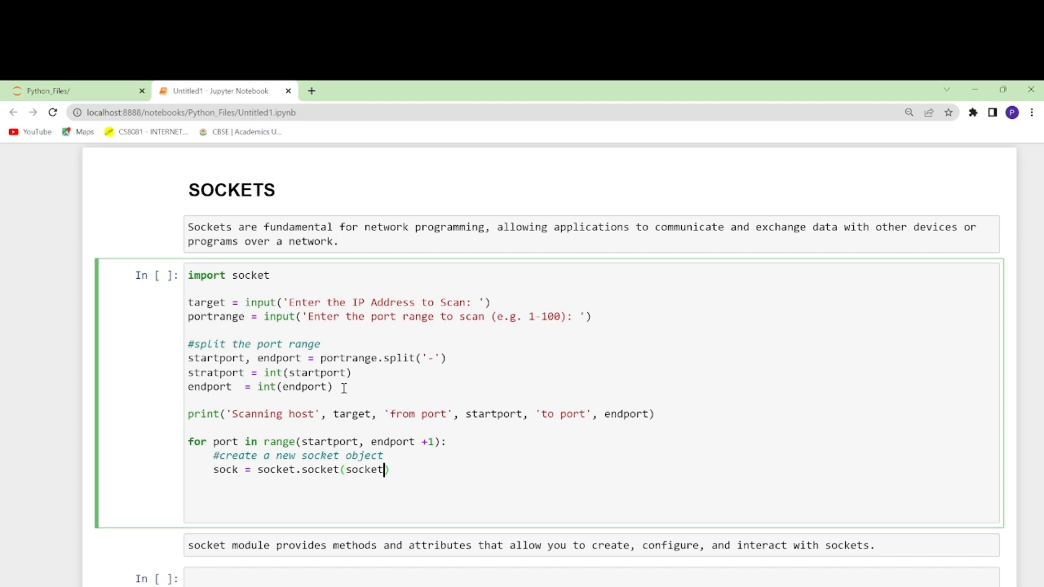
pyautogui.write('AF')
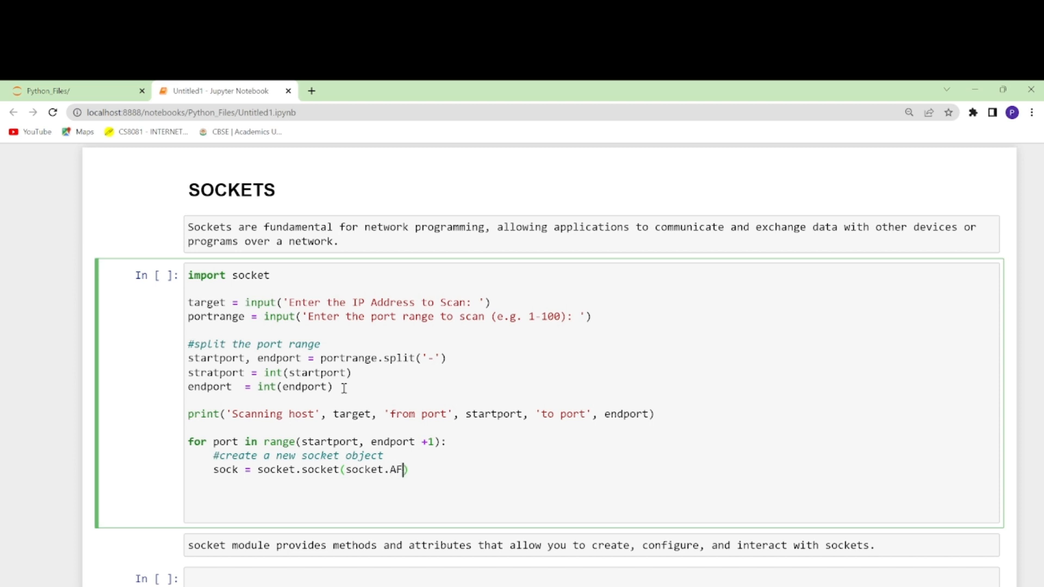
pyautogui.write('_INET,')
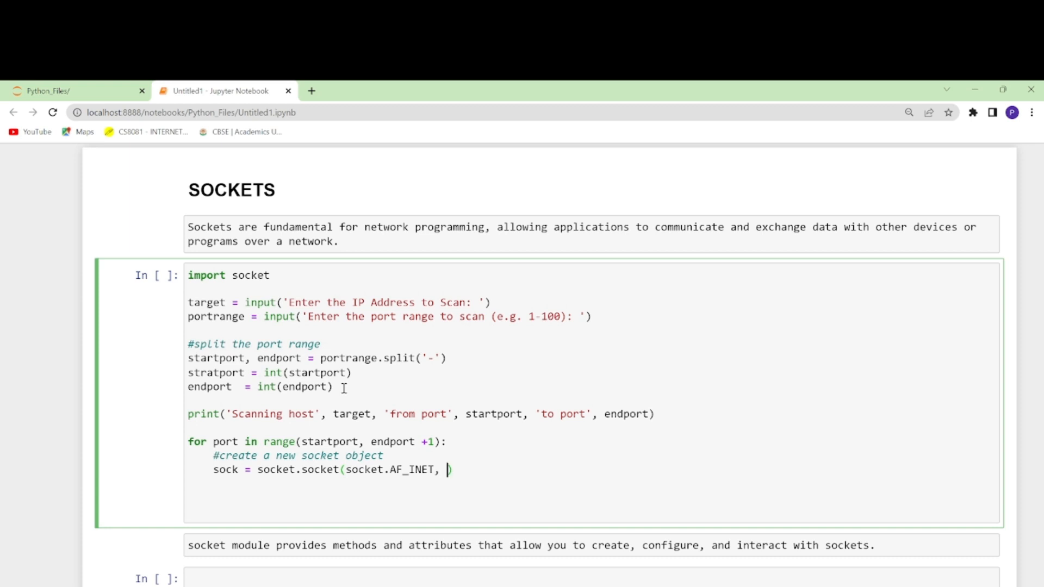
pyautogui.moveTo(431, 345)
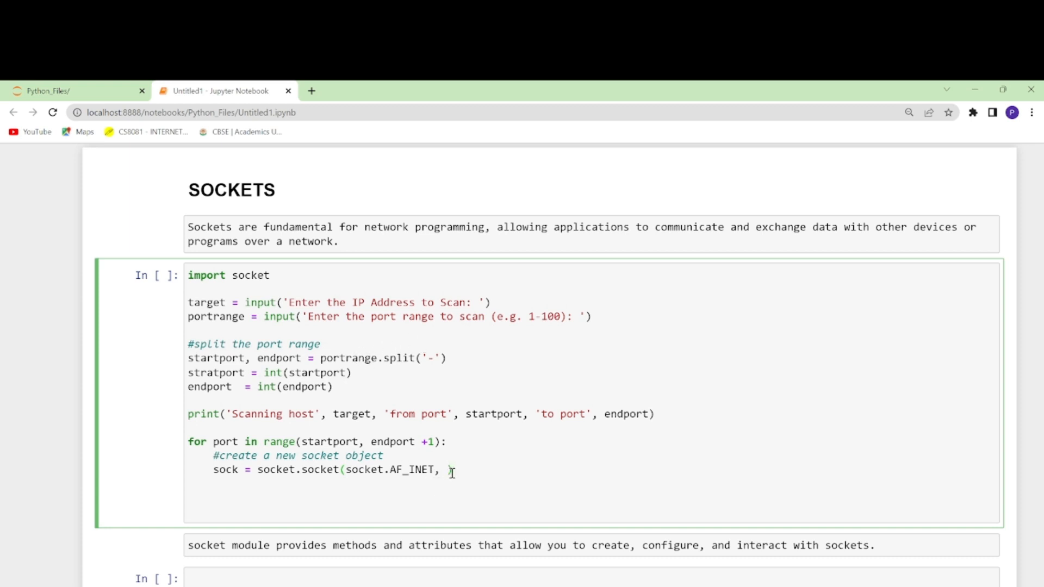
pyautogui.write(')')
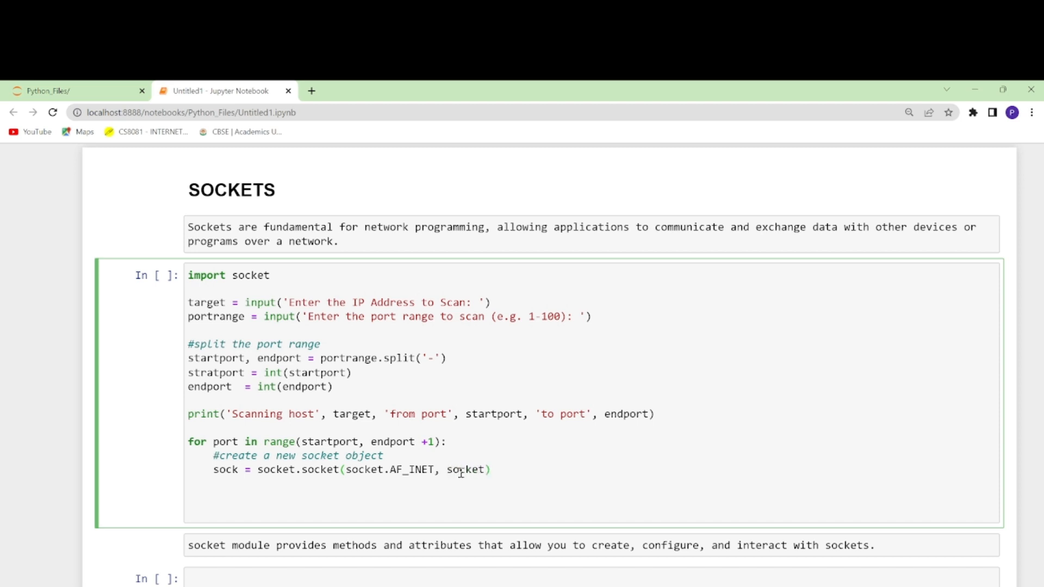
pyautogui.write('.SOCK')
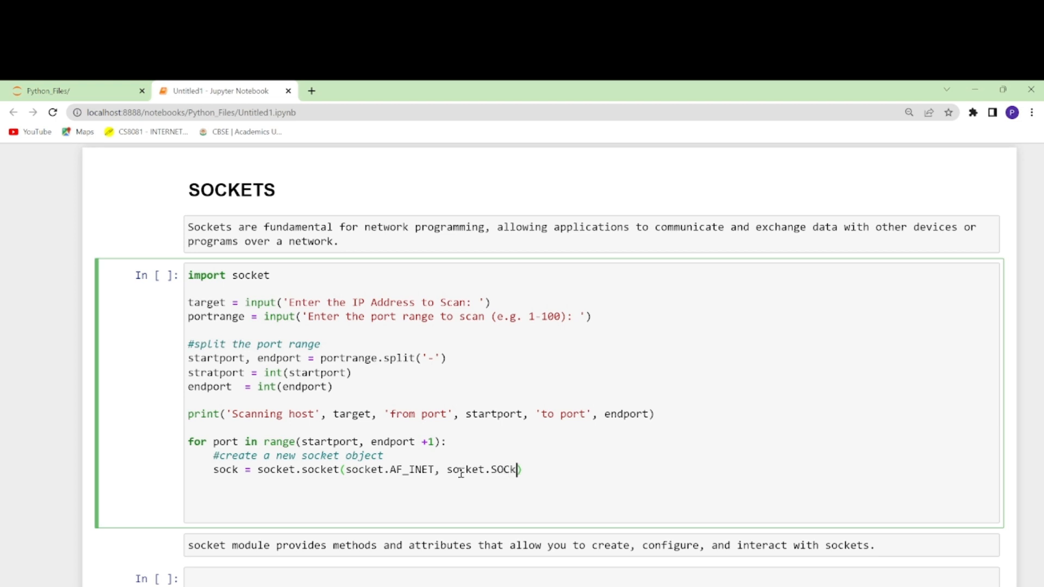
pyautogui.press('Backspace')
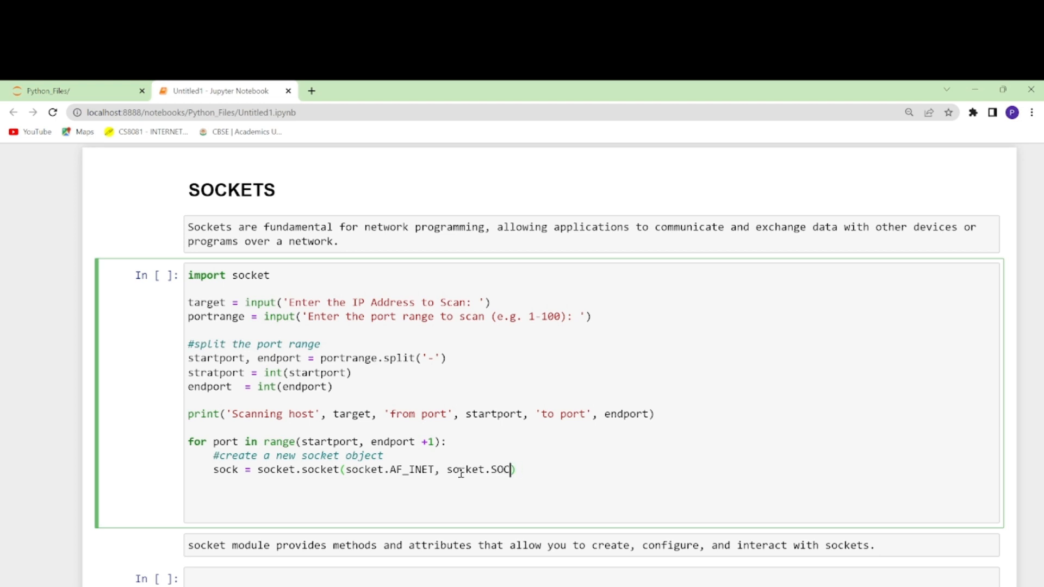
pyautogui.write('K_STRE')
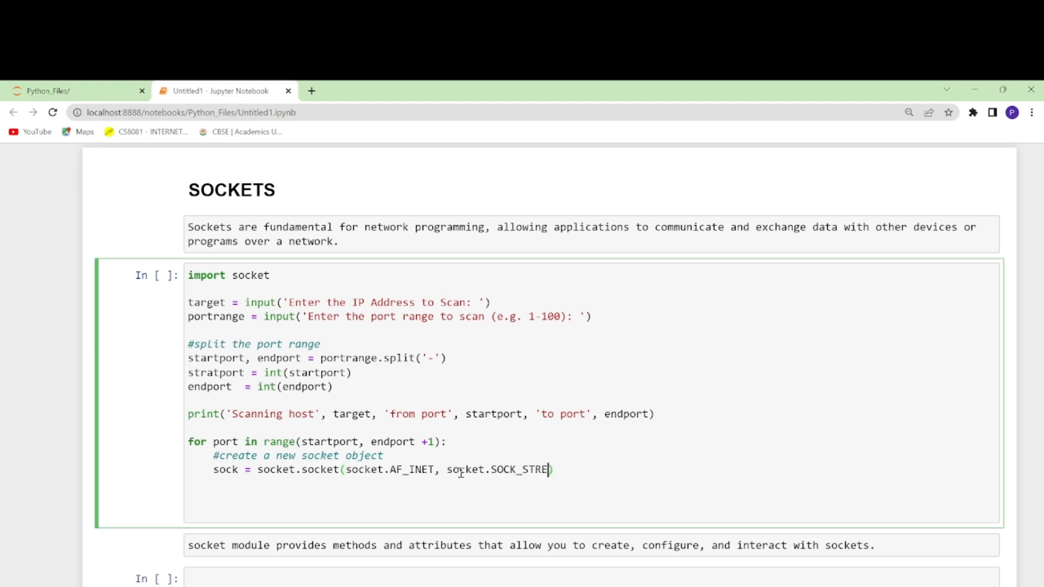
pyautogui.write('A')
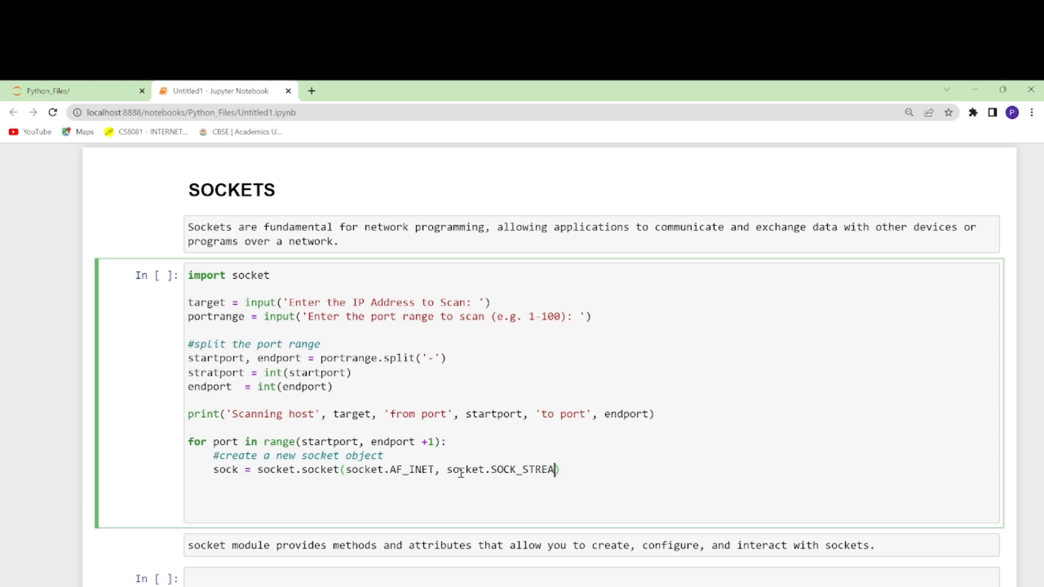
pyautogui.write('M)')
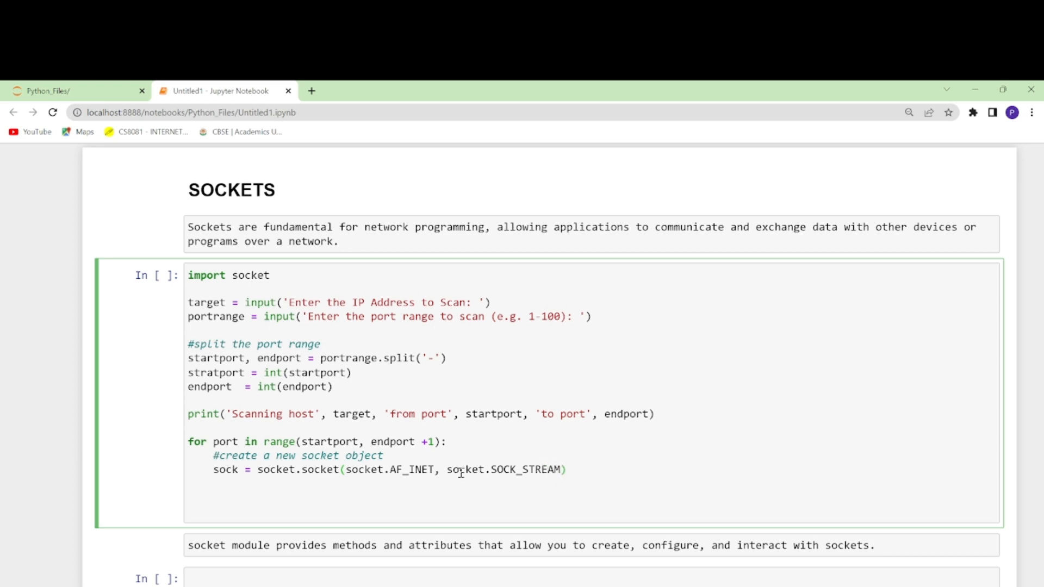
pyautogui.click(562, 469)
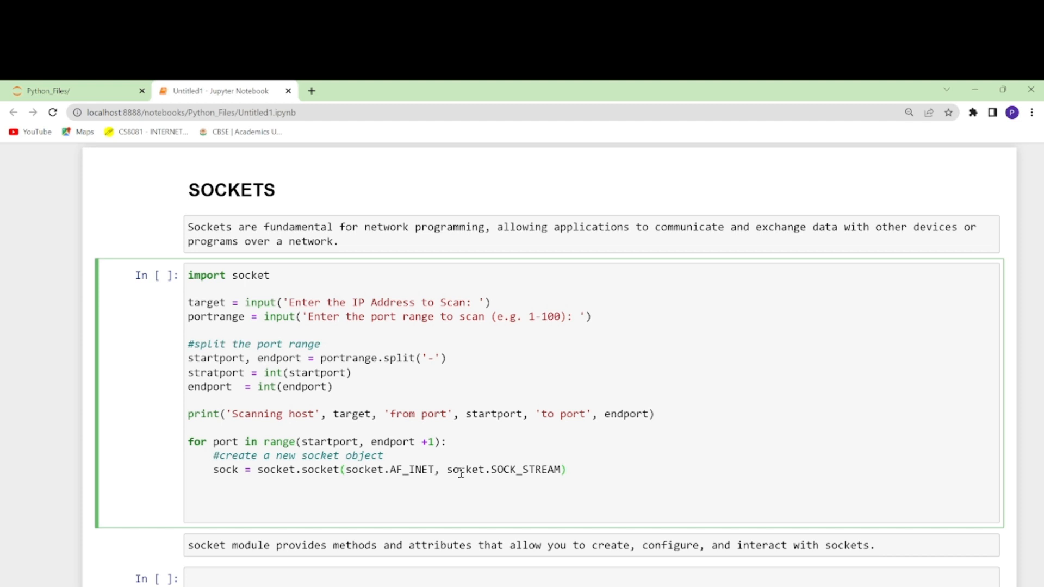
# Add the '#set the timeout to 1 sec' comment and sock.settimeout(1) in the loop
pyautogui.write('#')
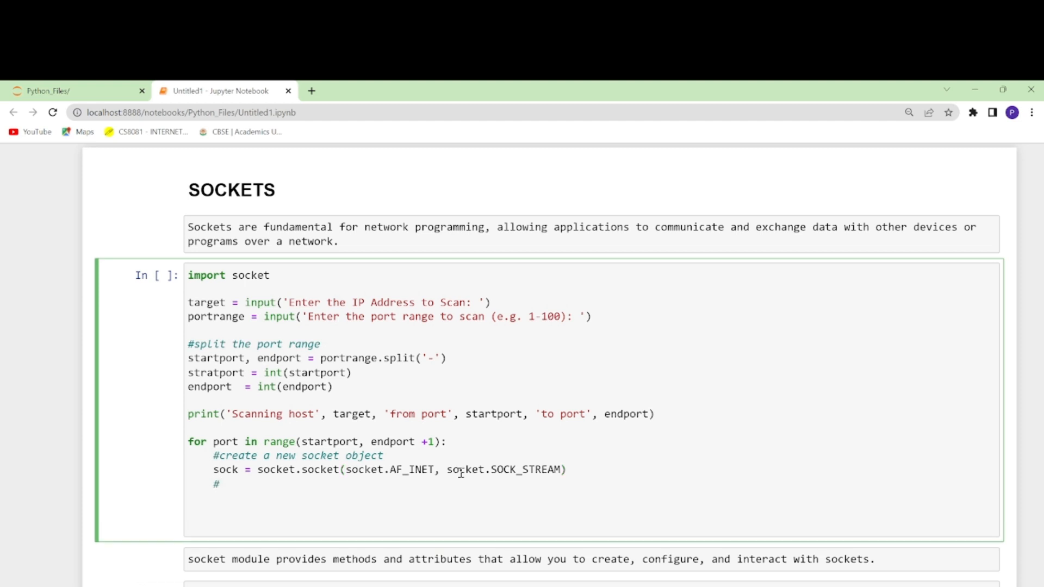
pyautogui.write('ste the ti')
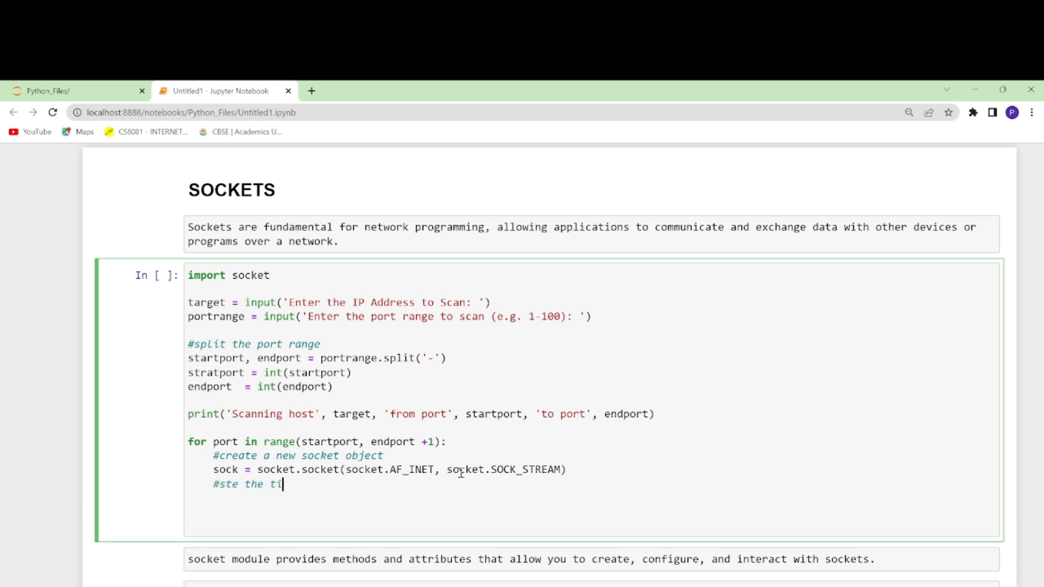
pyautogui.write('meout')
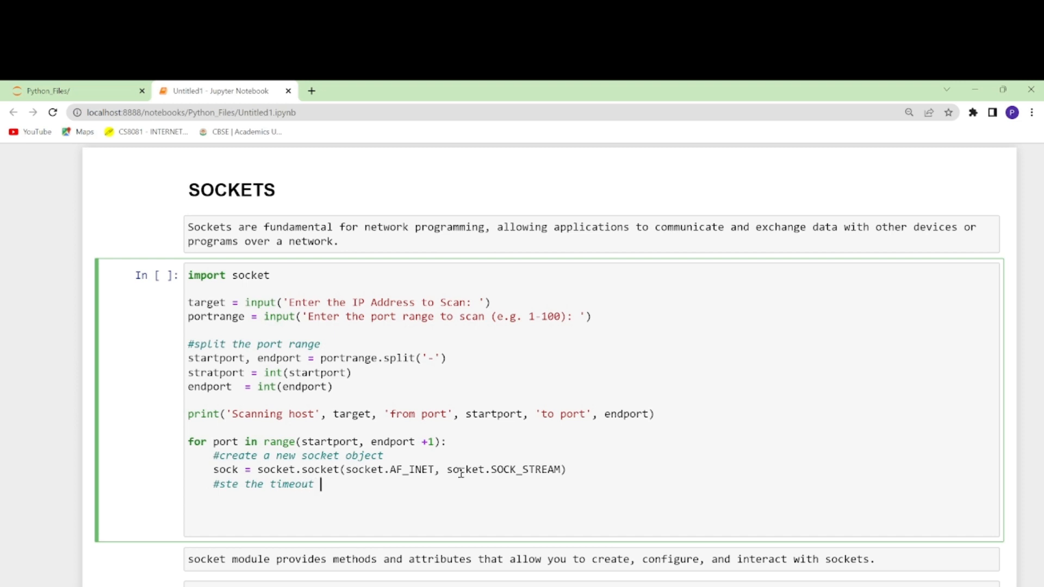
pyautogui.write('to 1 s')
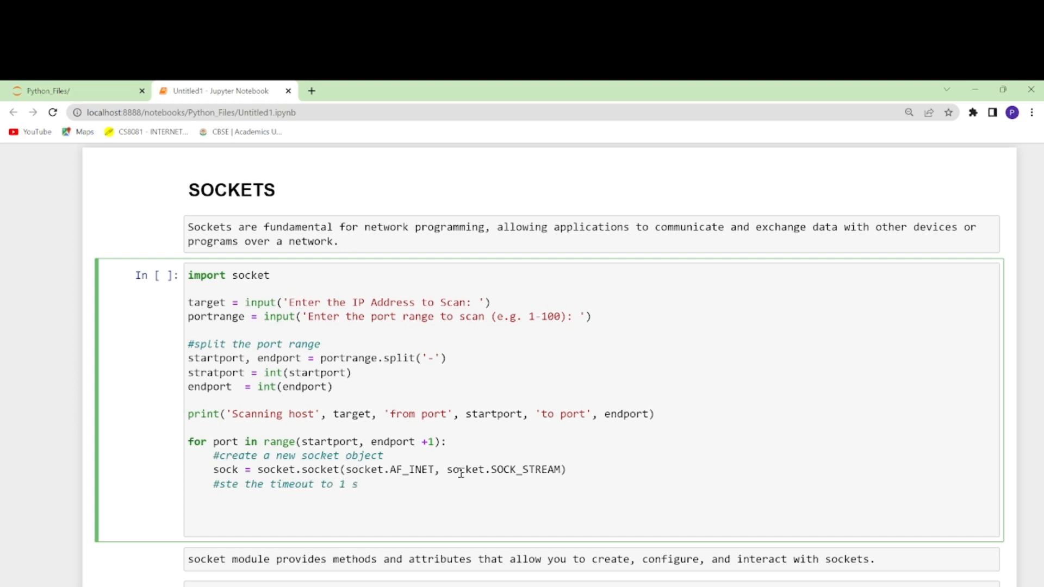
pyautogui.write('ec')
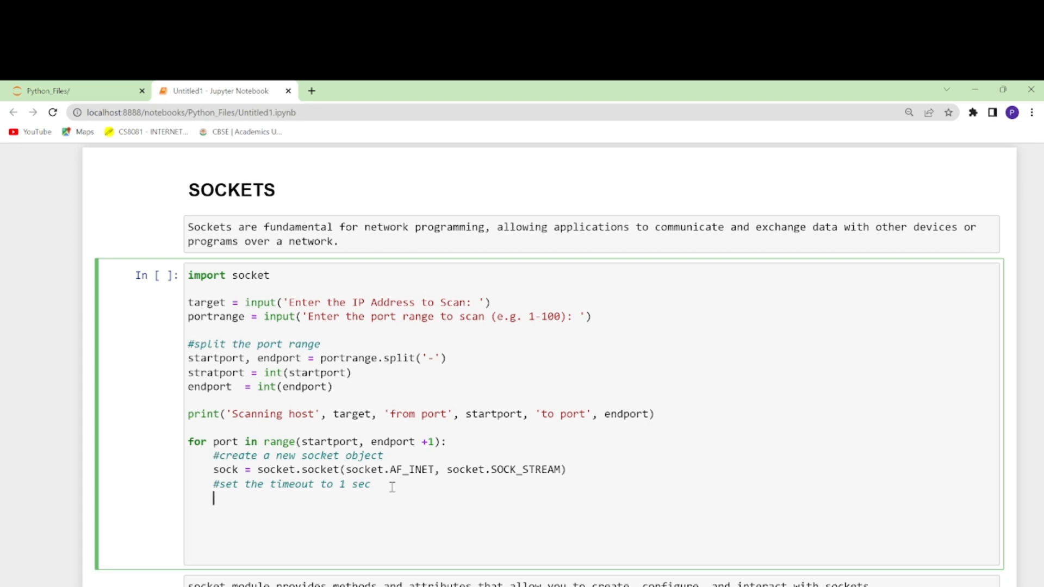
pyautogui.write('sock')
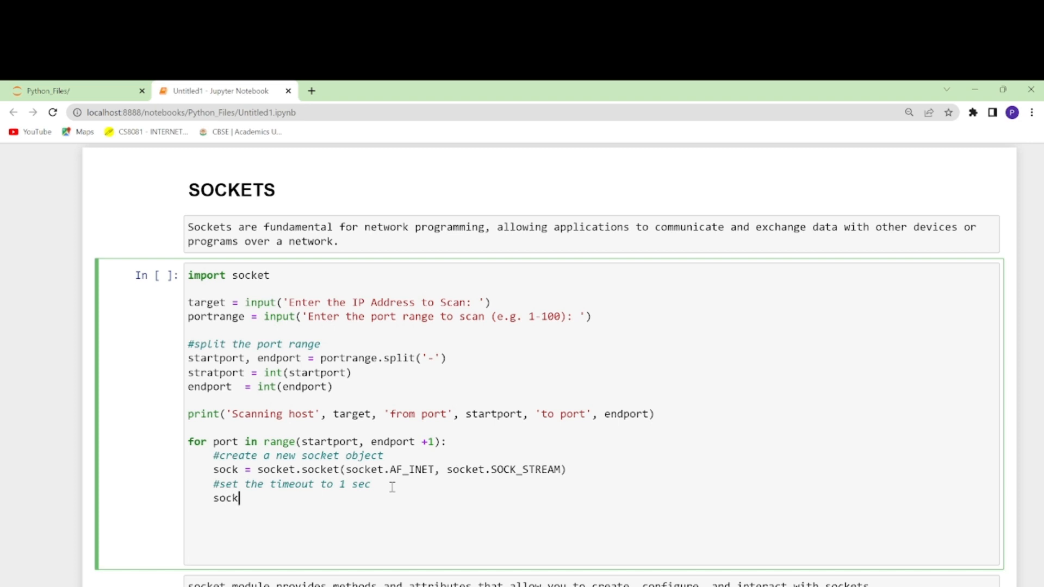
pyautogui.write('.')
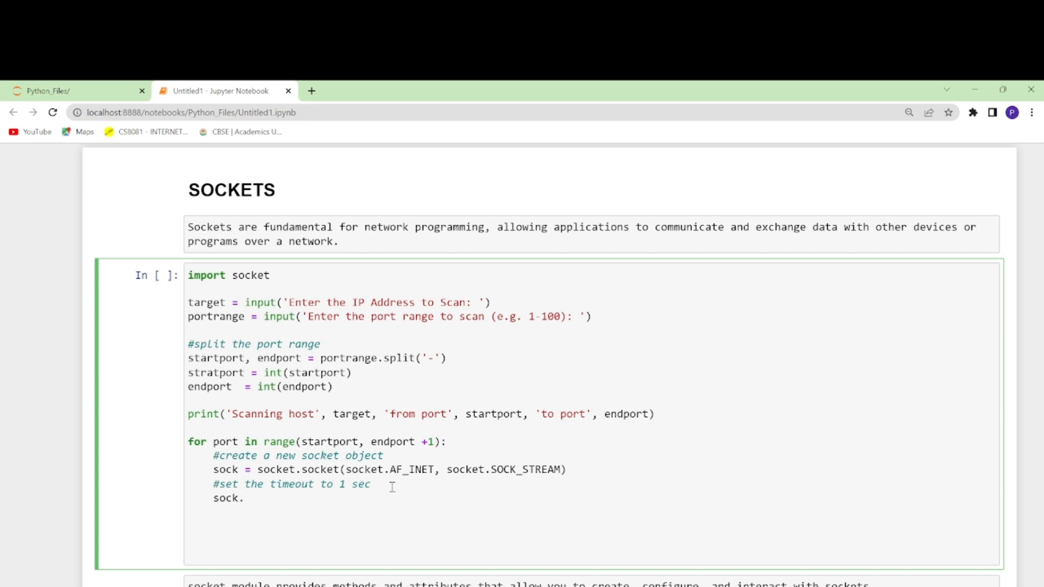
pyautogui.write('settime')
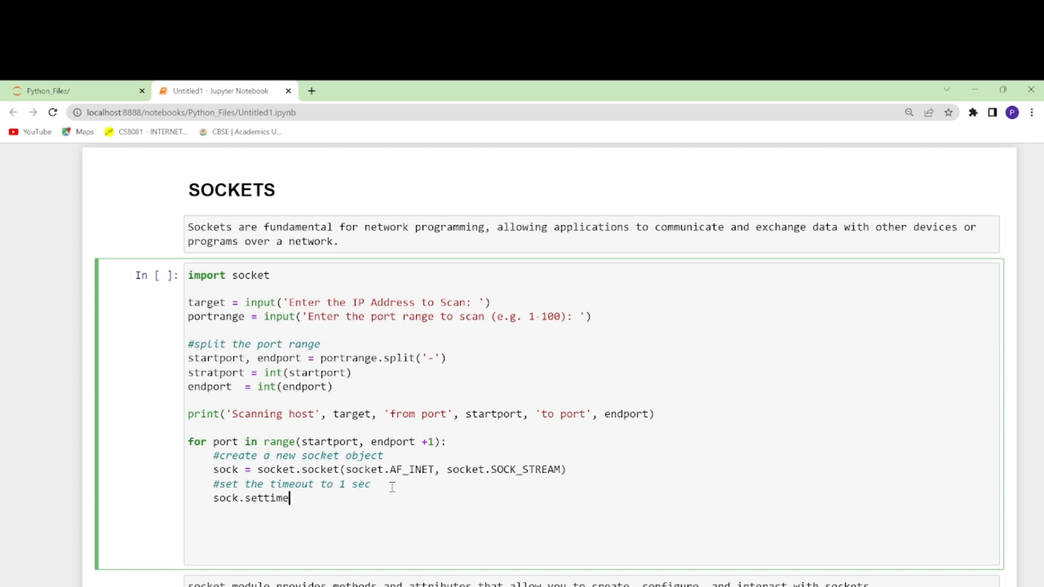
pyautogui.write('out')
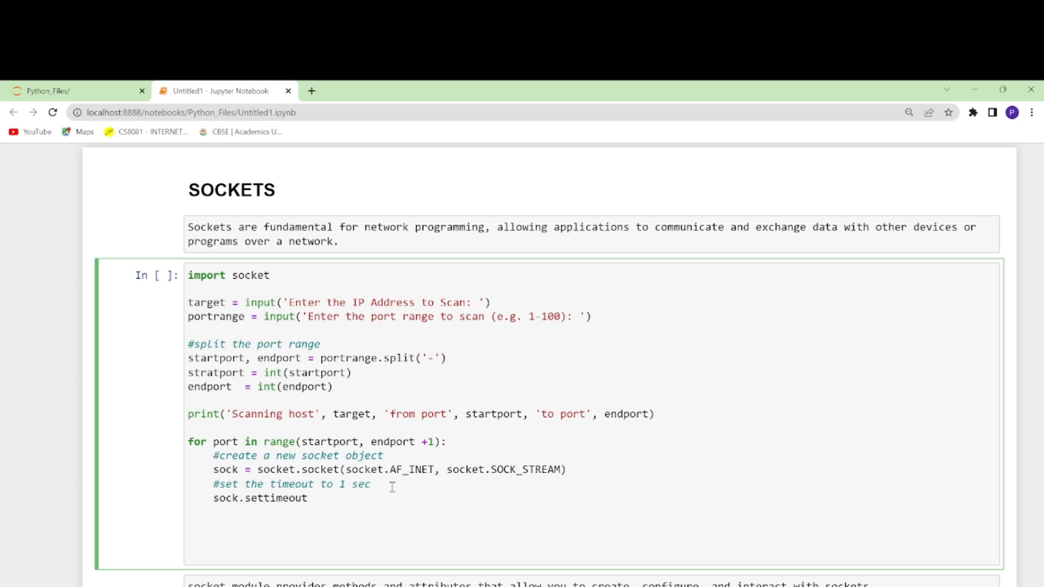
pyautogui.write('(1)')
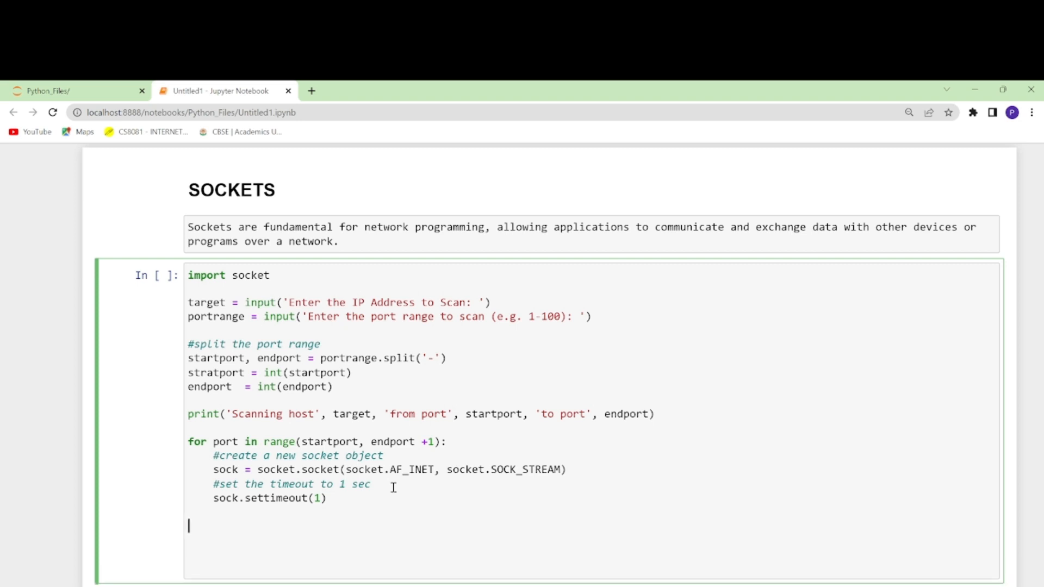
# Add the comment '#try to connect to the target on the current port'
pyautogui.write('#')
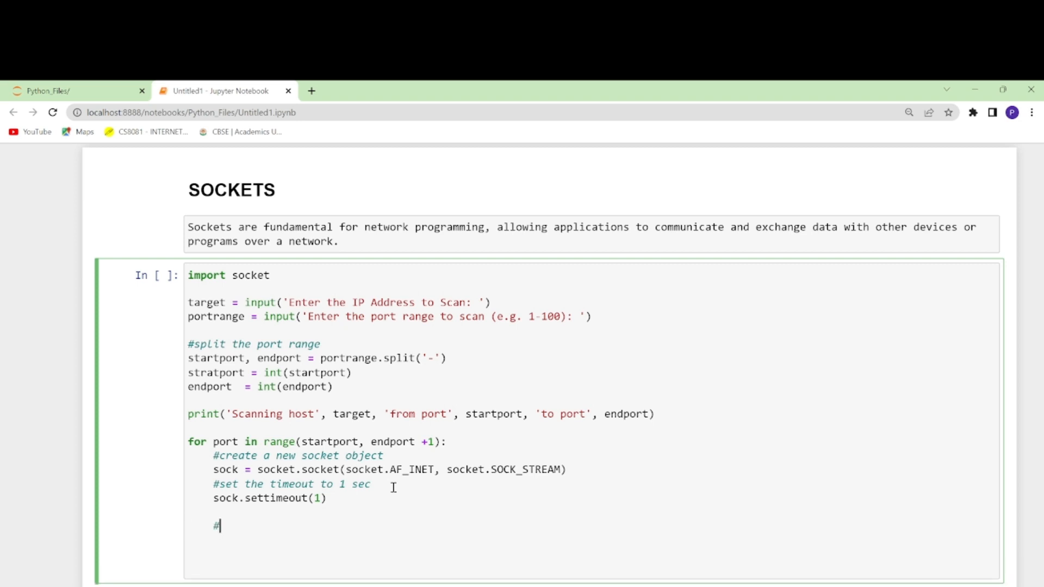
pyautogui.write('try t')
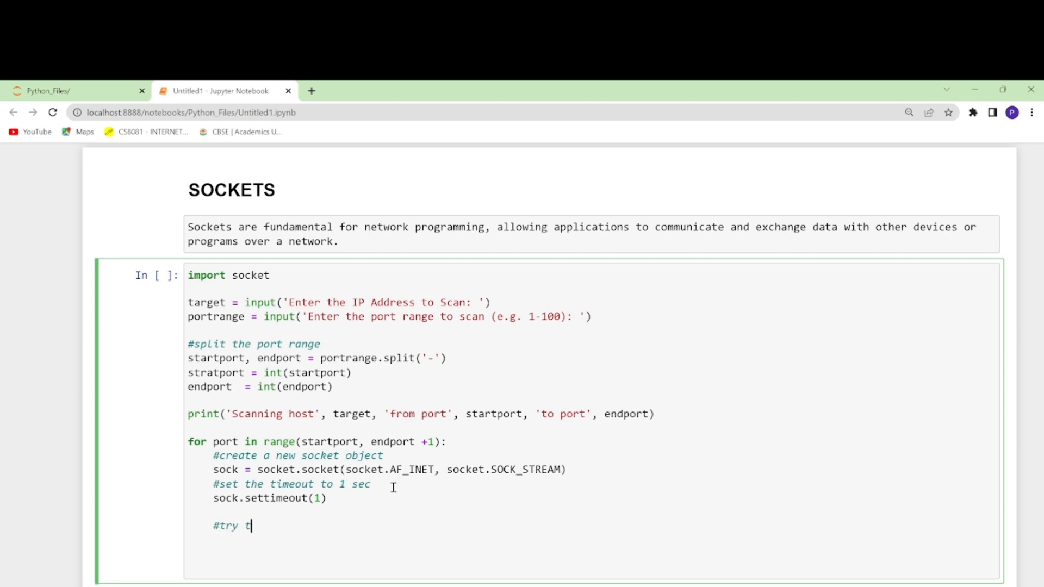
pyautogui.write('o connect')
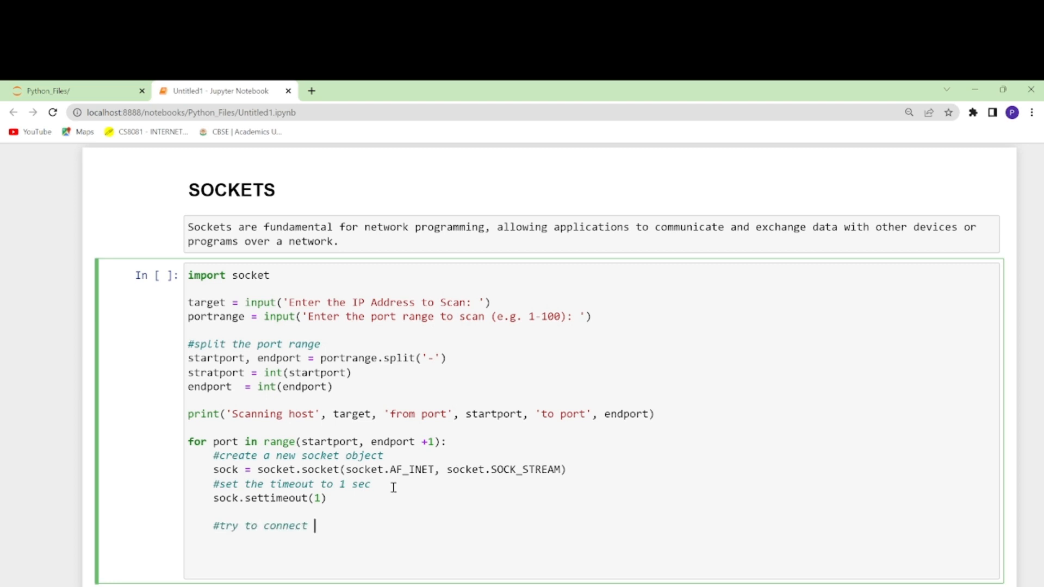
pyautogui.write('ti the')
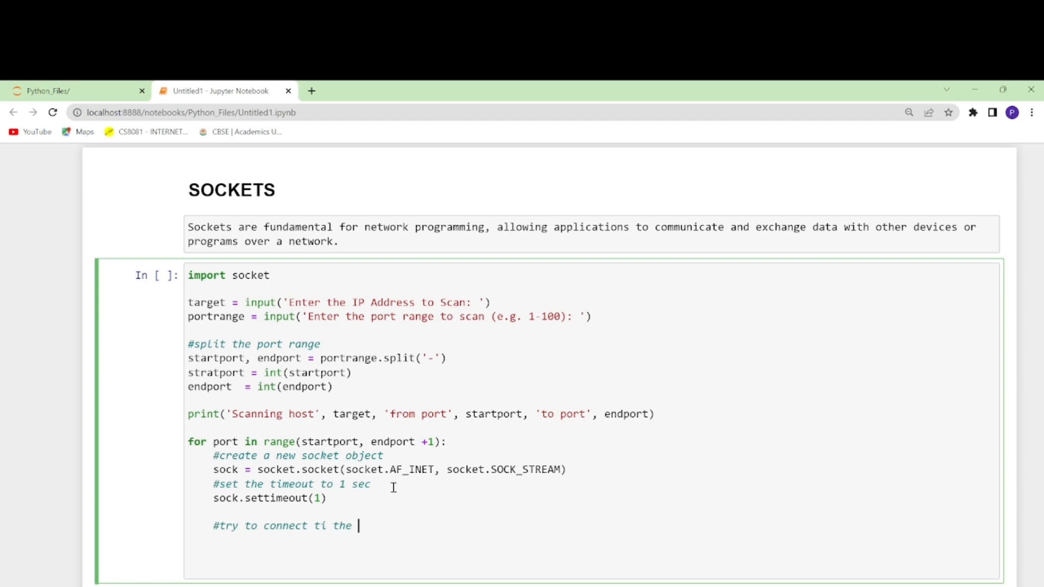
pyautogui.write('target')
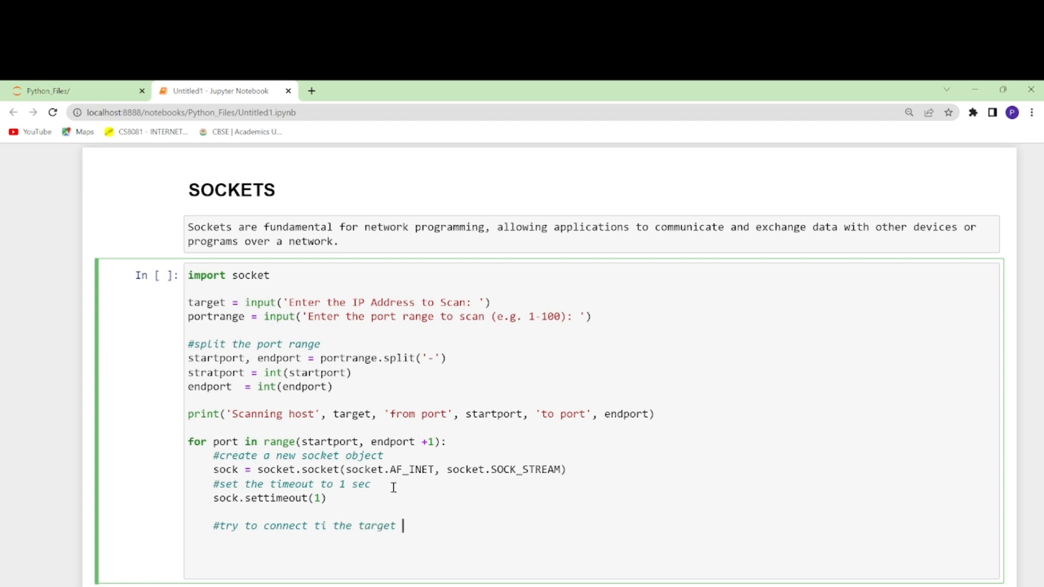
pyautogui.write('on the')
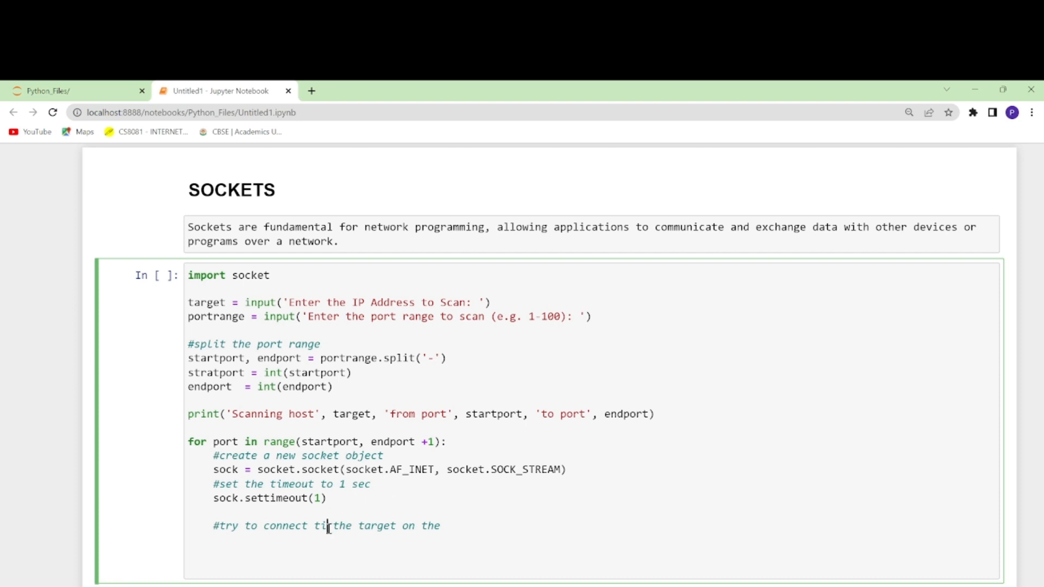
pyautogui.write('o')
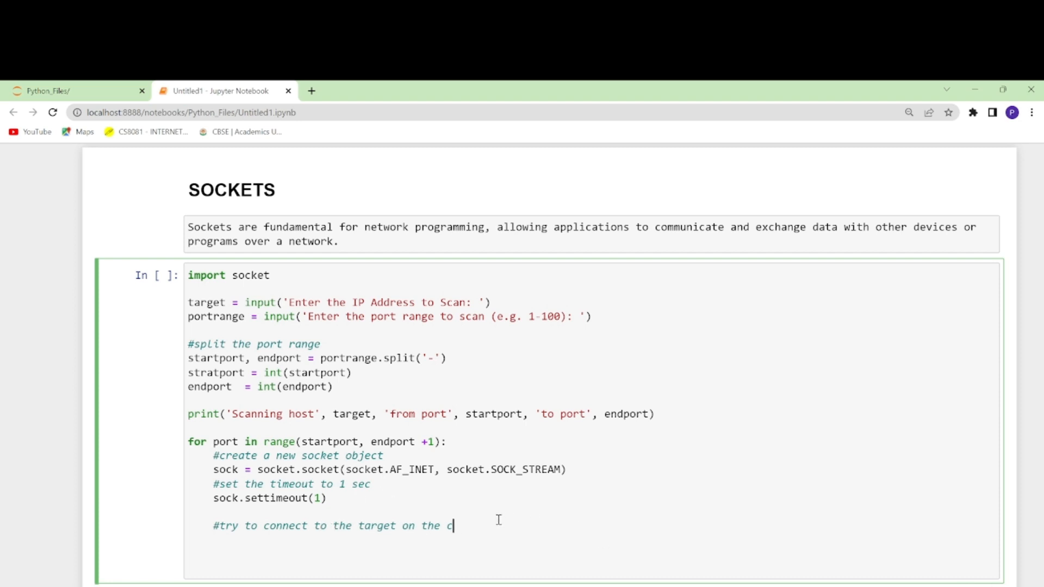
pyautogui.write('current port')
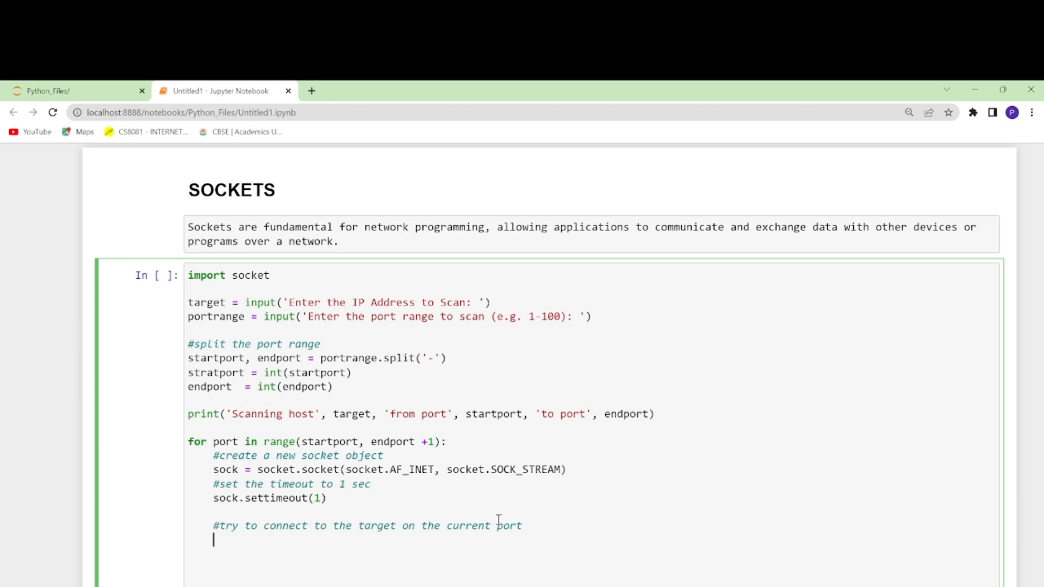
# Add result = sock.connect_ex((target, port)) inside the loop
pyautogui.write('result')
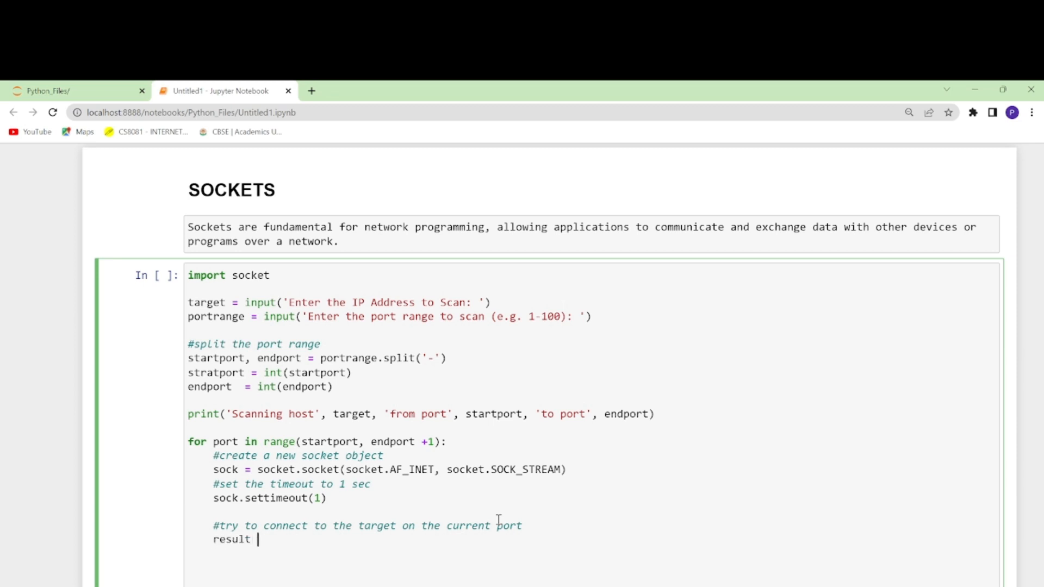
pyautogui.write('= soc')
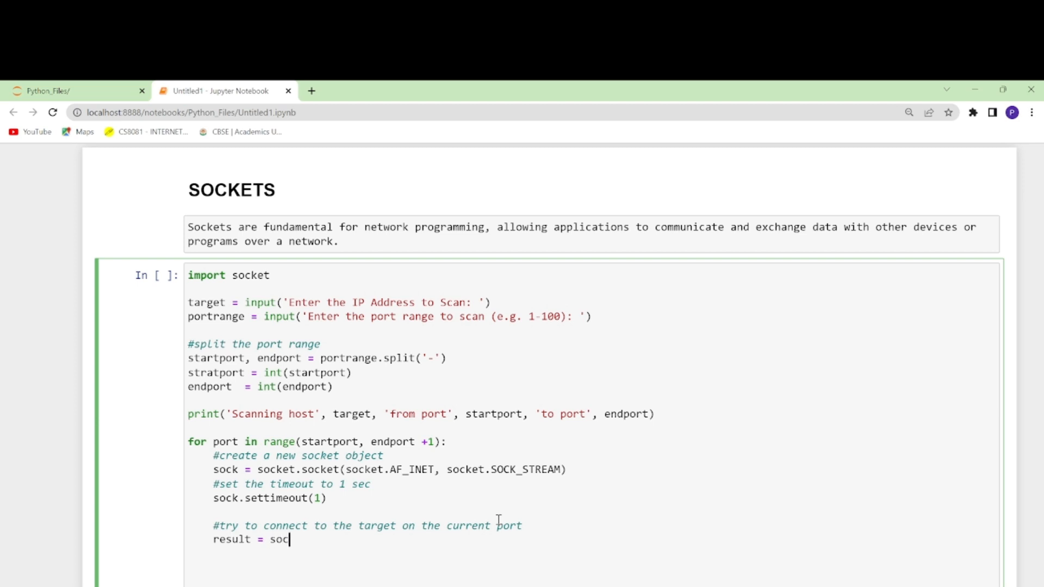
pyautogui.write('k')
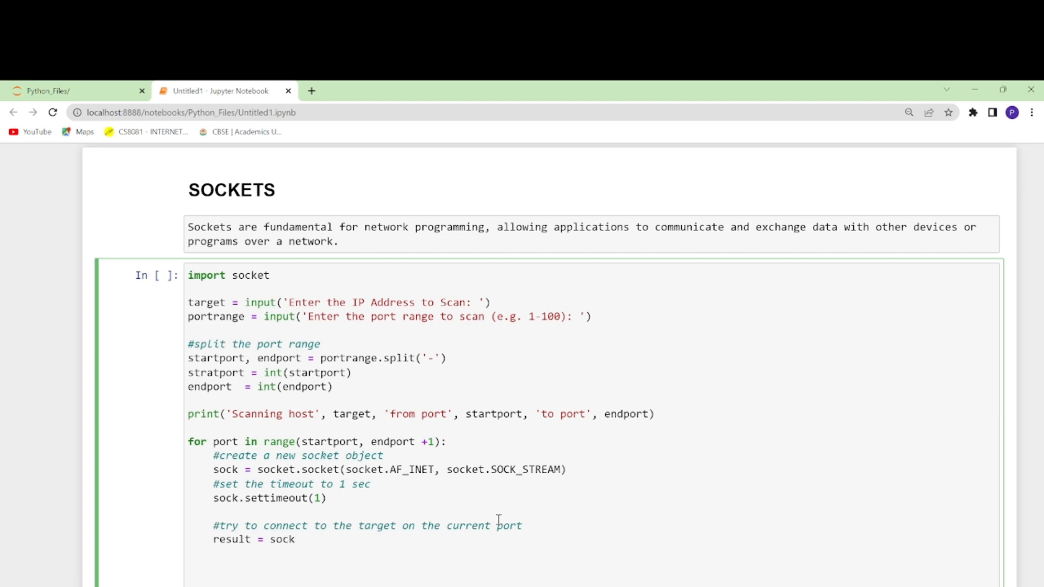
pyautogui.write('.conn')
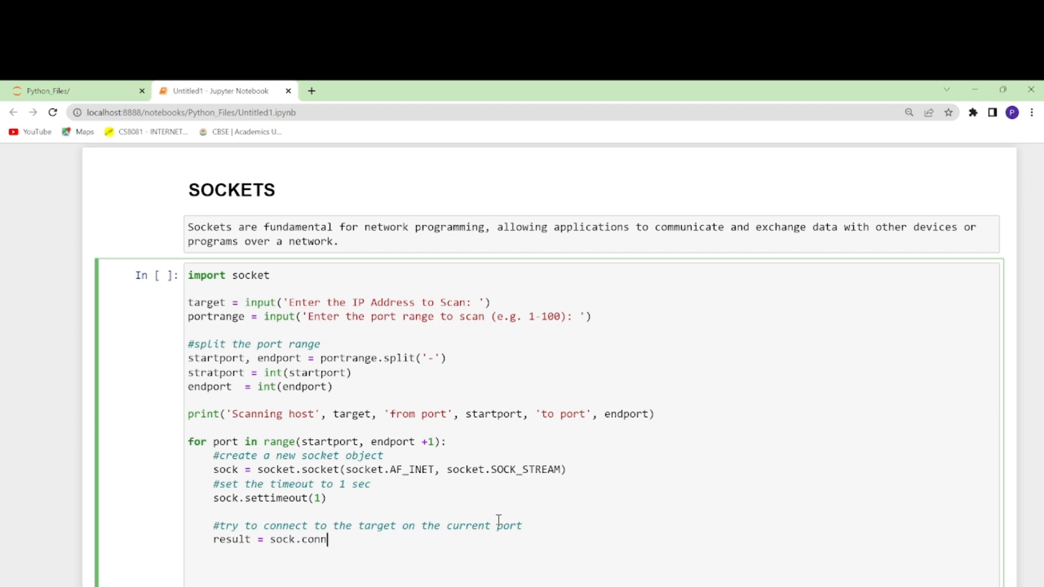
pyautogui.write('ect_')
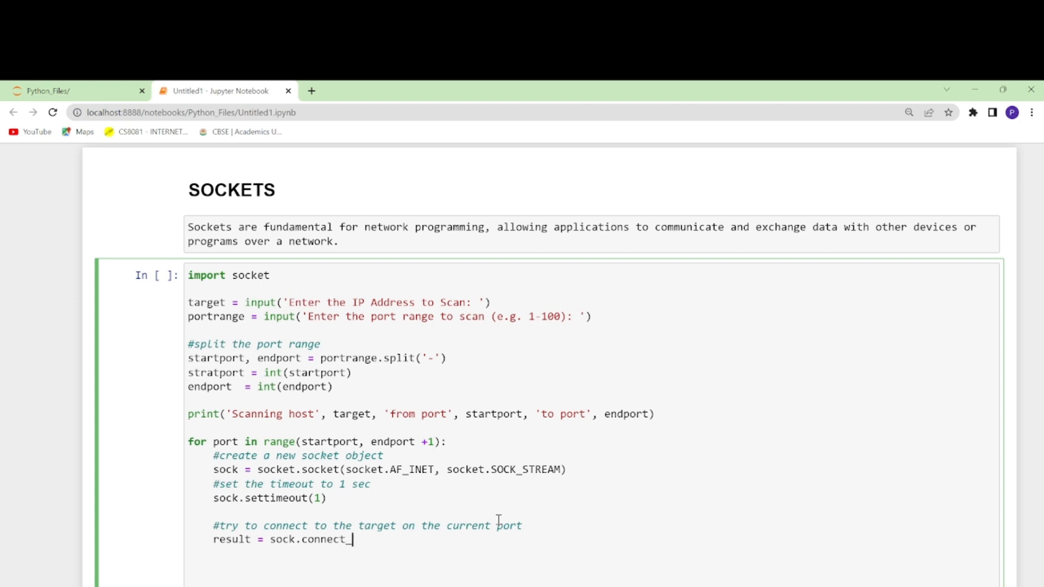
pyautogui.write('ex')
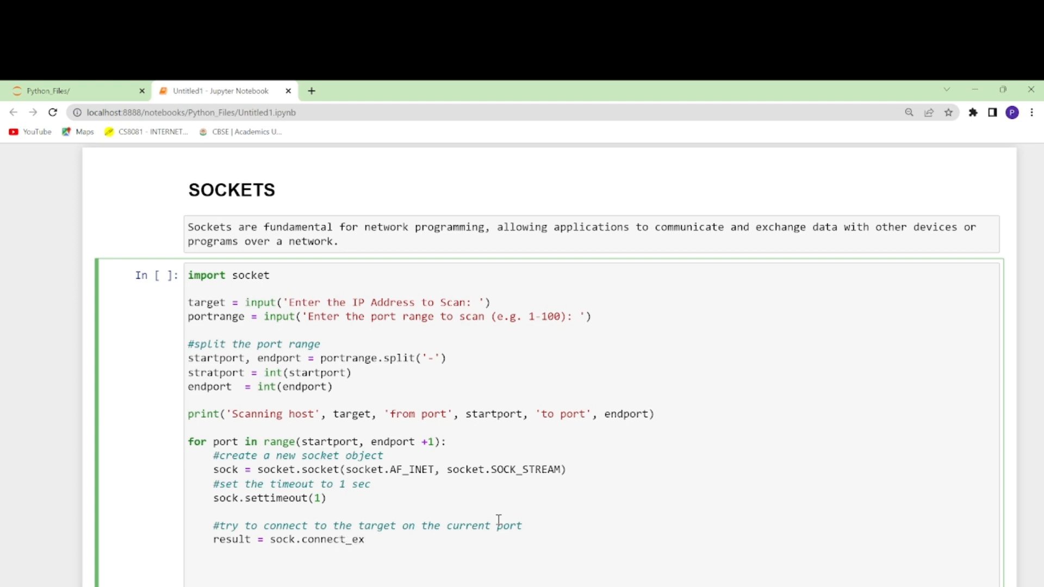
pyautogui.write('(())')
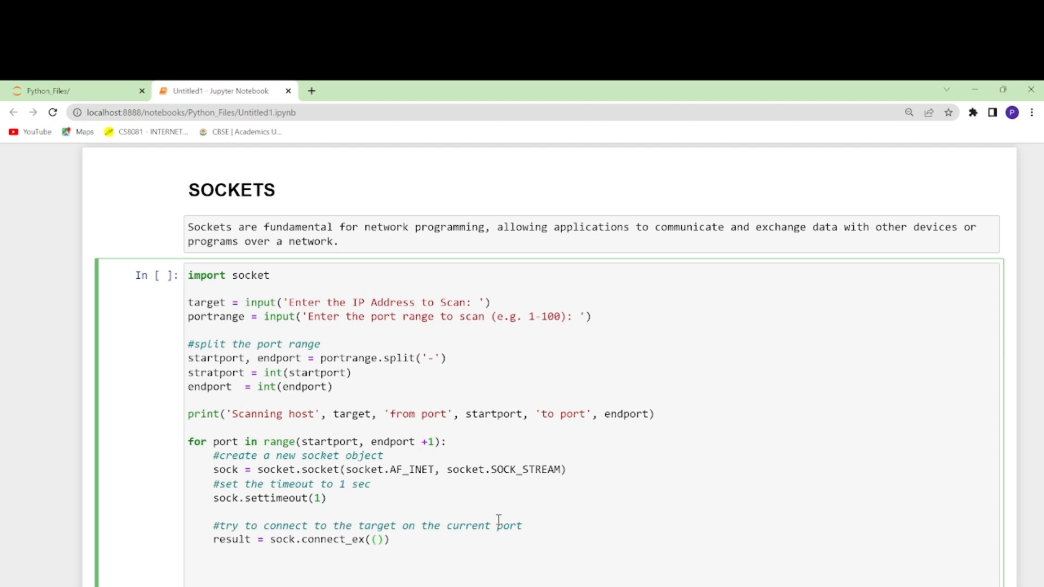
pyautogui.write('tr')
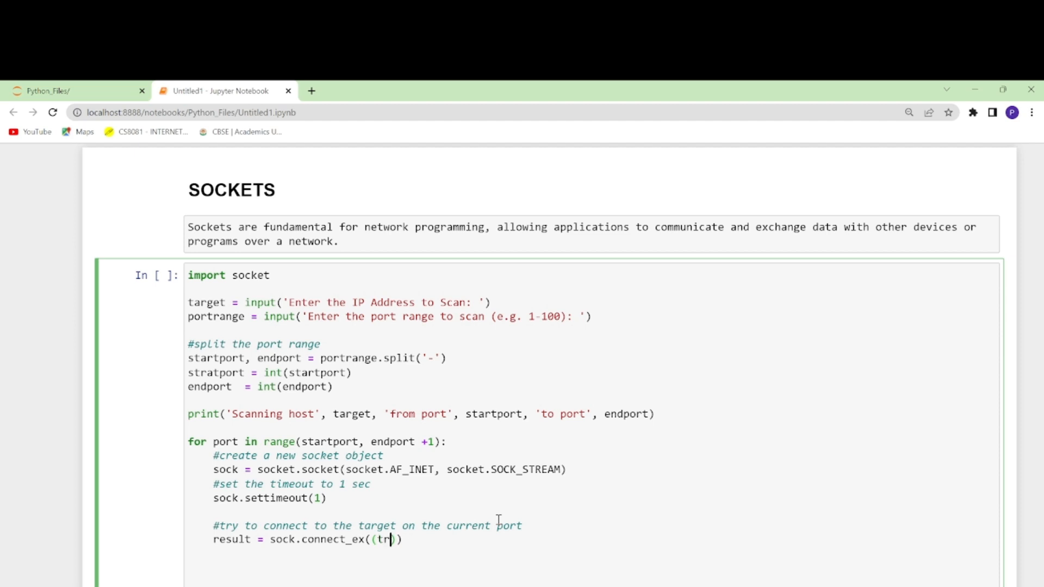
pyautogui.write('arget')
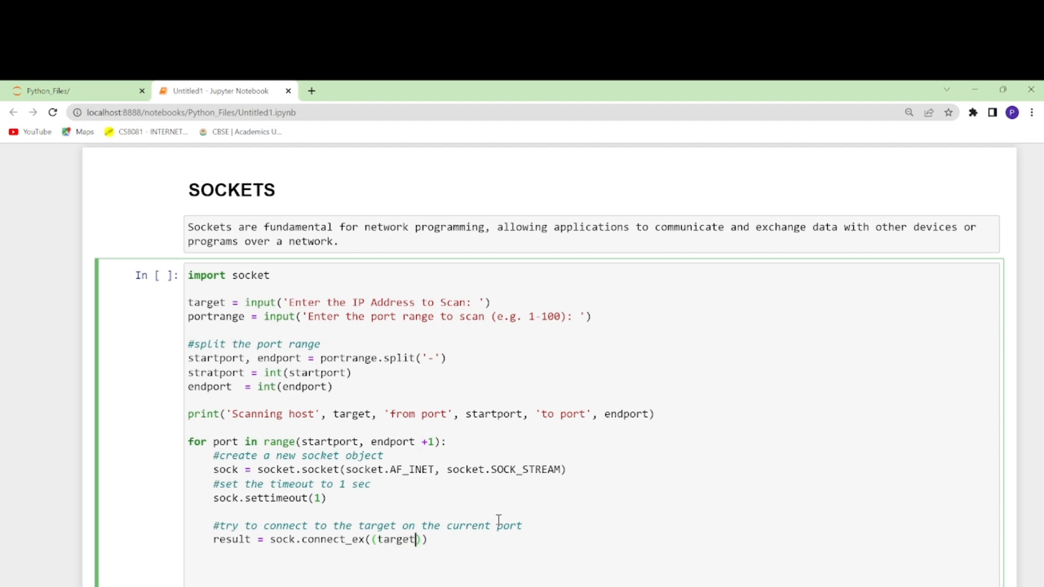
pyautogui.write(',')
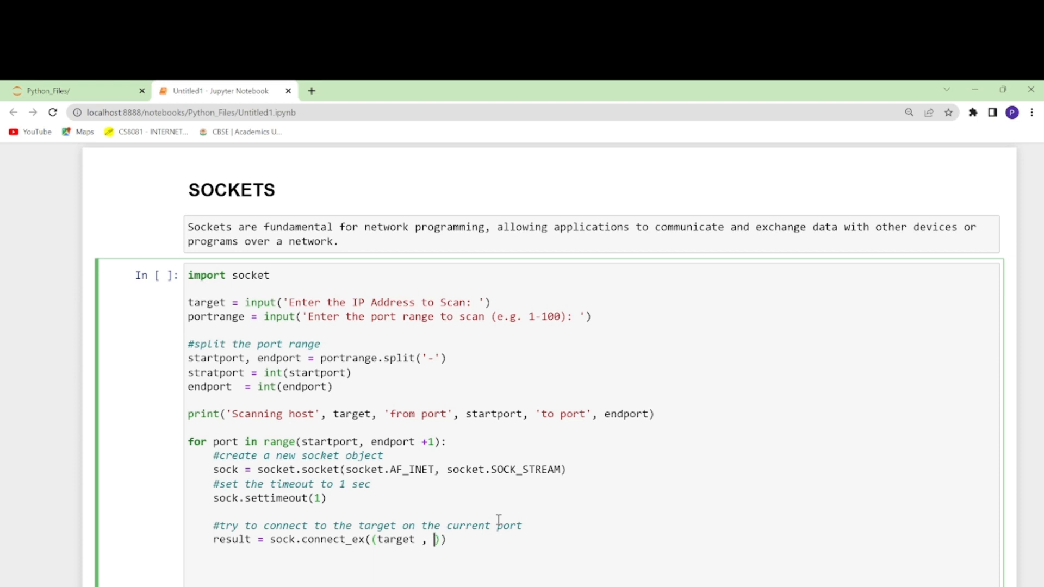
pyautogui.write('port')
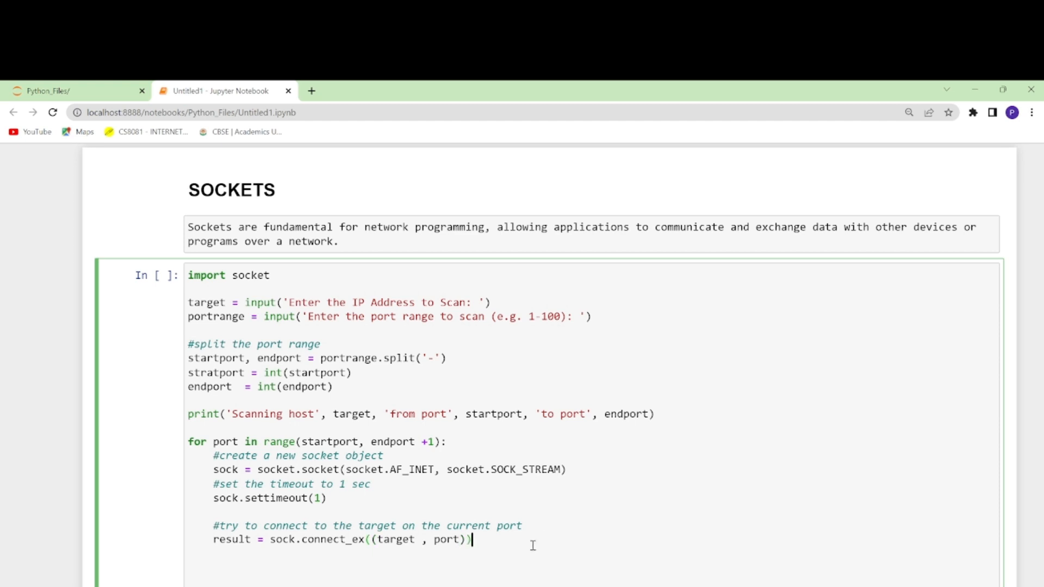
pyautogui.moveTo(530, 546)
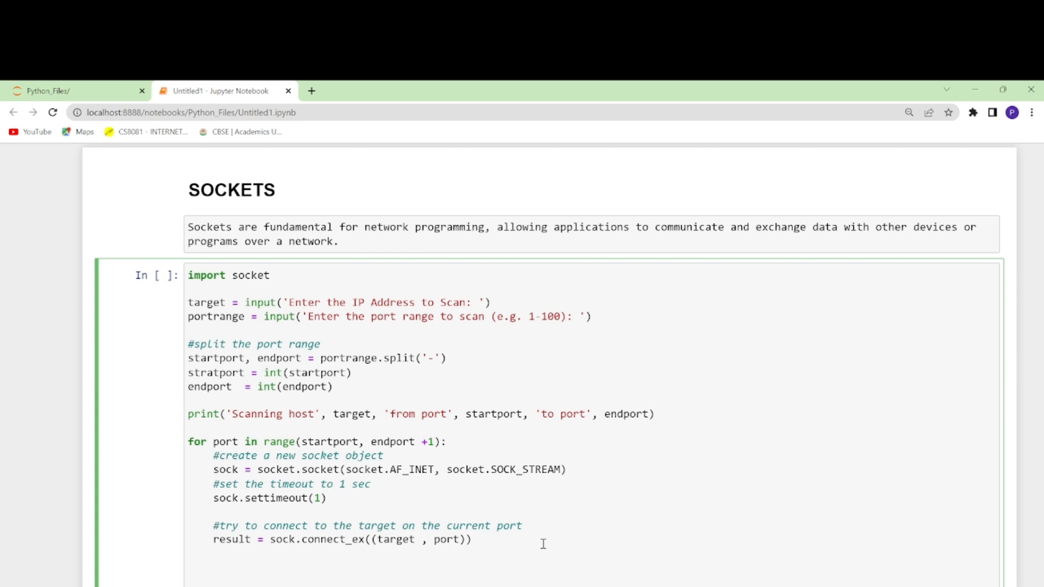
# Add if result==0: print('Port:', port, 'is open') below the connect line
pyautogui.write('if res')
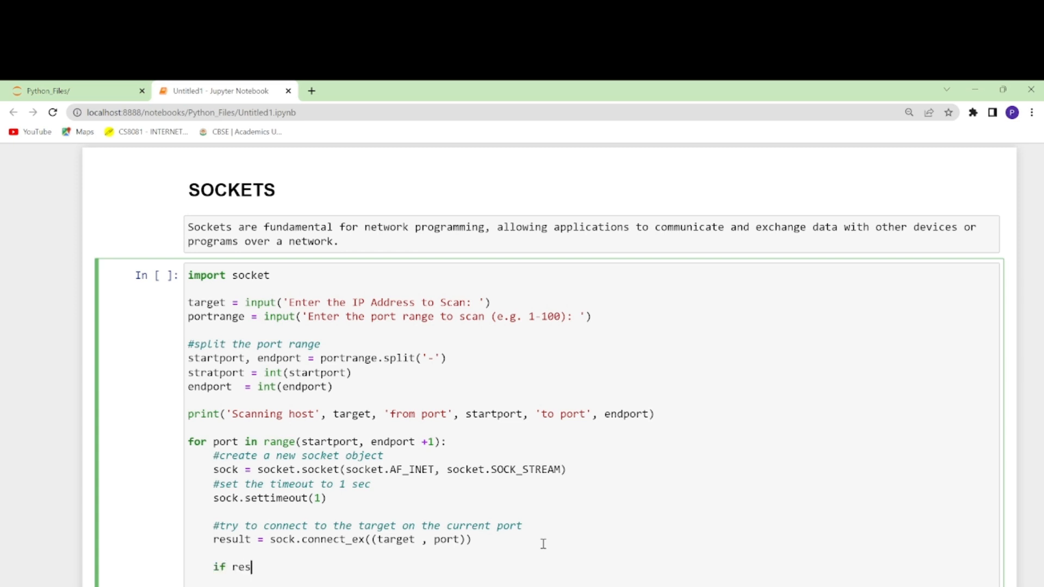
pyautogui.write('ult==')
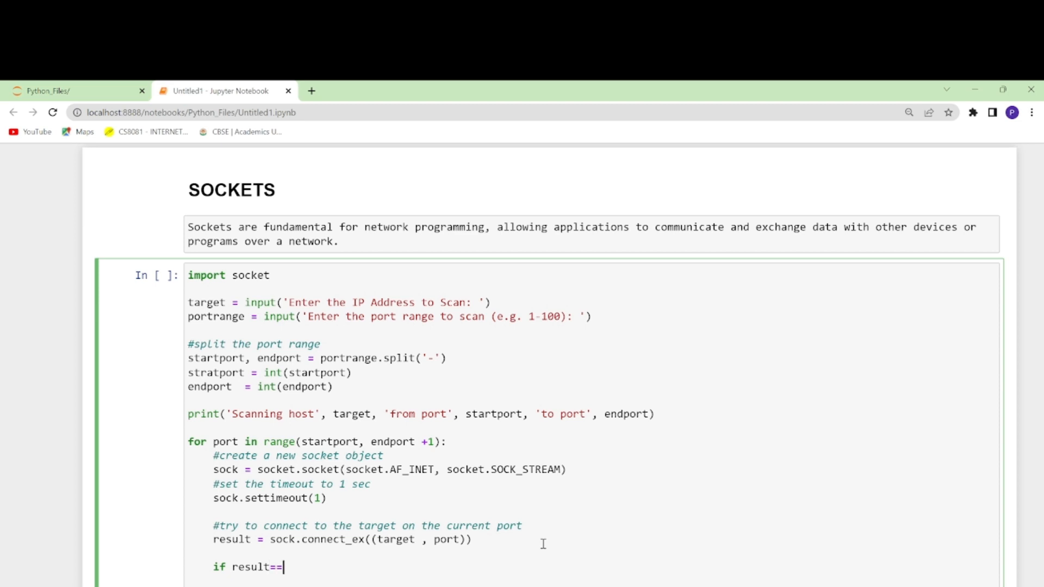
pyautogui.write('0')
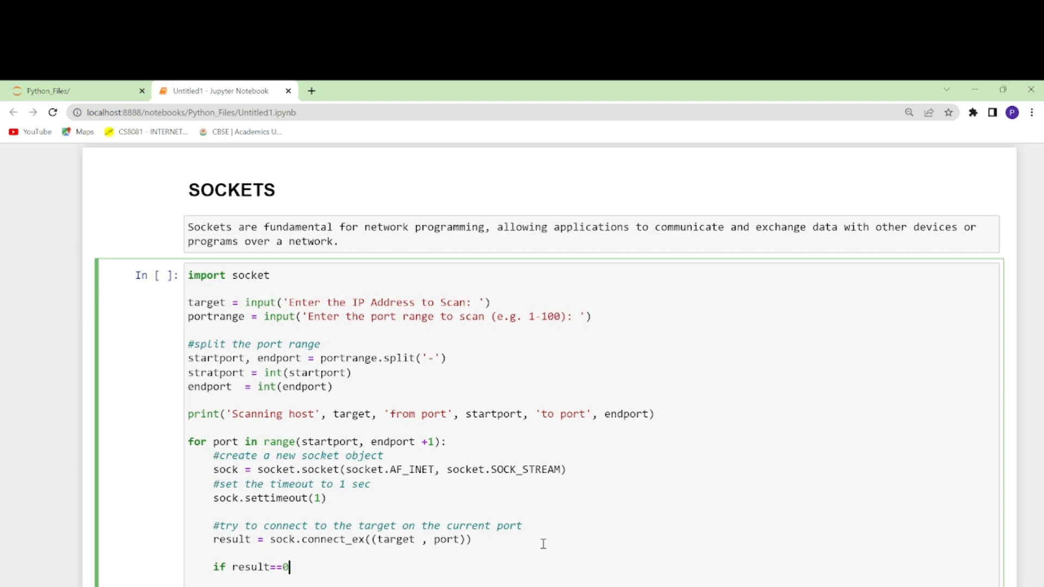
pyautogui.write(':')
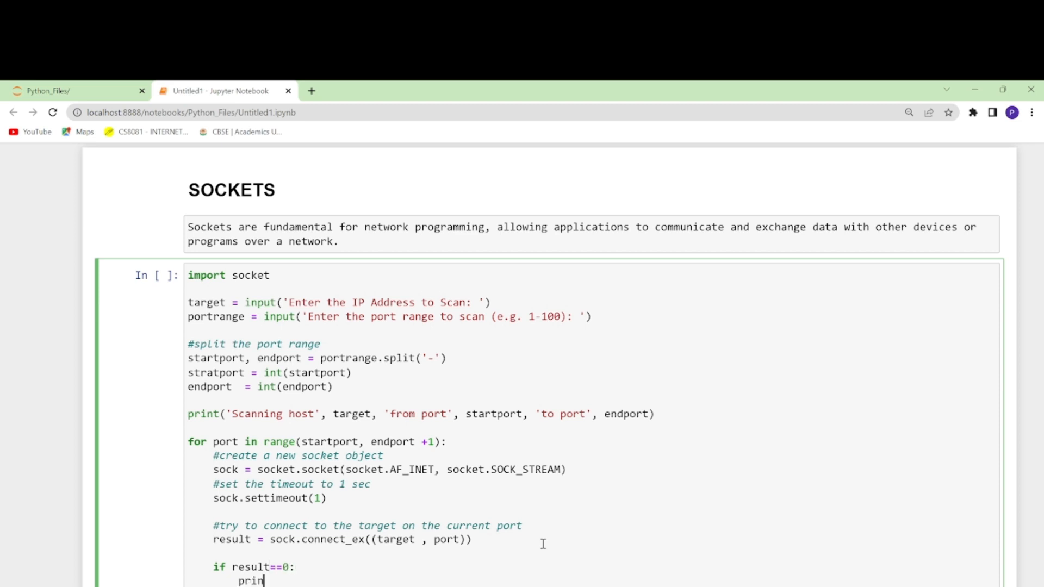
pyautogui.write('t()')
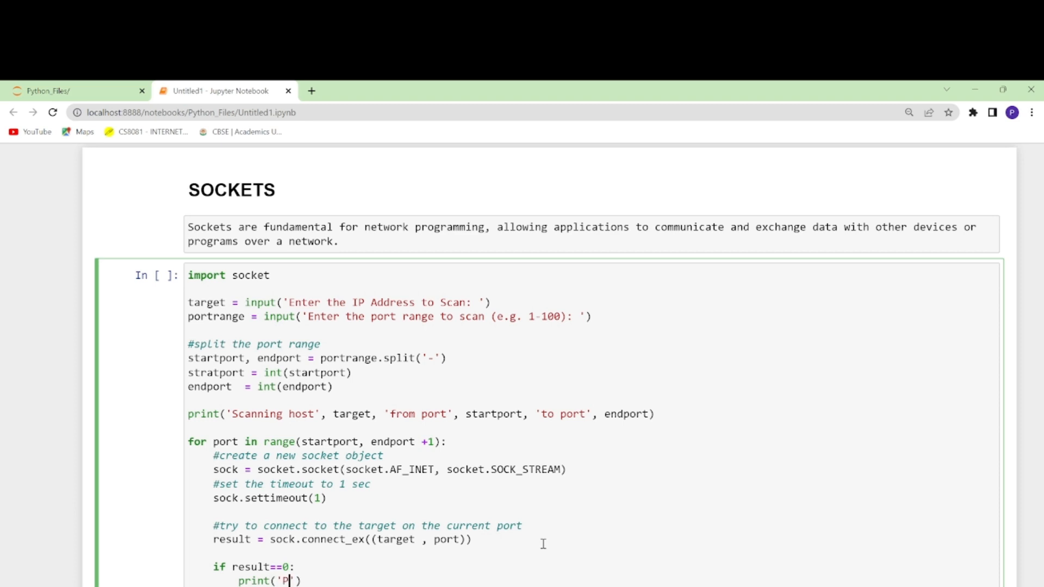
pyautogui.write('ort:')
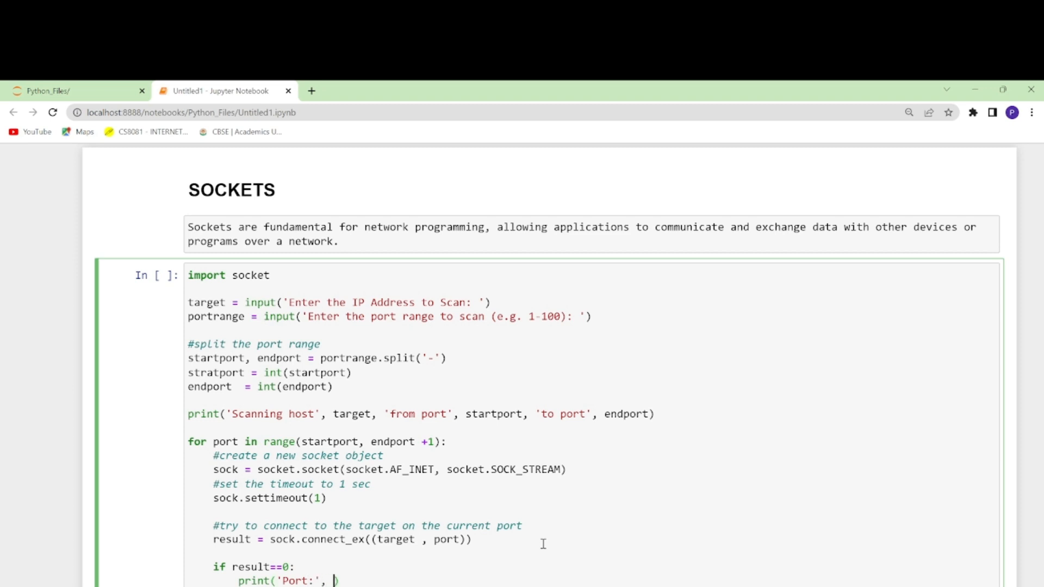
pyautogui.write('port')
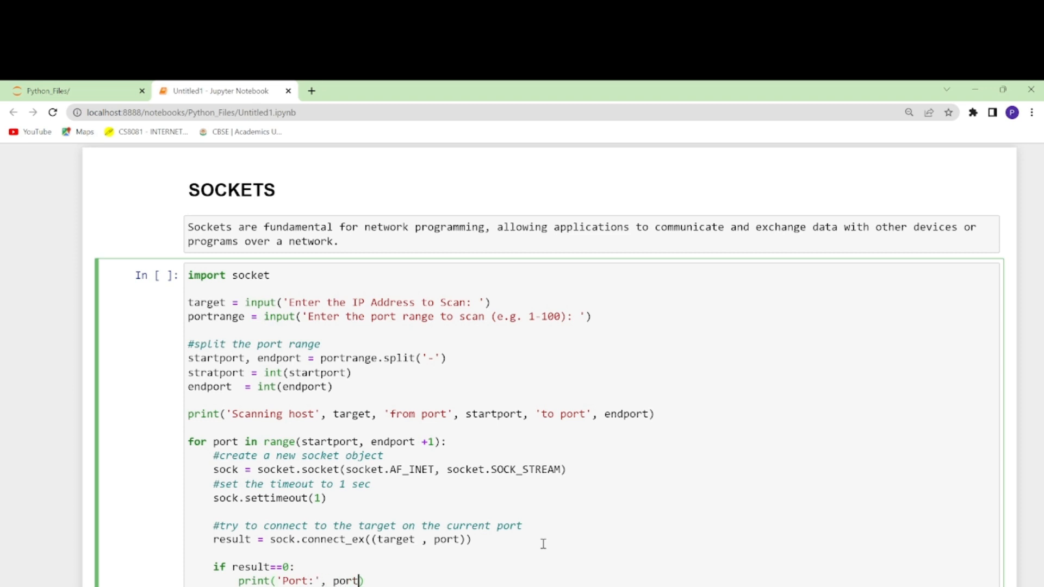
pyautogui.write(", '")
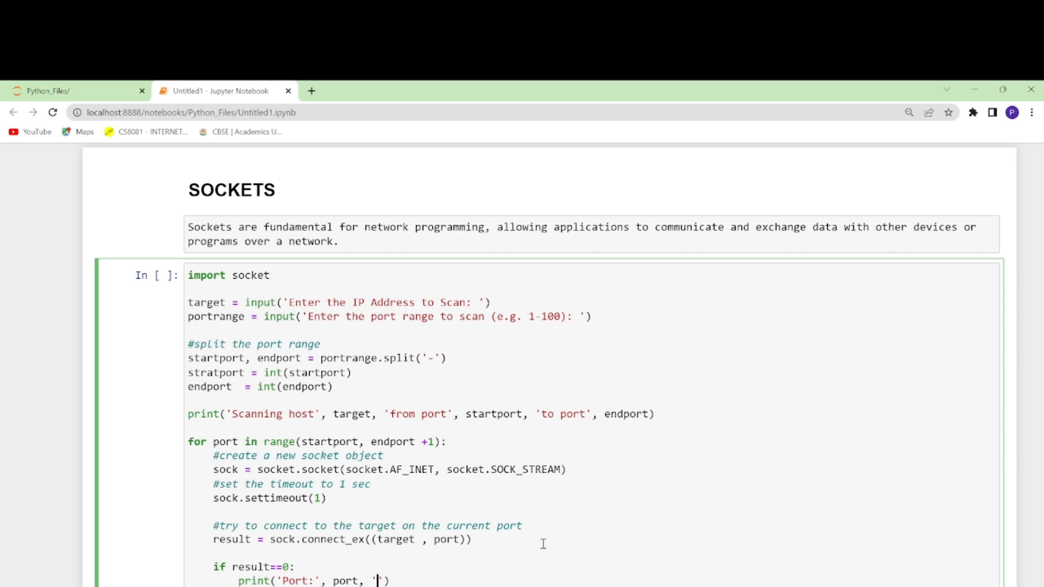
pyautogui.write('is open')
pyautogui.write('#close')
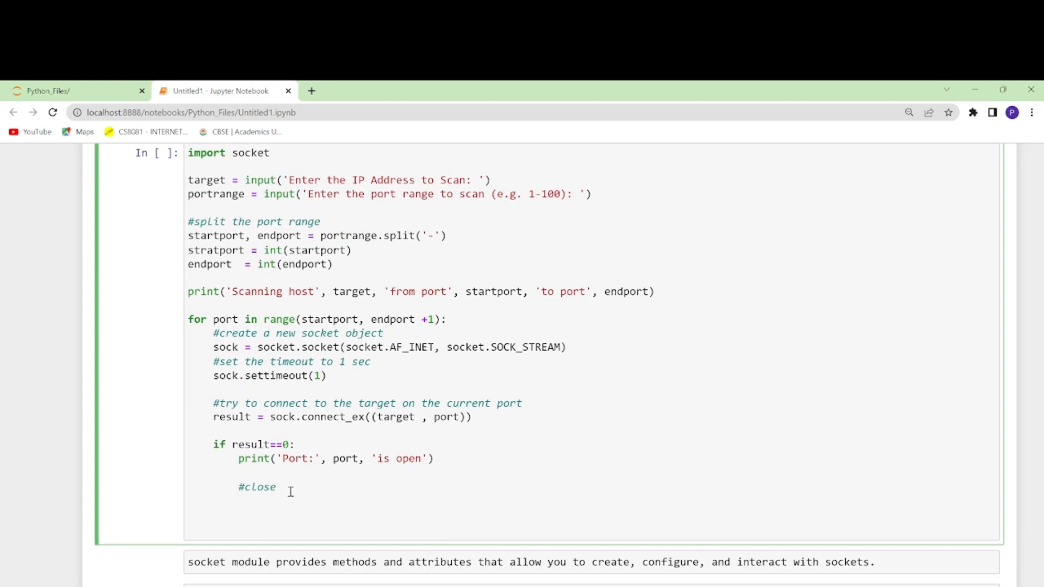
# Add the '#close the socket' comment and sock.close() at the end of the port-check block
pyautogui.write('the sock')
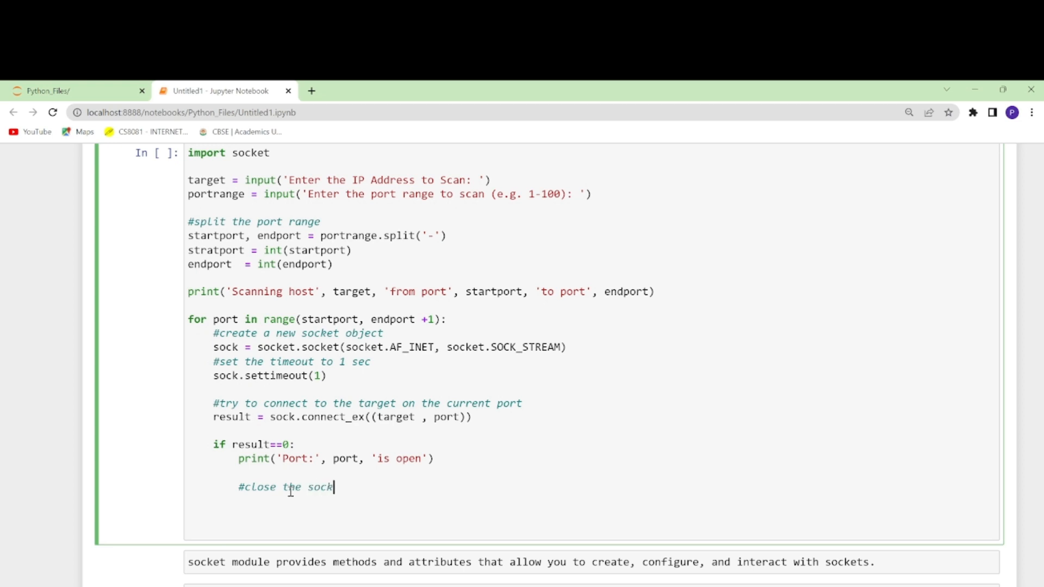
pyautogui.write('et')
pyautogui.write('soc')
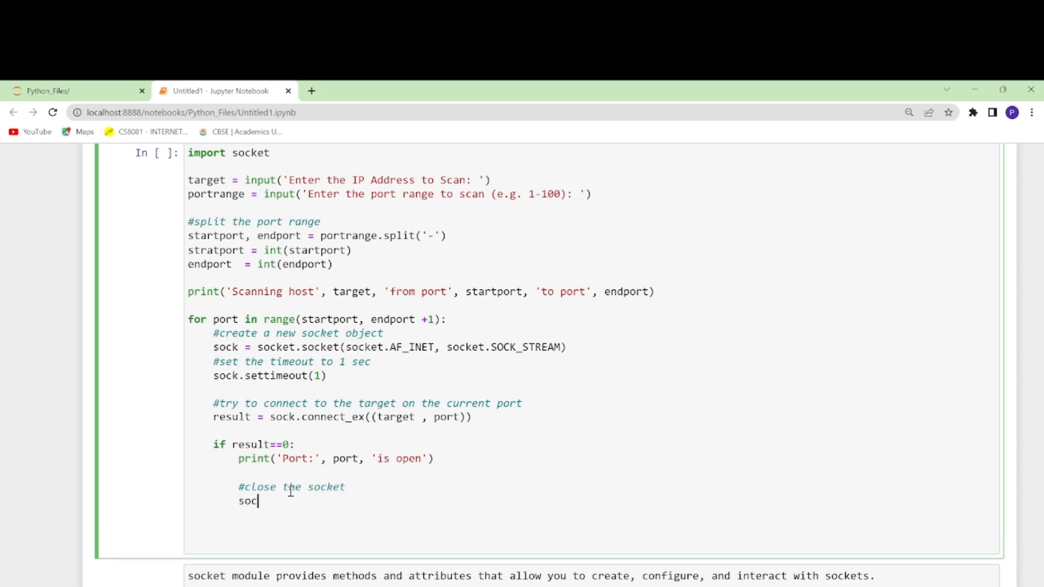
pyautogui.write('k.c')
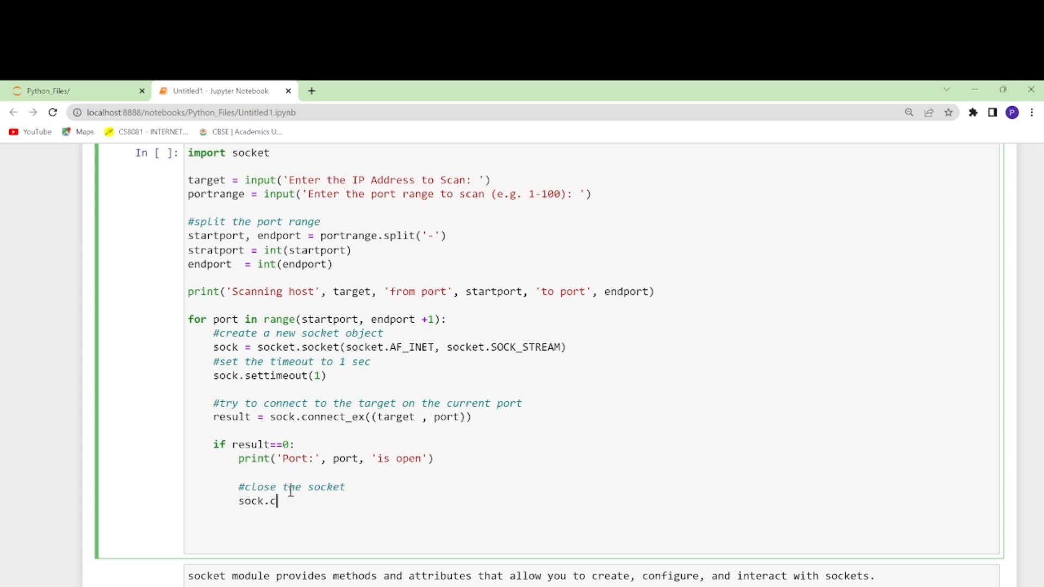
pyautogui.write('lose()')
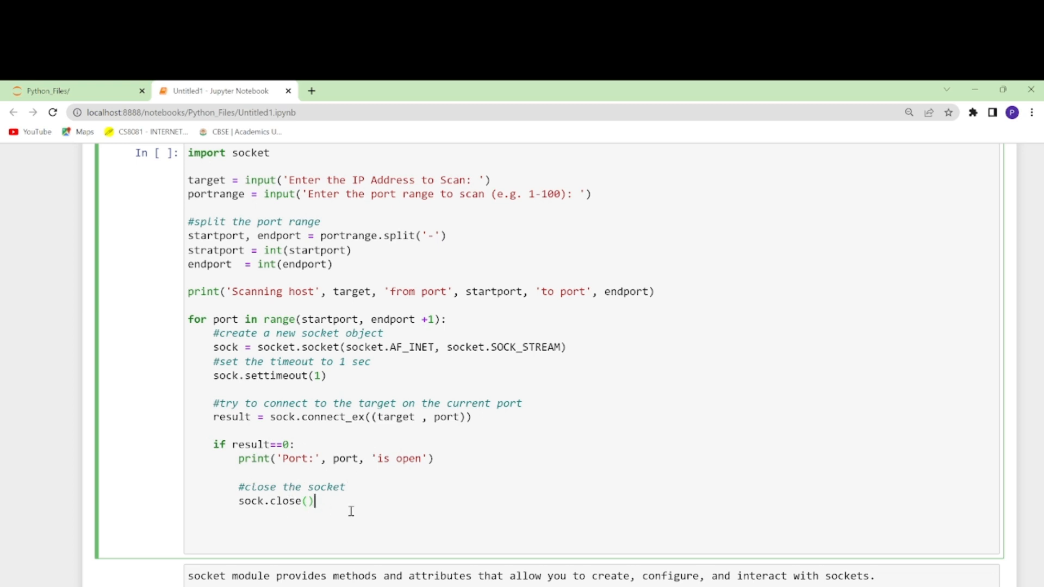
pyautogui.moveTo(423, 532)
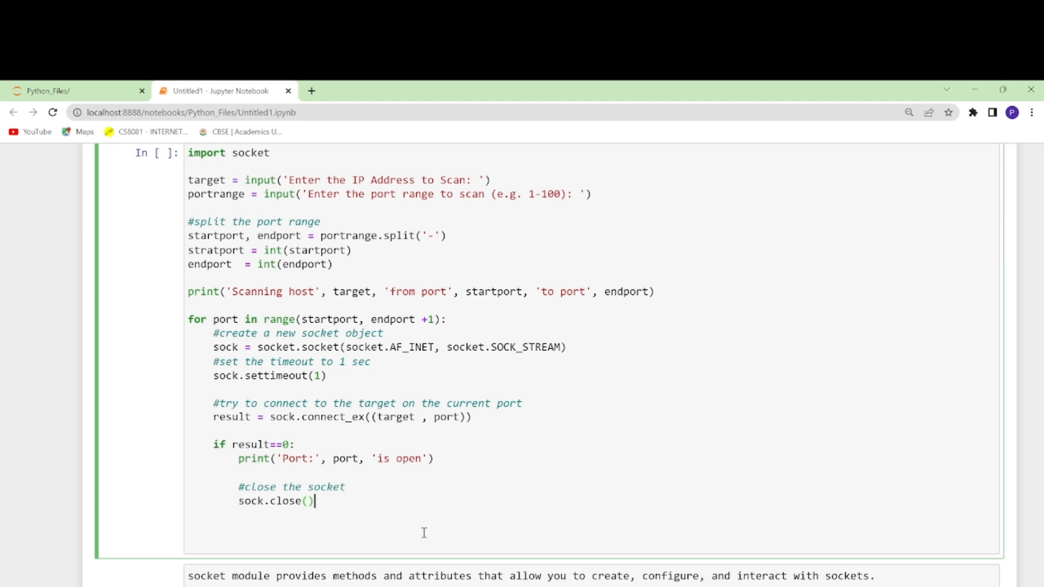
pyautogui.moveTo(339, 532)
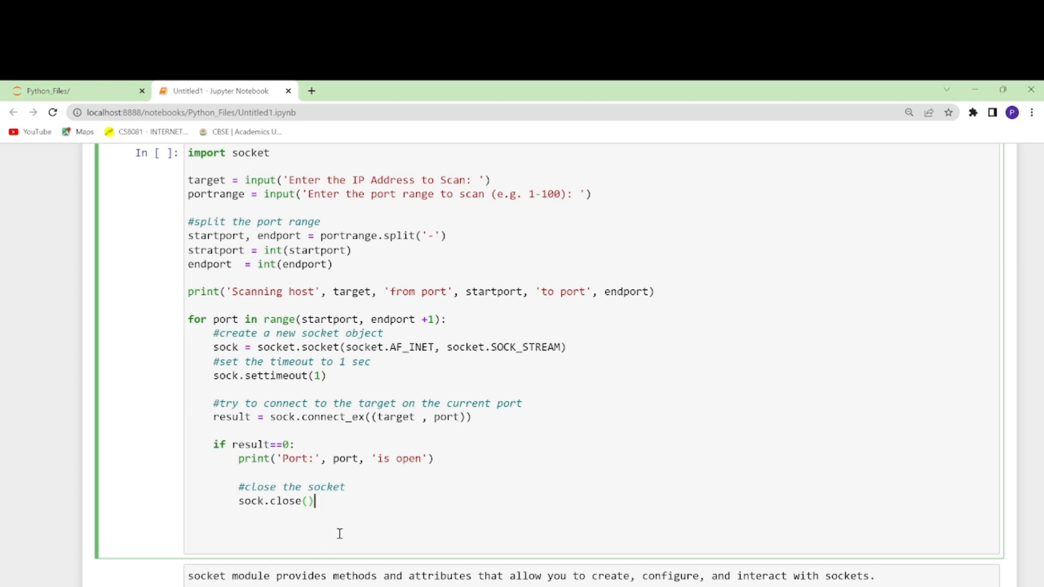
pyautogui.moveTo(339, 525)
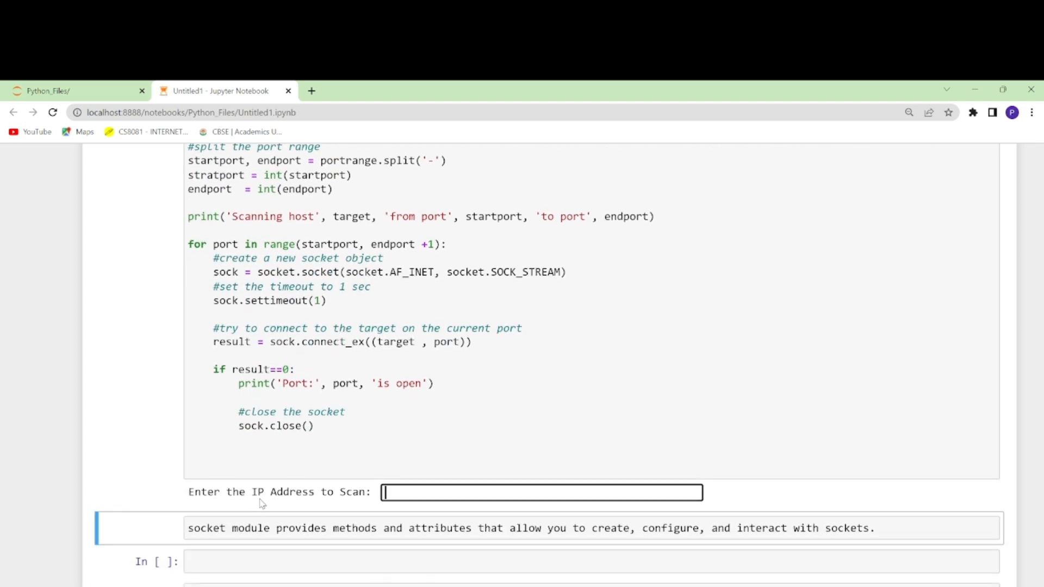
pyautogui.moveTo(343, 531)
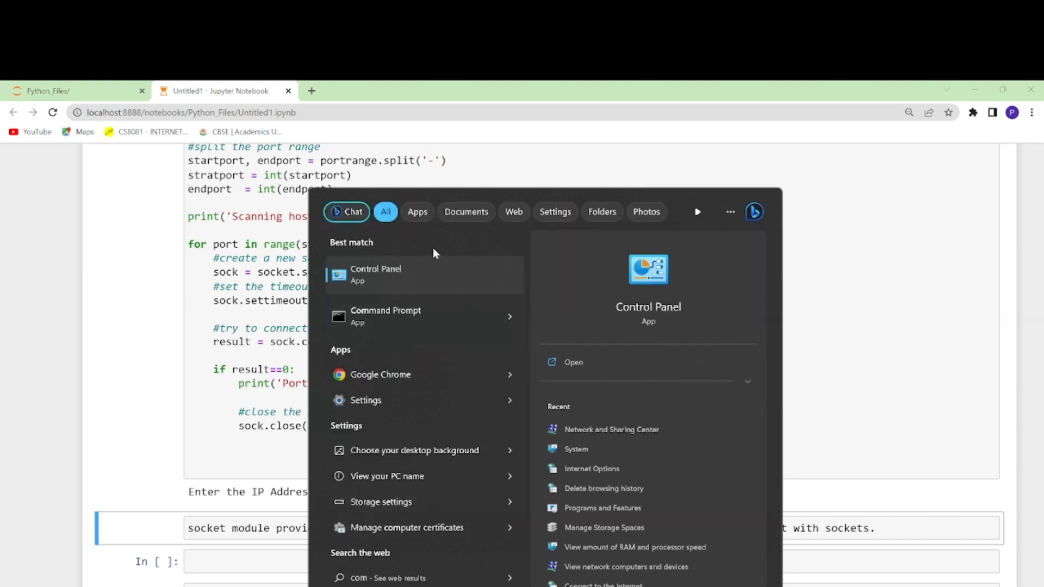
# Run ipconfig in Command Prompt and copy the Ethernet default gateway 172.16.16.252
pyautogui.click(385, 315)
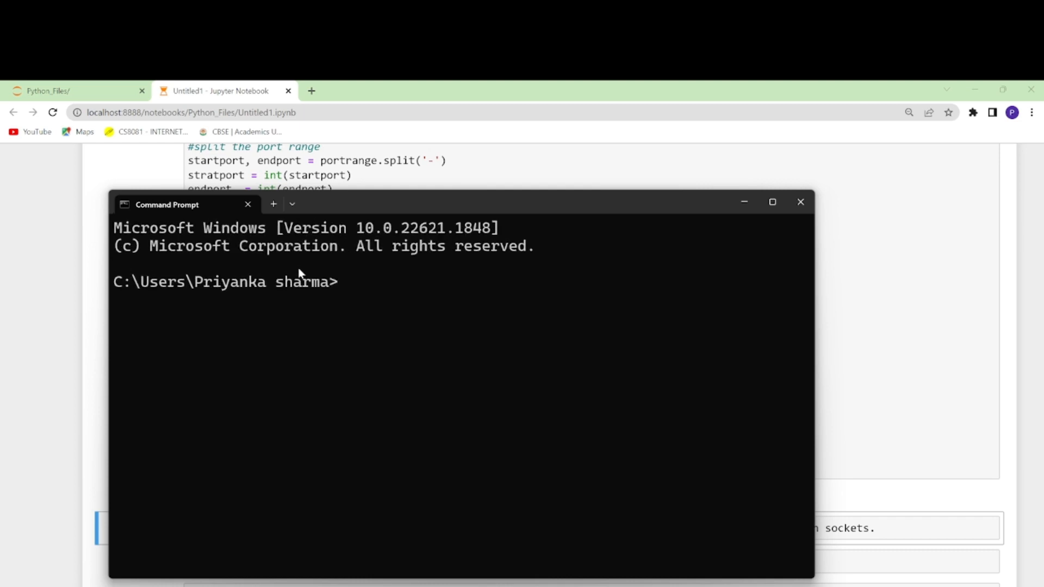
pyautogui.write('ipcon')
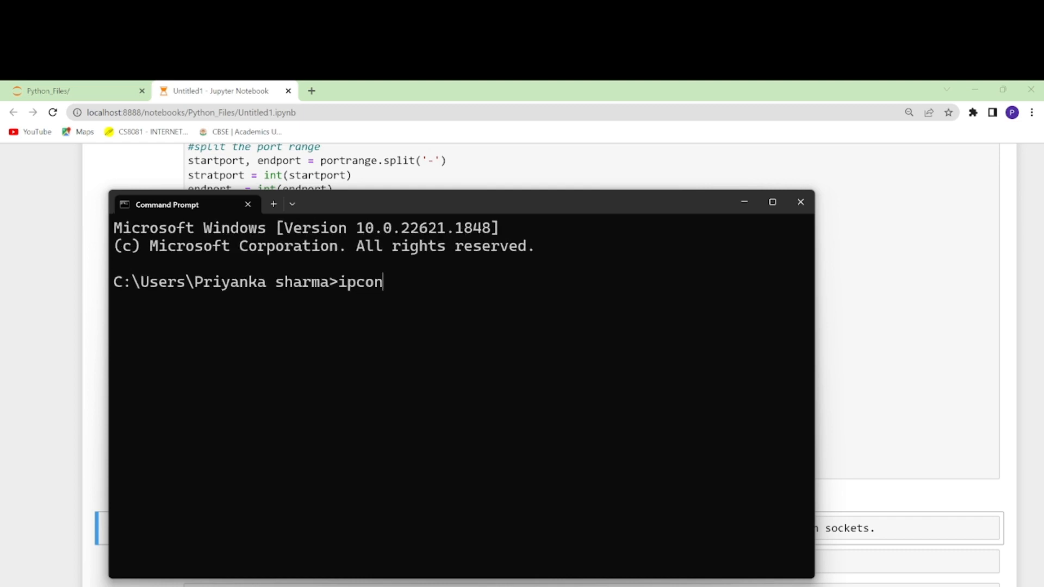
pyautogui.press('Return')
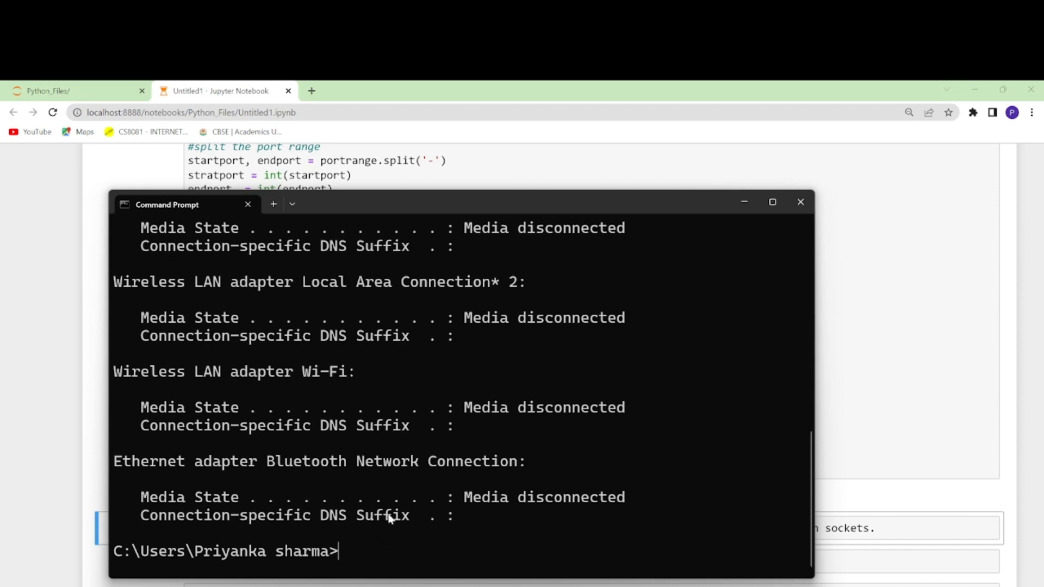
pyautogui.scroll(3)
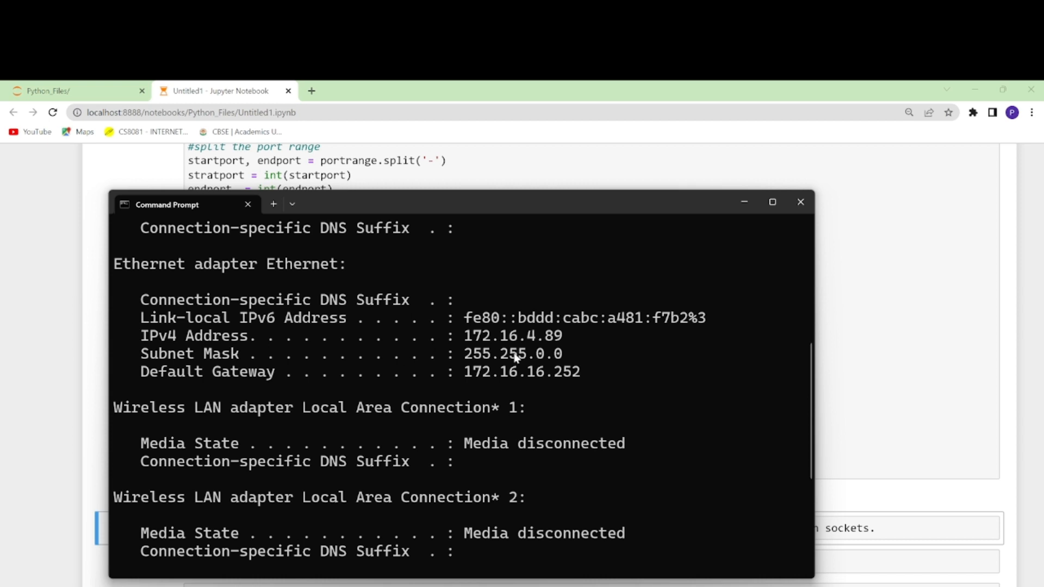
pyautogui.moveTo(463, 390)
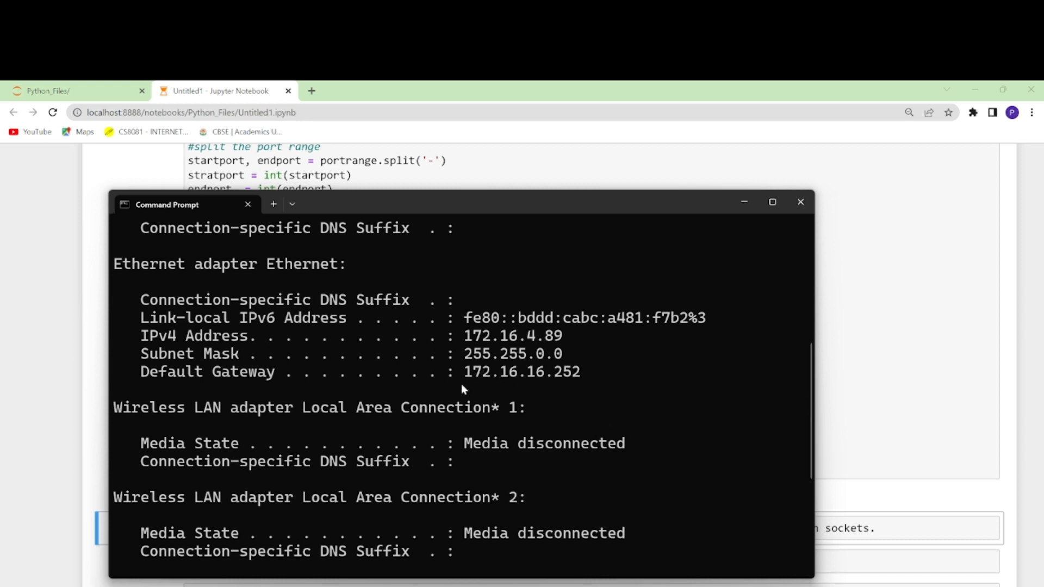
pyautogui.moveTo(475, 342)
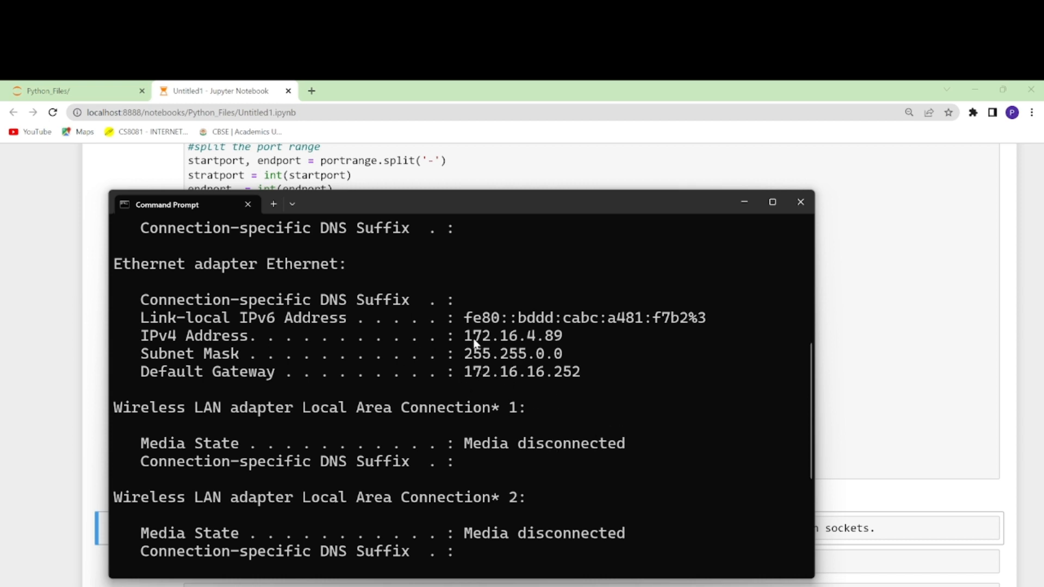
pyautogui.moveTo(468, 377)
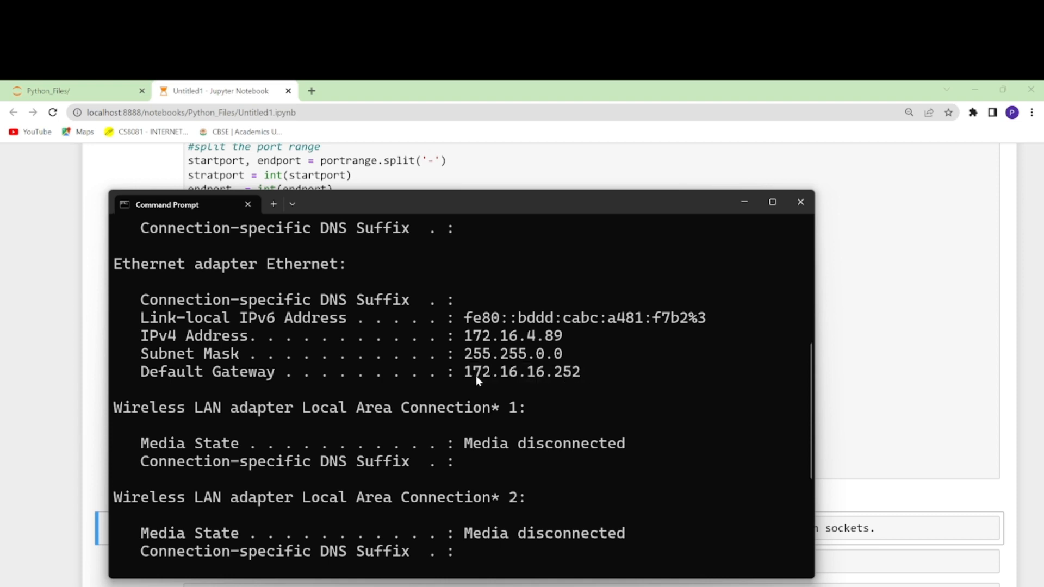
pyautogui.doubleClick(522, 372)
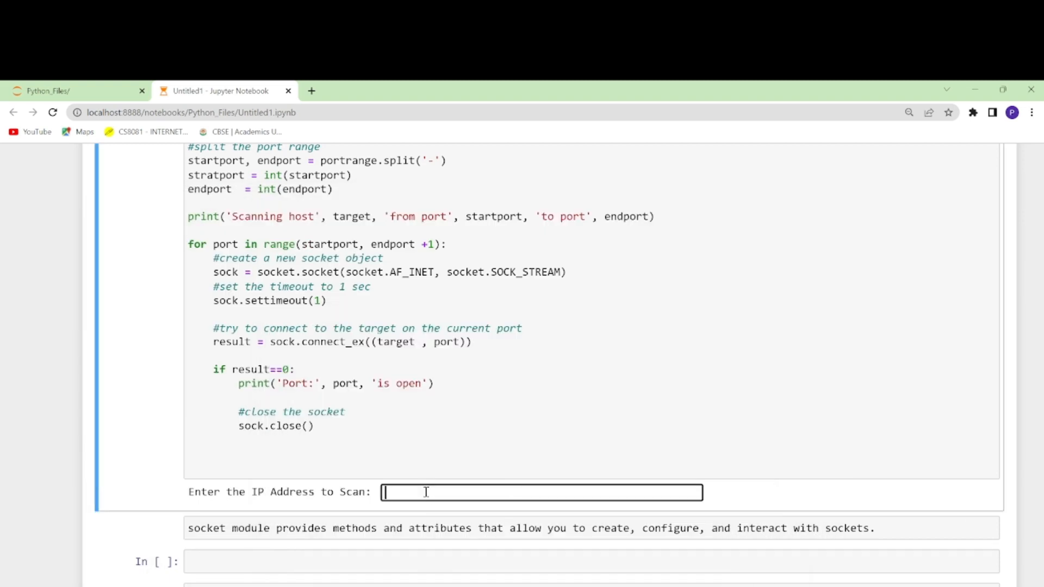
# Scan 172.16.16.252 over ports 1-80 so the scanner reports port 22 open
pyautogui.write('172.16.16.252')
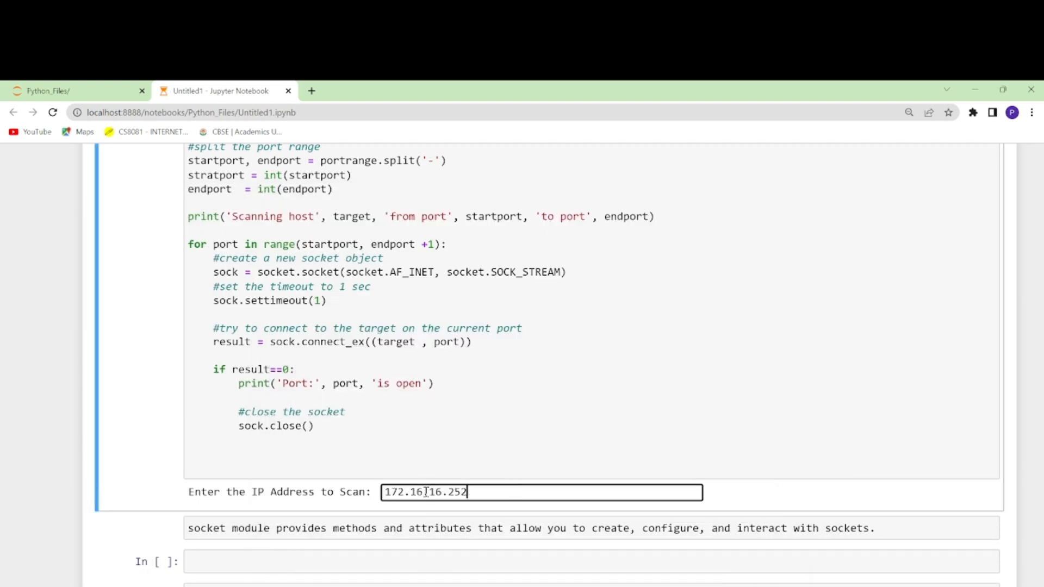
pyautogui.press('Return')
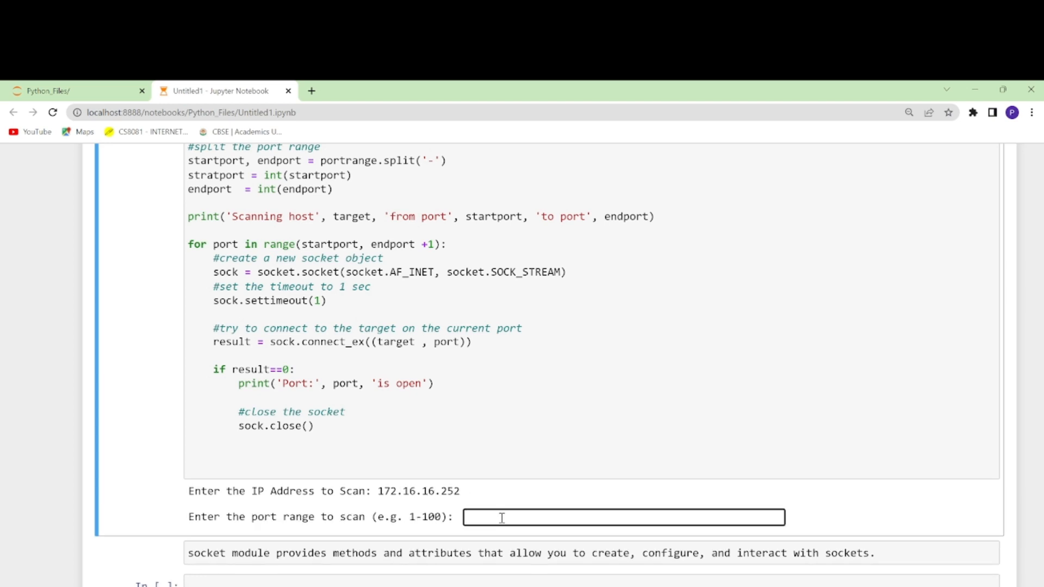
pyautogui.write('1-80')
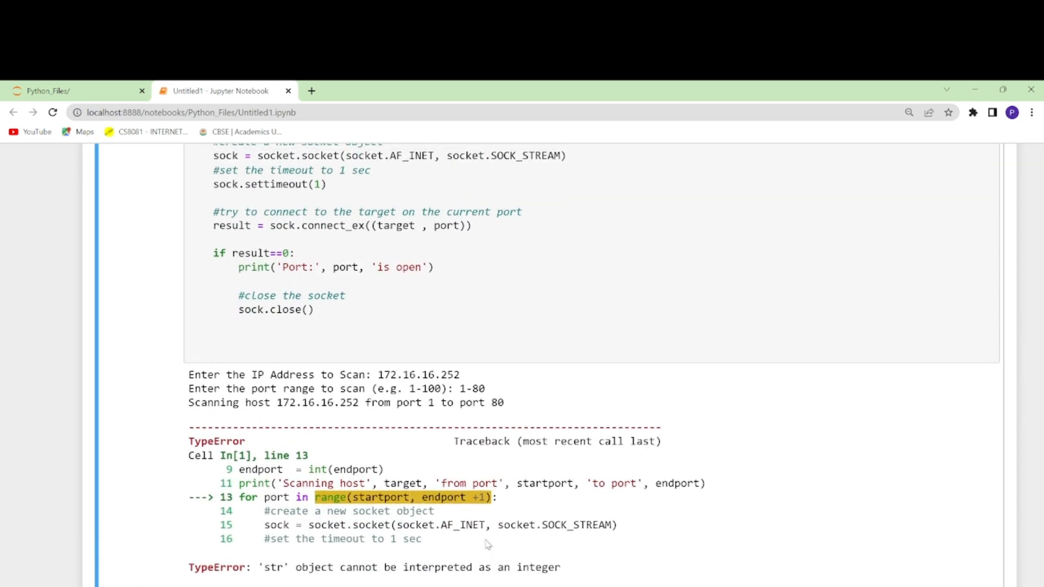
pyautogui.scroll(-3)
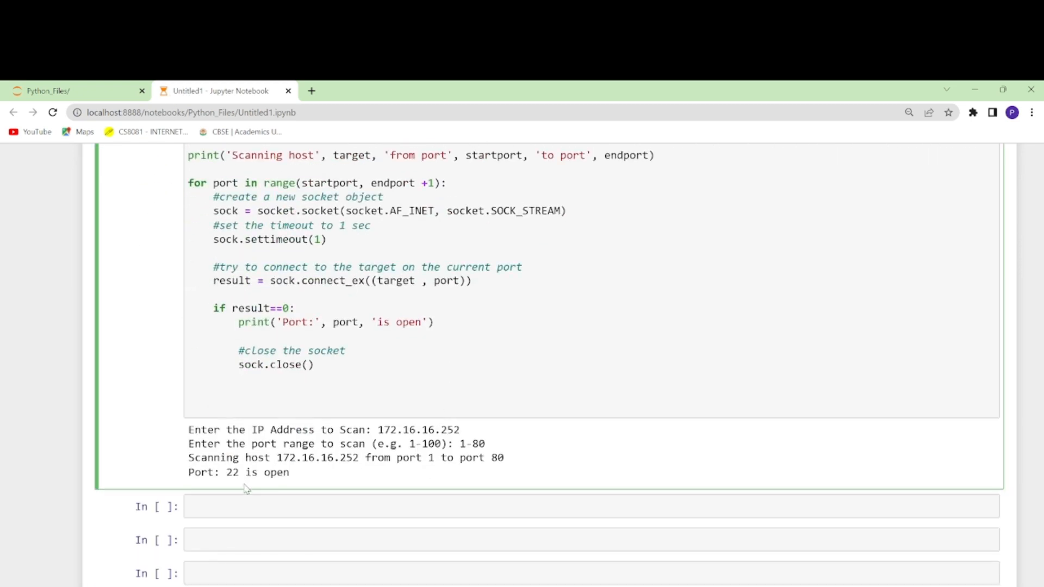
# Highlight the '22 is open' result and review the markdown notes on TCP/IP port ranges
pyautogui.doubleClick(257, 472)
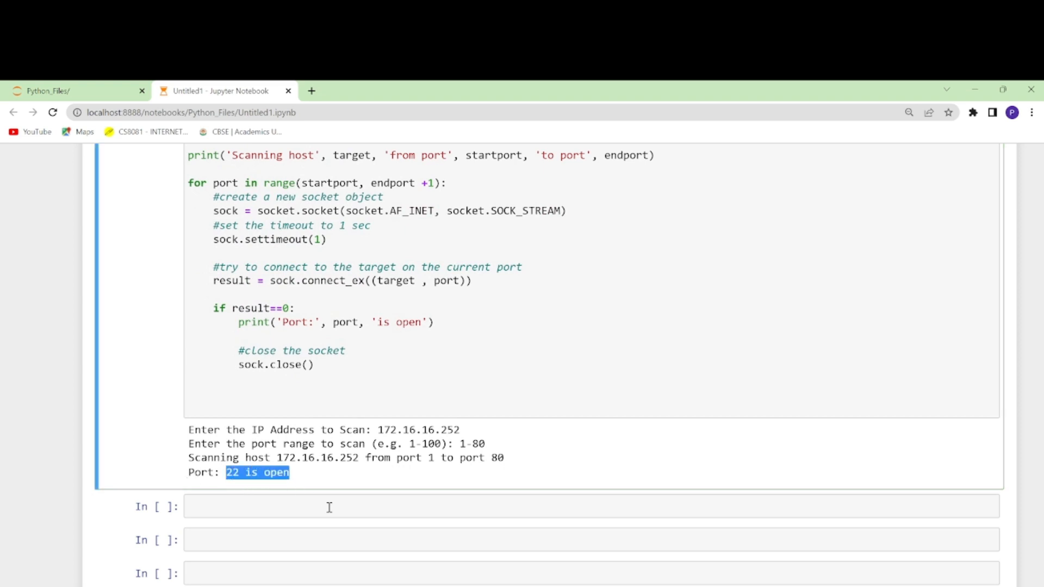
pyautogui.scroll(3)
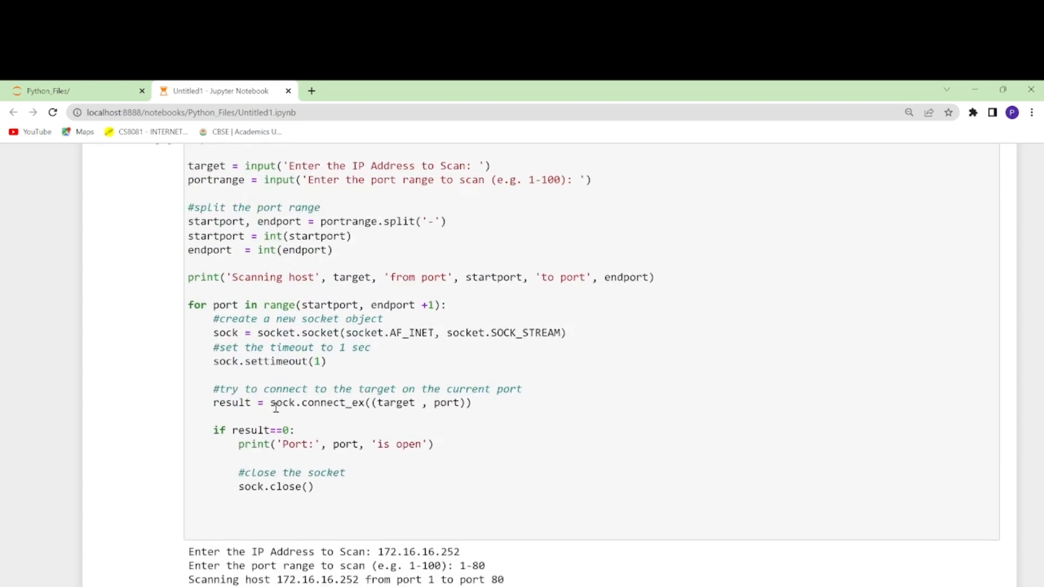
pyautogui.scroll(-3)
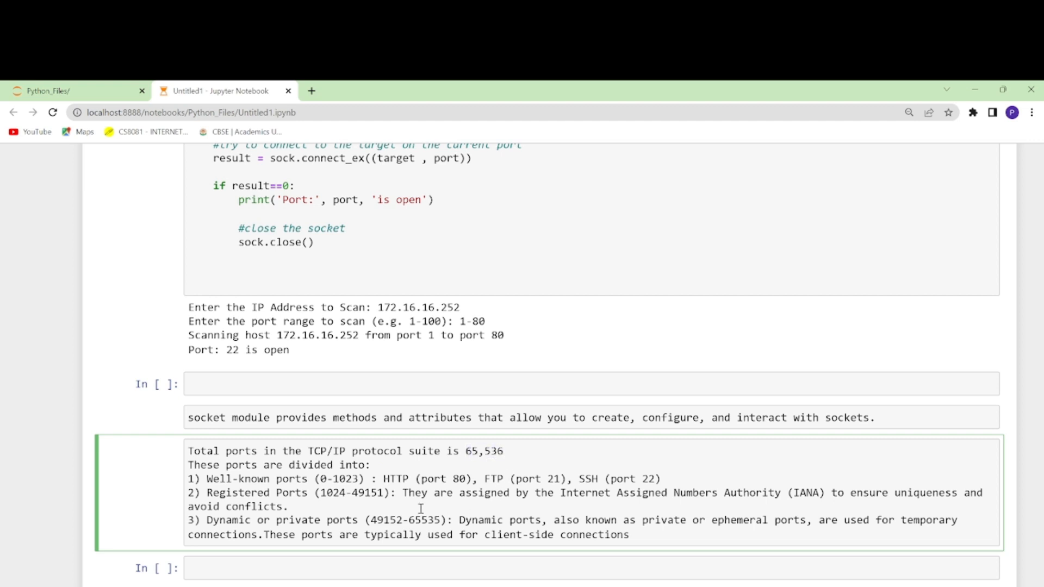
pyautogui.moveTo(293, 509)
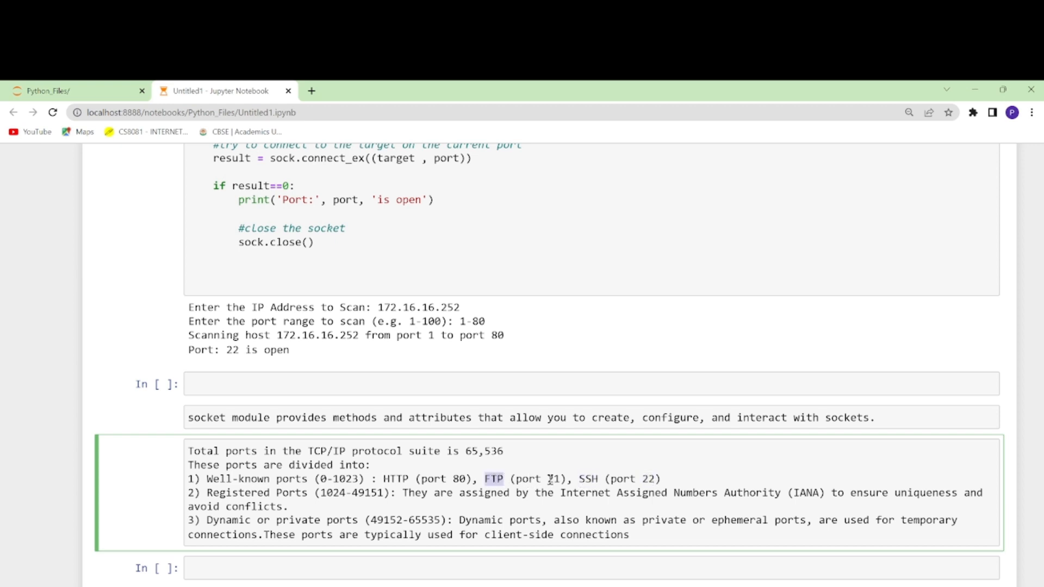
pyautogui.moveTo(570, 462)
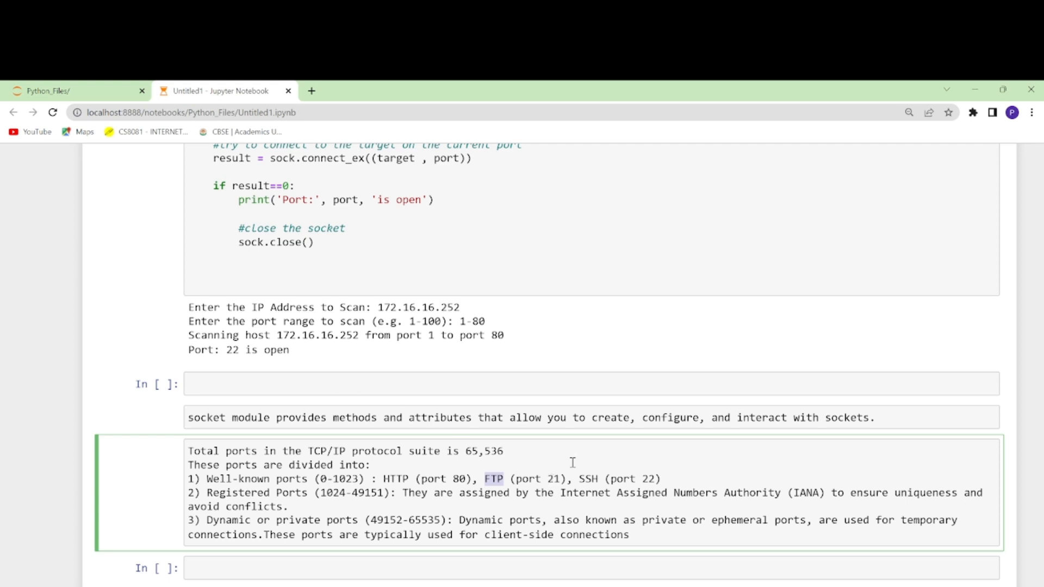
pyautogui.moveTo(479, 502)
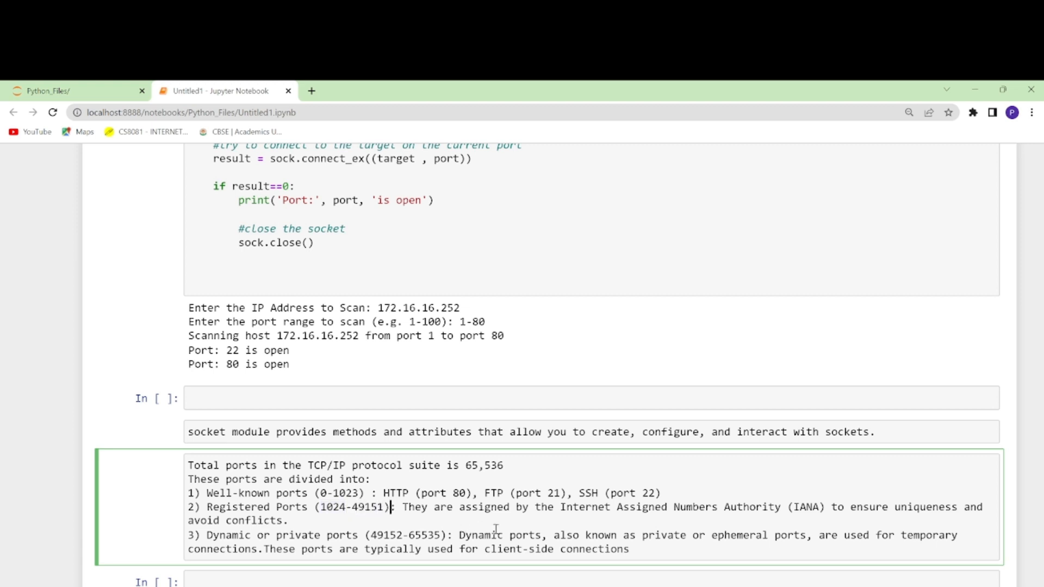
pyautogui.moveTo(652, 512)
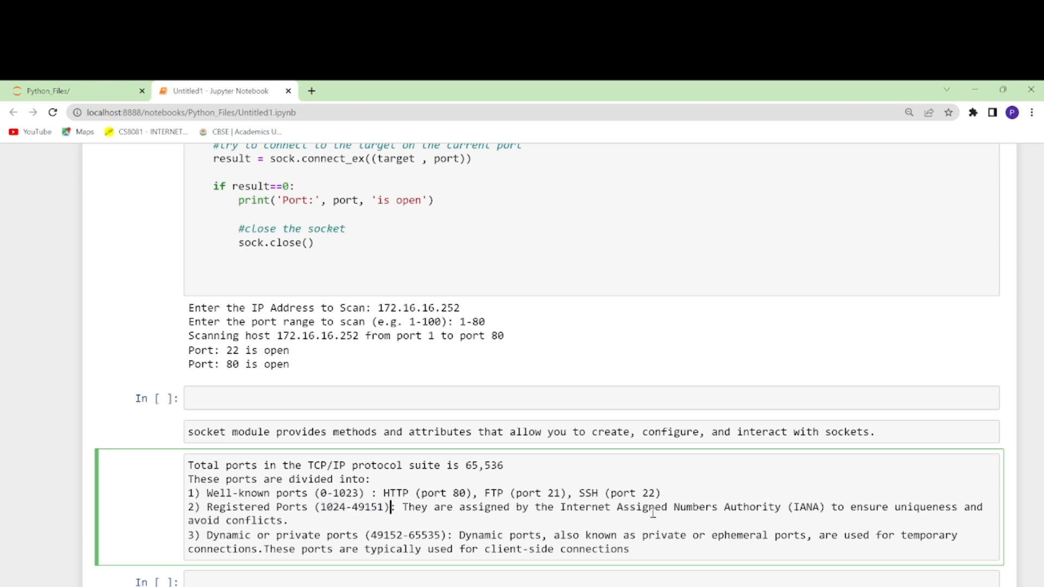
pyautogui.moveTo(888, 514)
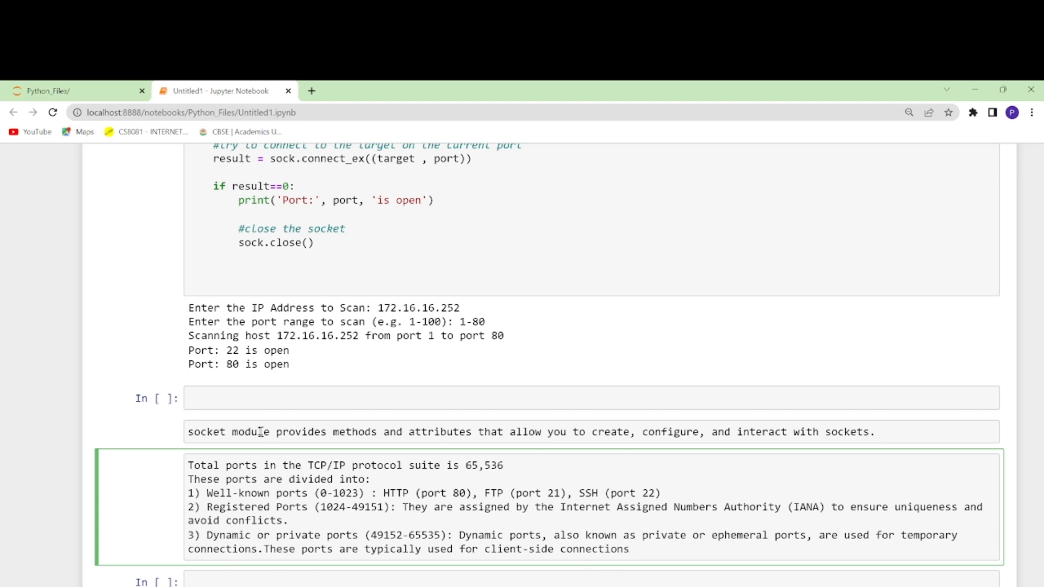
pyautogui.scroll(3)
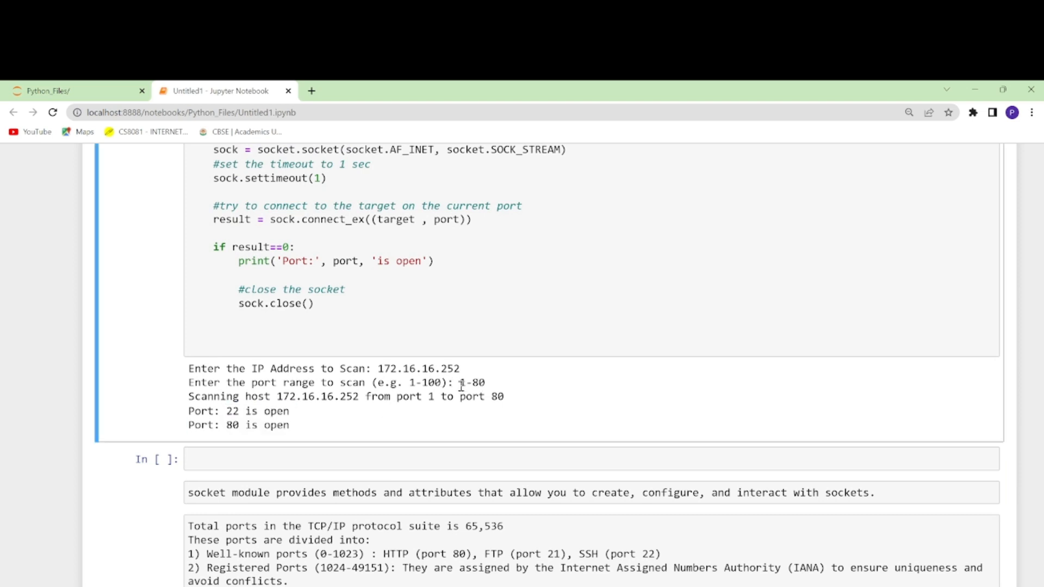
pyautogui.moveTo(486, 388)
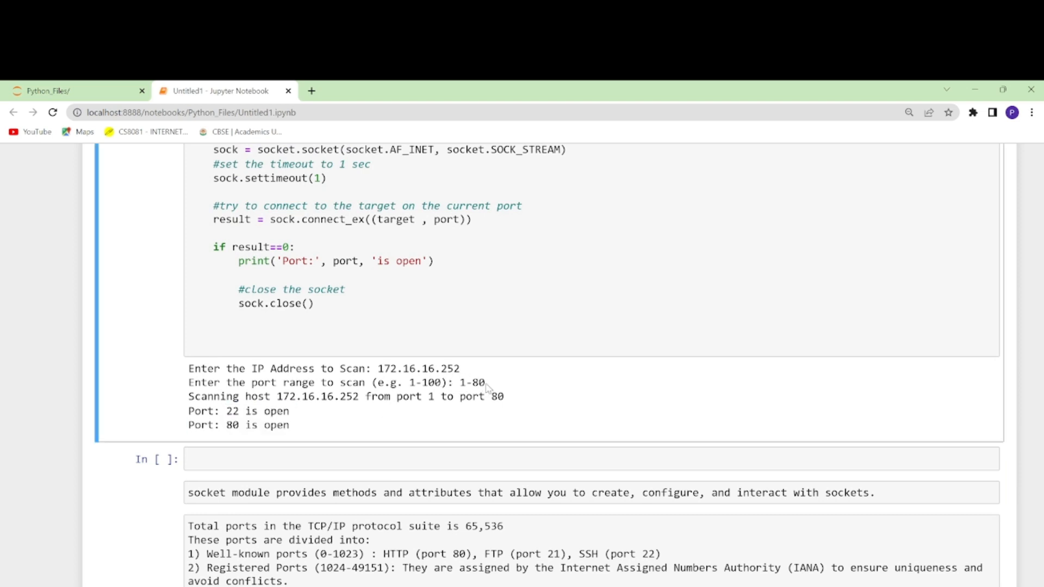
pyautogui.doubleClick(410, 369)
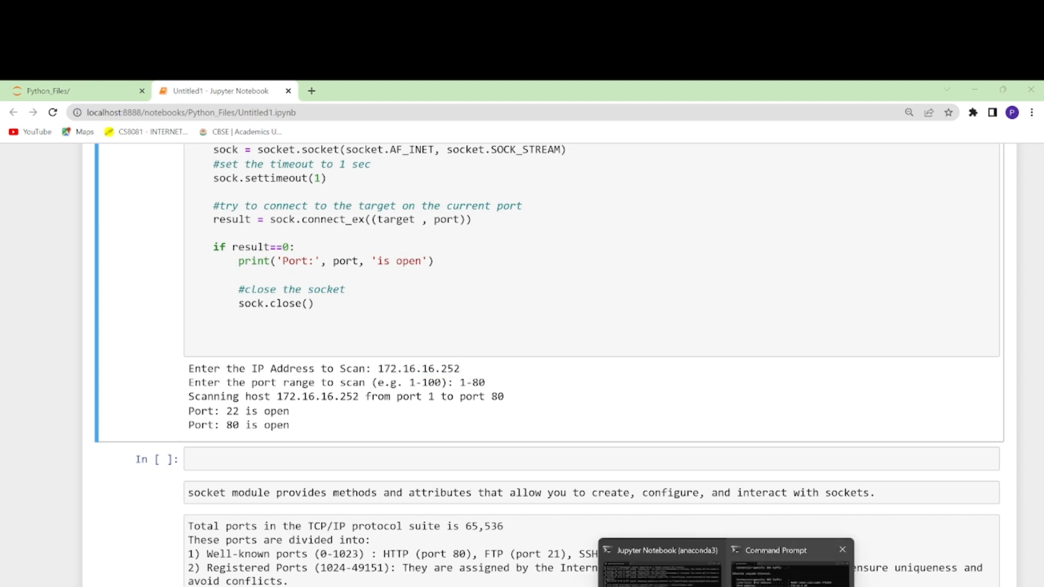
# Copy the Ethernet adapter's IPv4 address 172.16.4.89 from the ipconfig output
pyautogui.click(774, 550)
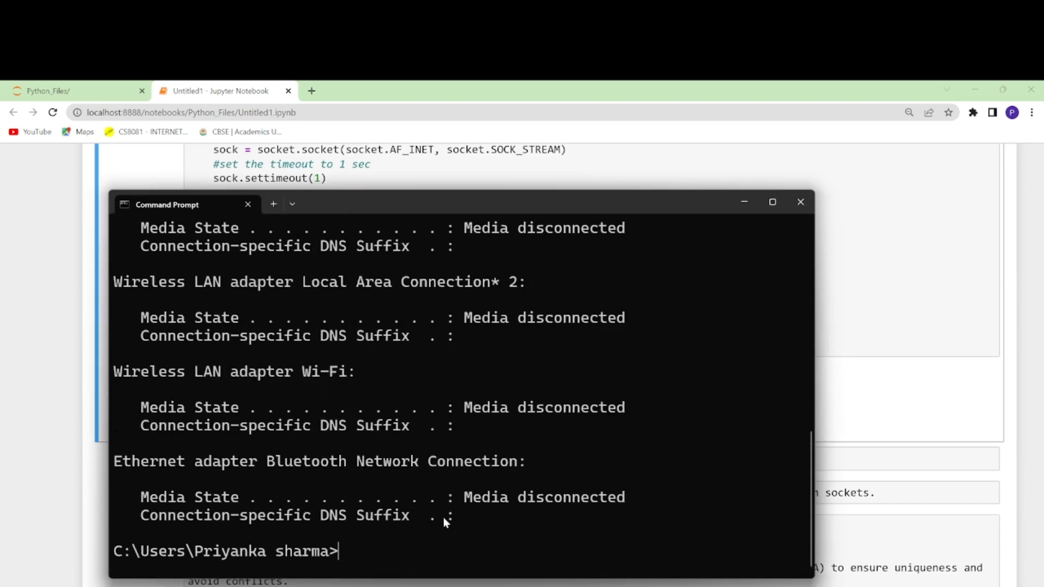
pyautogui.scroll(3)
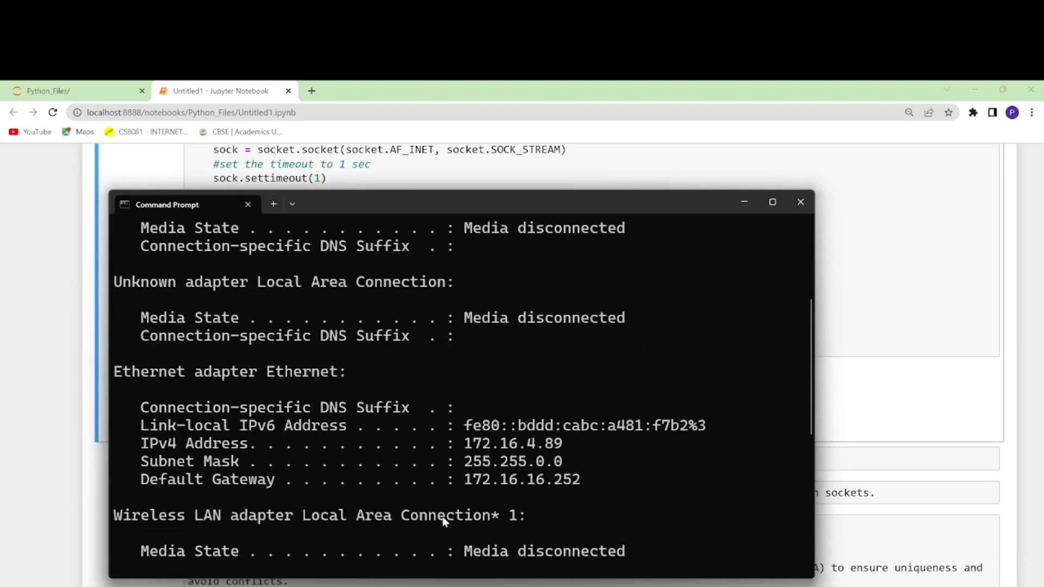
pyautogui.doubleClick(512, 444)
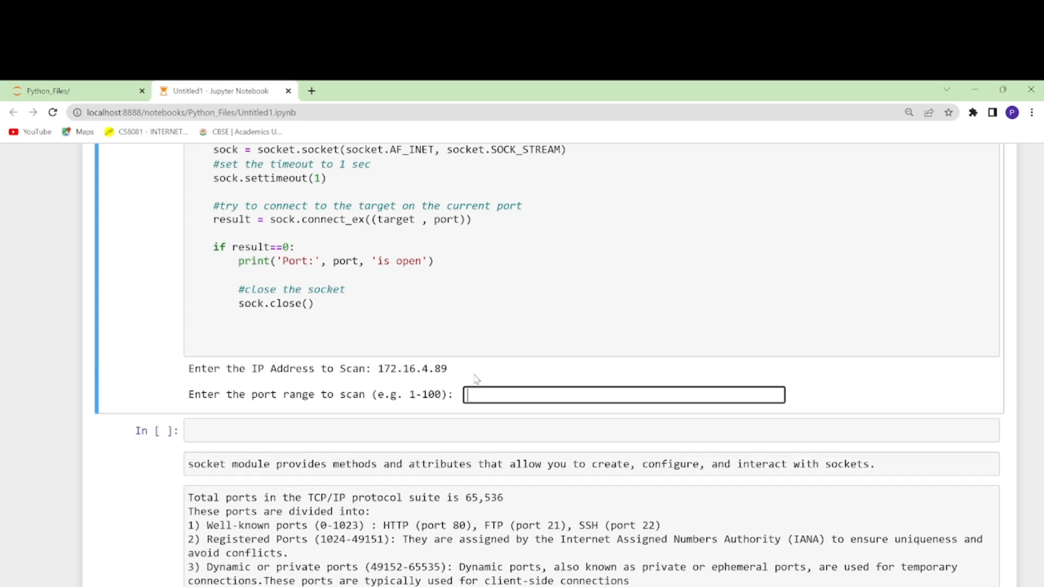
# Start scanning 172.16.4.89 across ports 1-100 and return to the port-range notes
pyautogui.write('1-100')
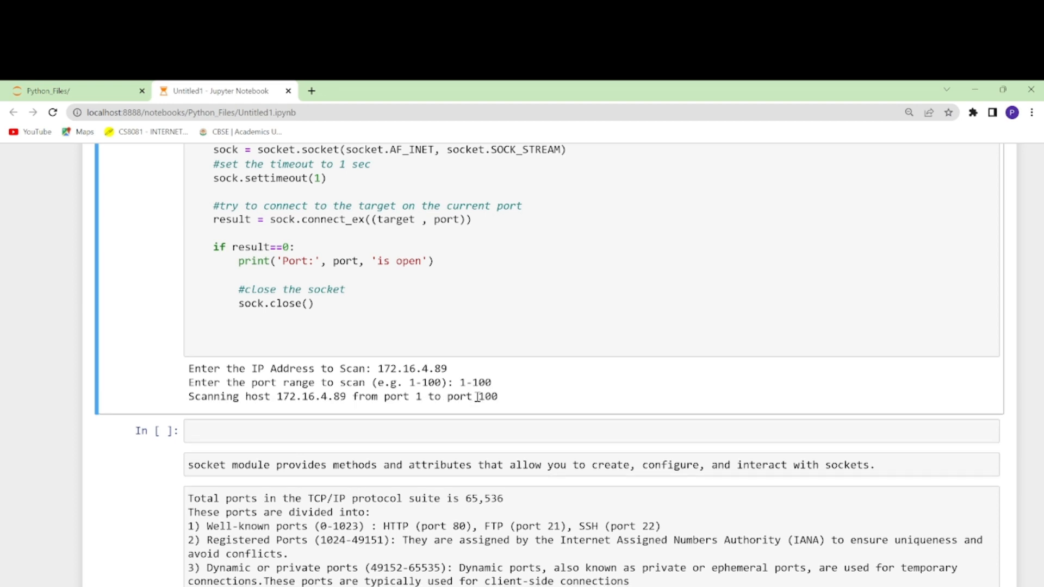
pyautogui.moveTo(304, 447)
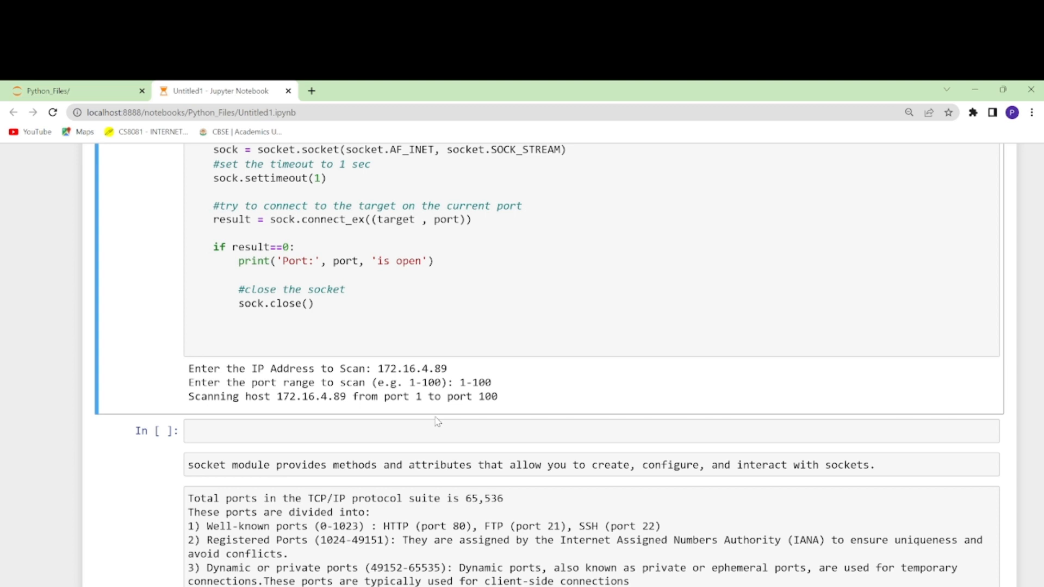
pyautogui.moveTo(417, 450)
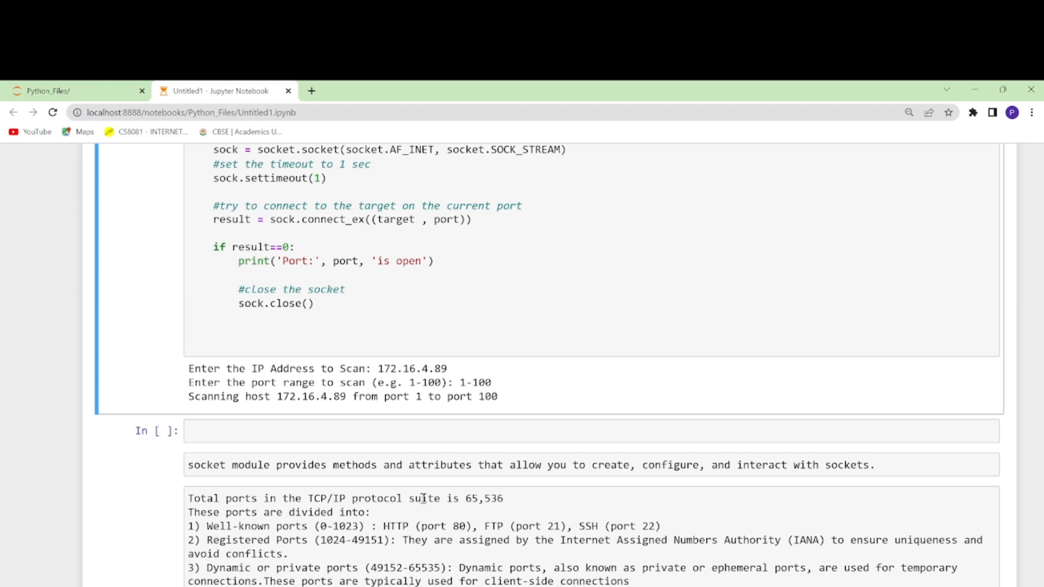
pyautogui.scroll(3)
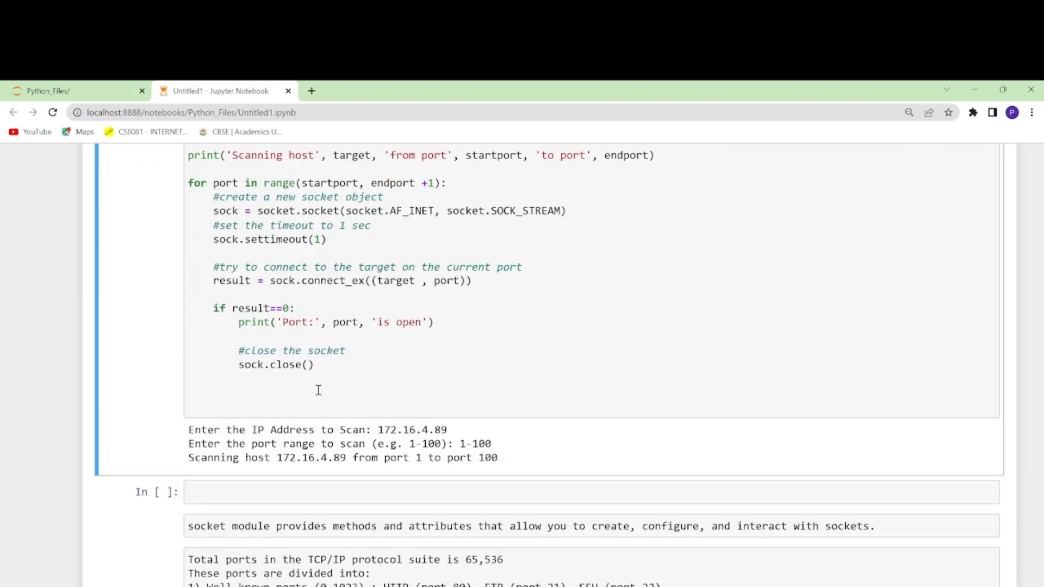
pyautogui.scroll(-3)
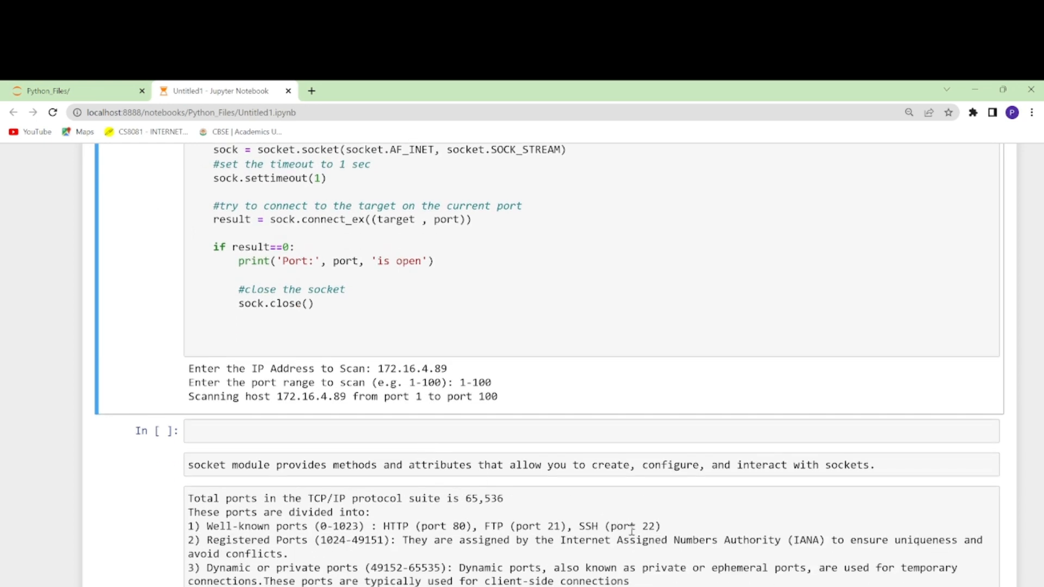
pyautogui.click(565, 526)
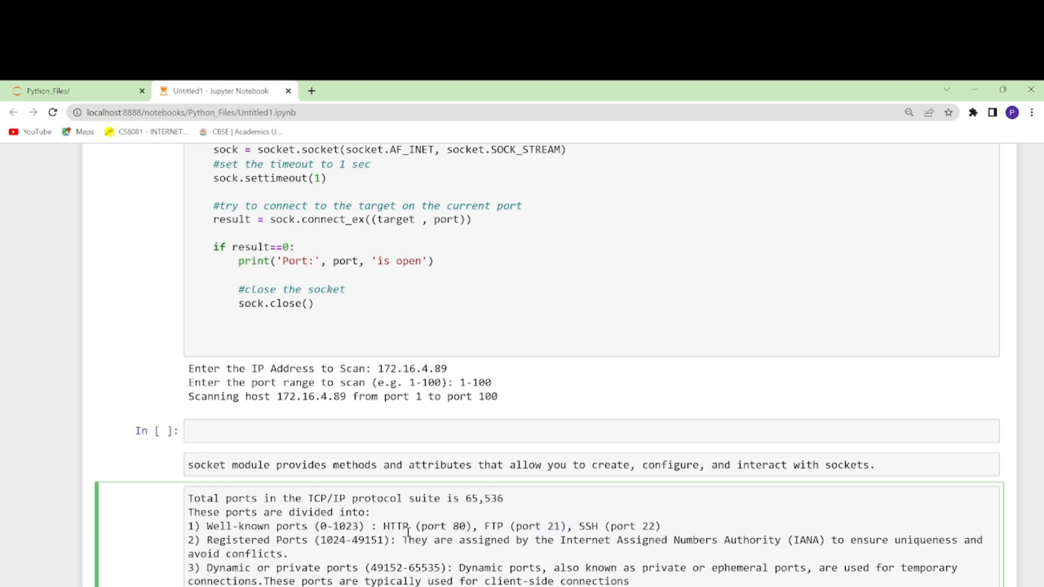
pyautogui.doubleClick(397, 527)
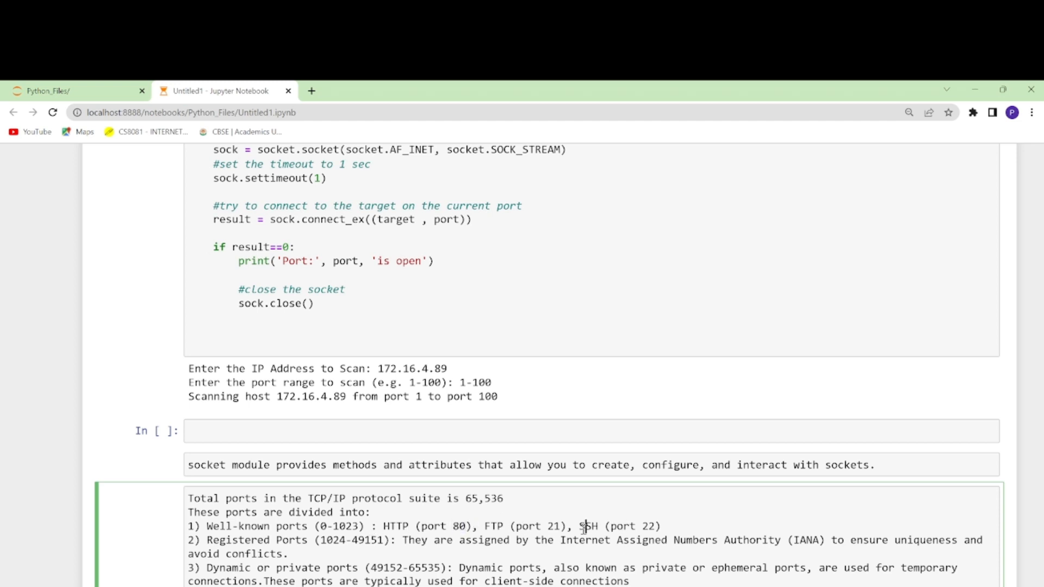
pyautogui.moveTo(611, 520)
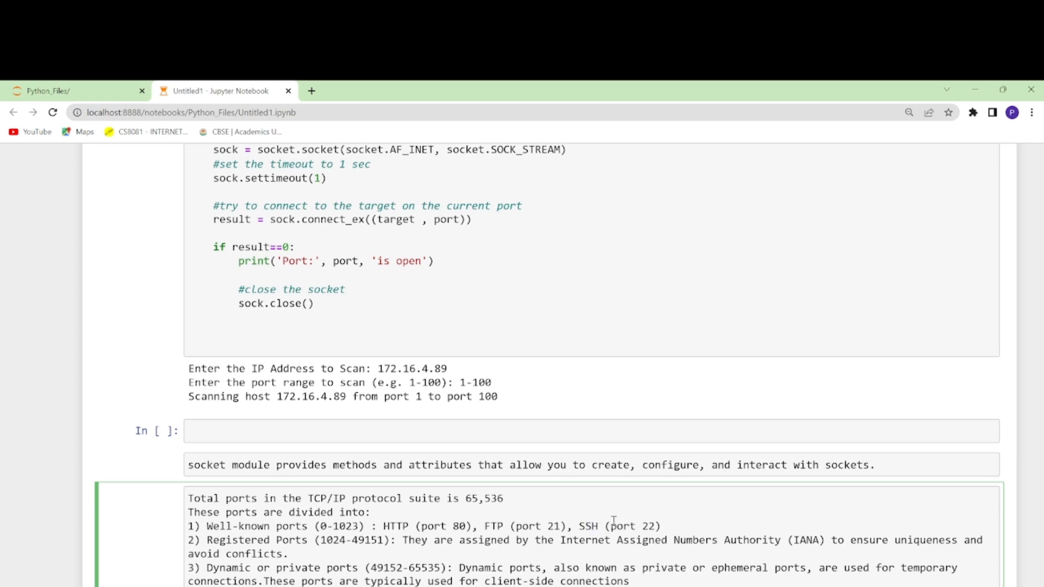
pyautogui.moveTo(643, 534)
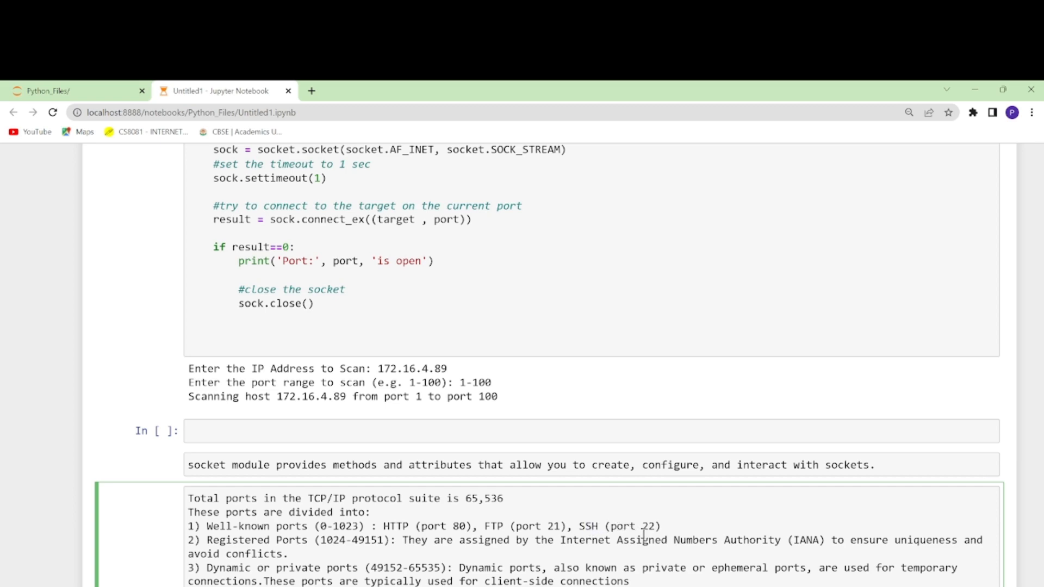
pyautogui.scroll(-3)
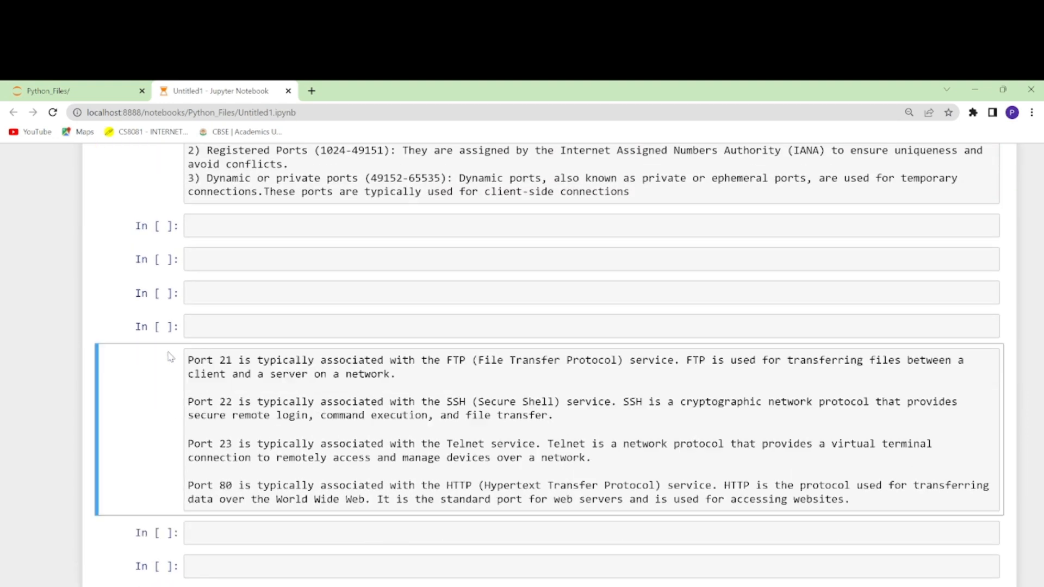
pyautogui.scroll(3)
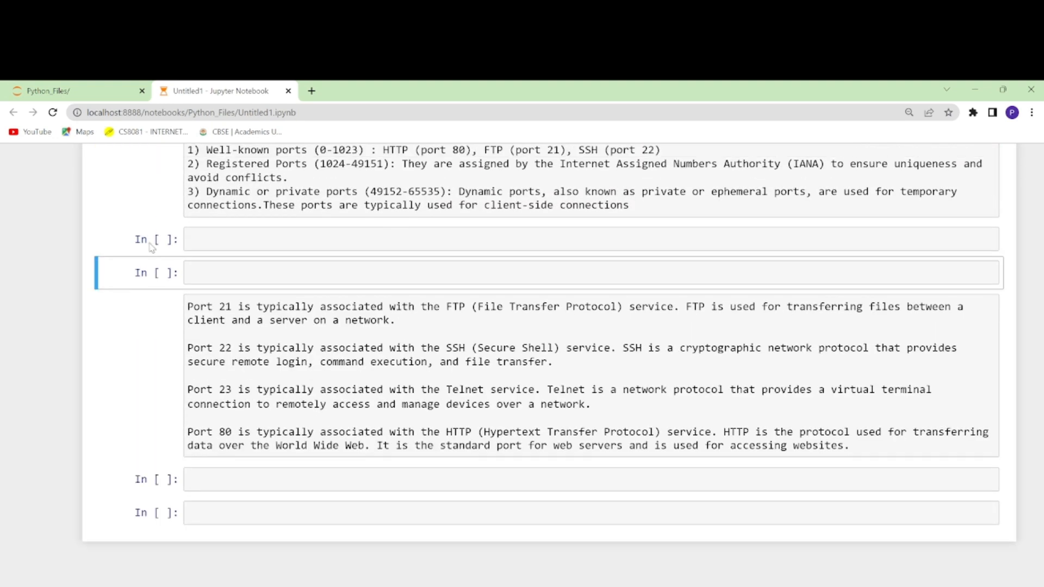
pyautogui.scroll(3)
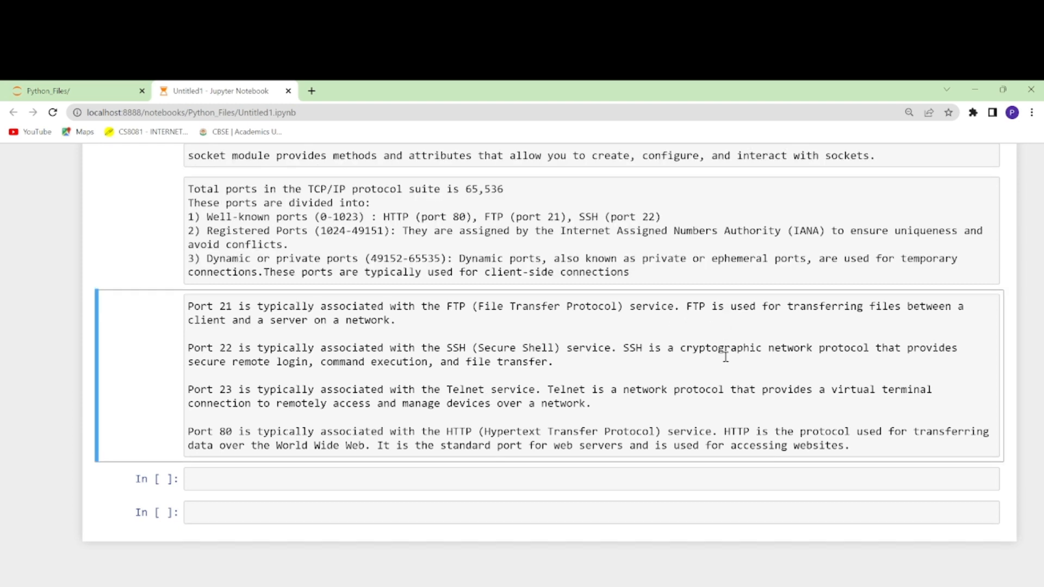
pyautogui.moveTo(270, 369)
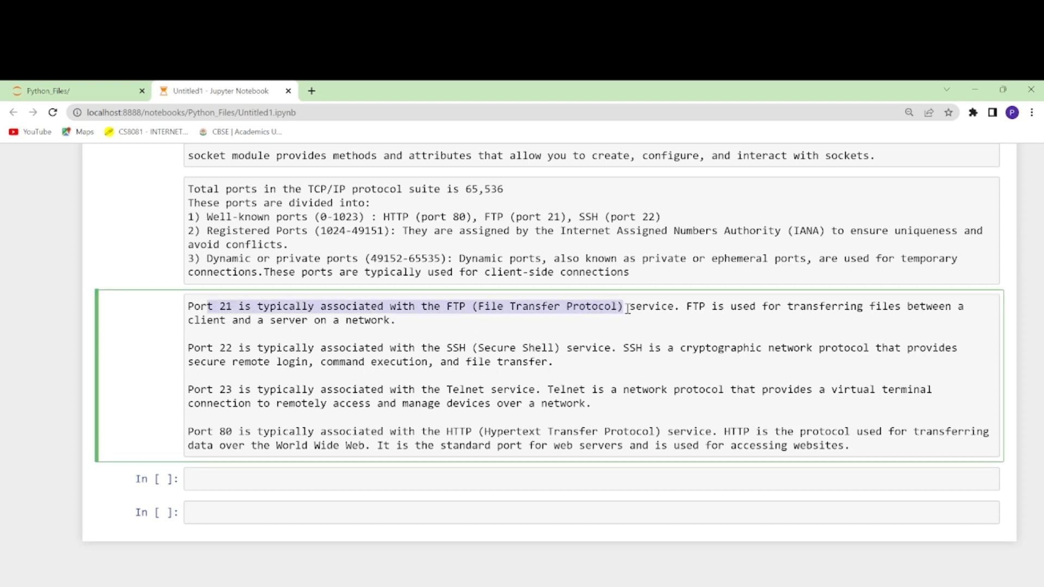
pyautogui.click(336, 346)
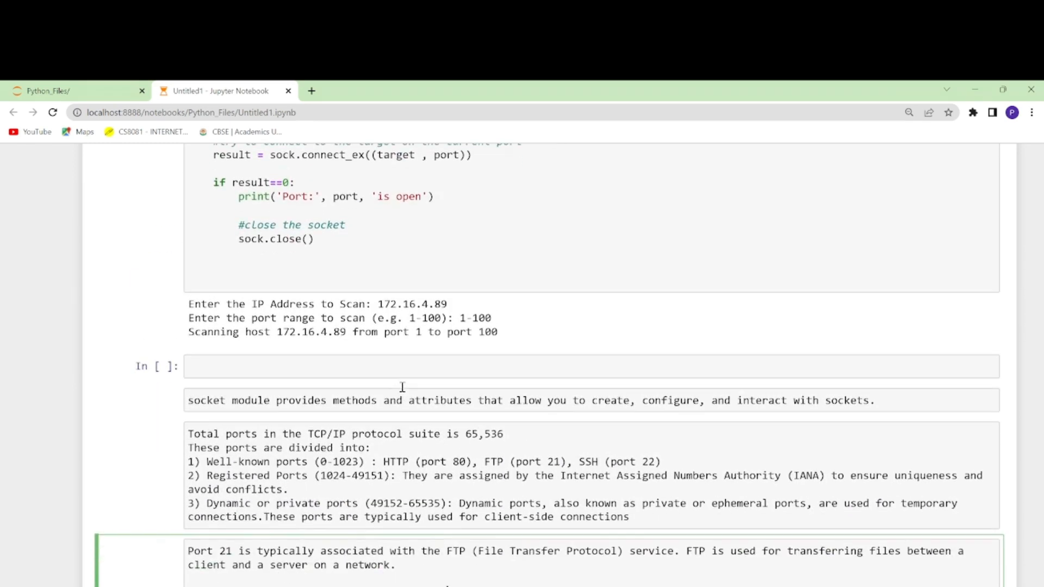
pyautogui.scroll(3)
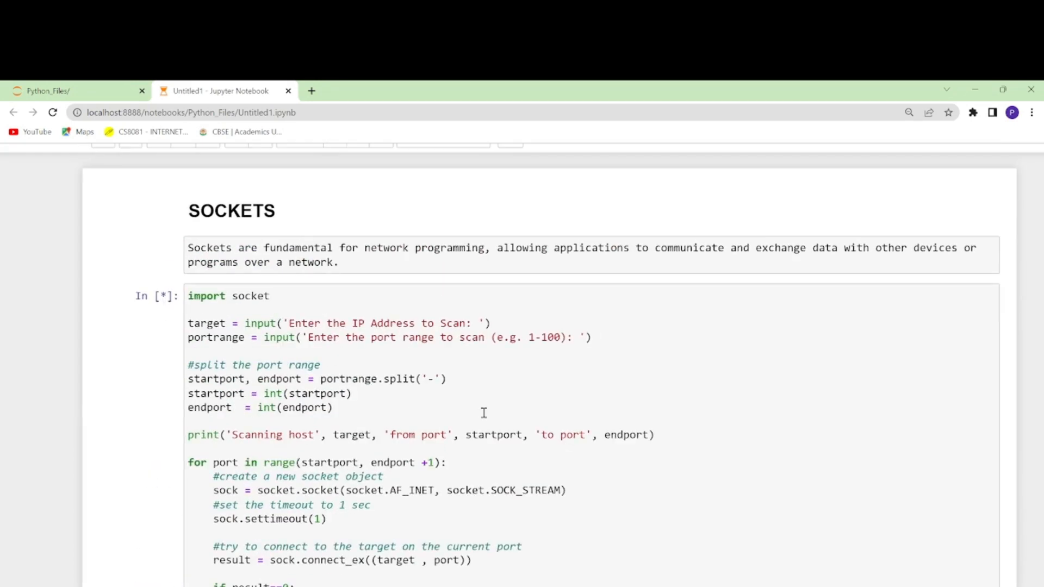
pyautogui.scroll(-3)
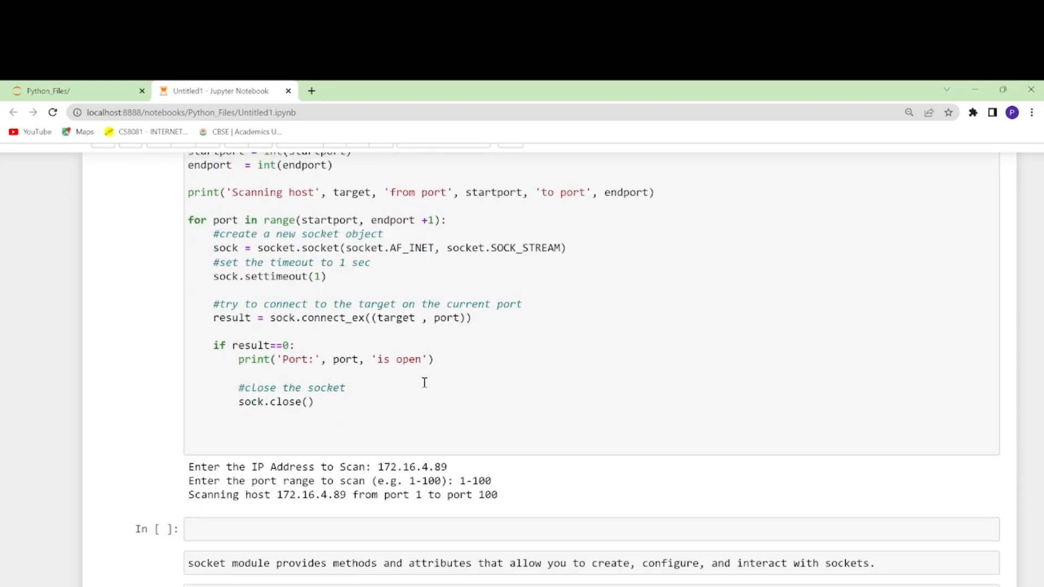
pyautogui.scroll(3)
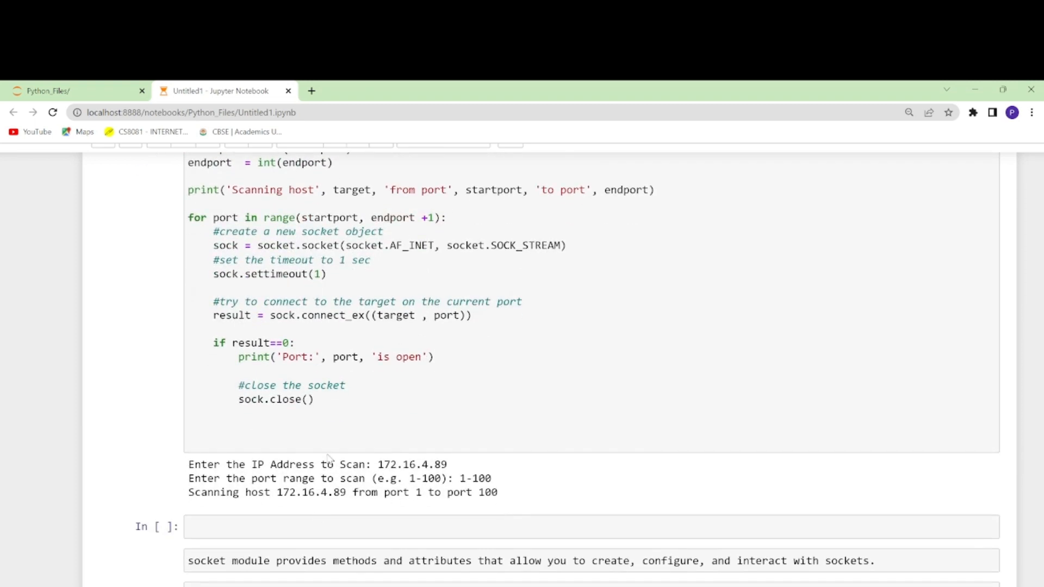
pyautogui.scroll(3)
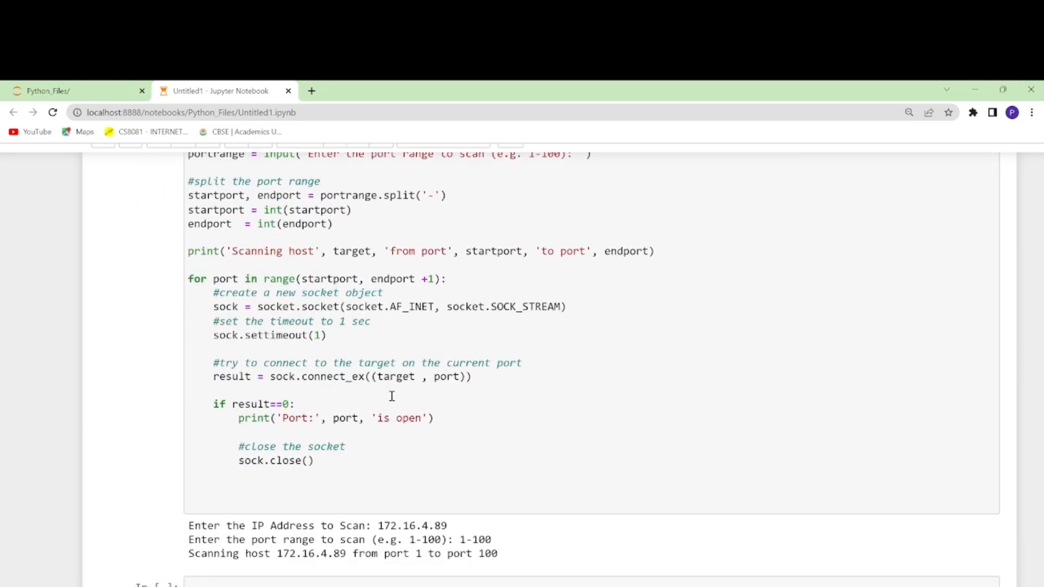
pyautogui.scroll(-3)
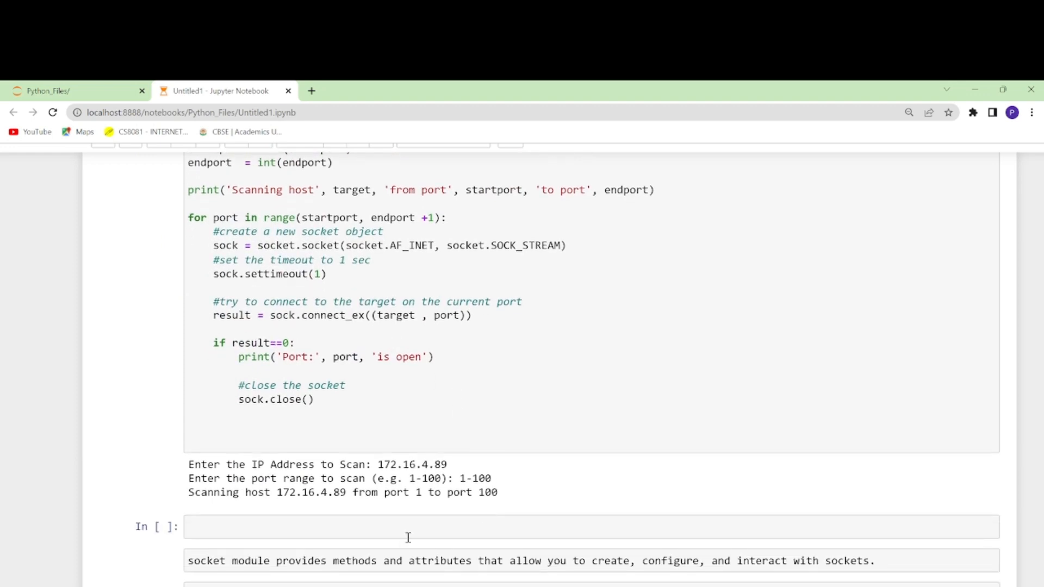
pyautogui.moveTo(414, 440)
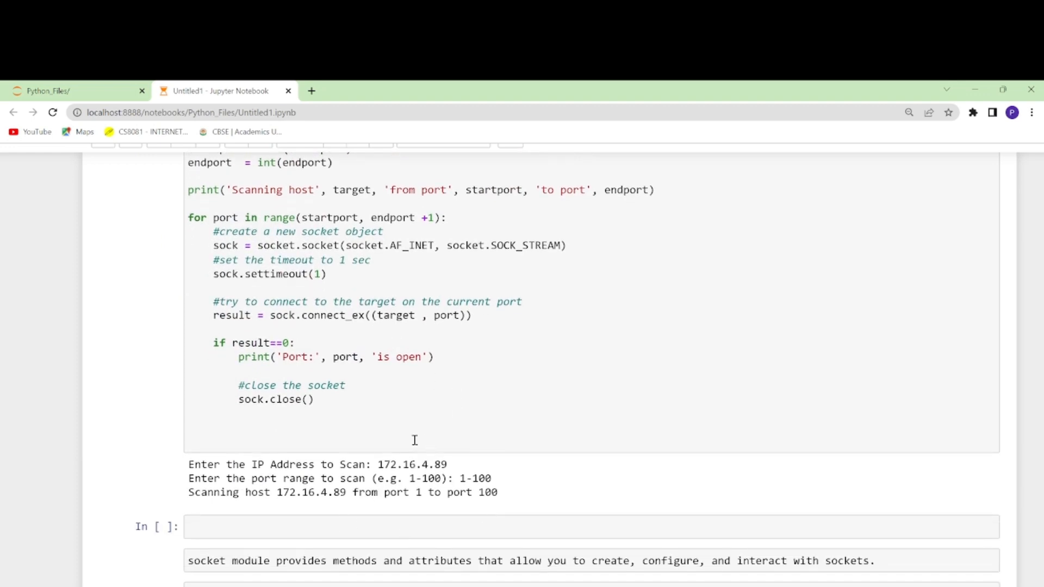
pyautogui.scroll(-3)
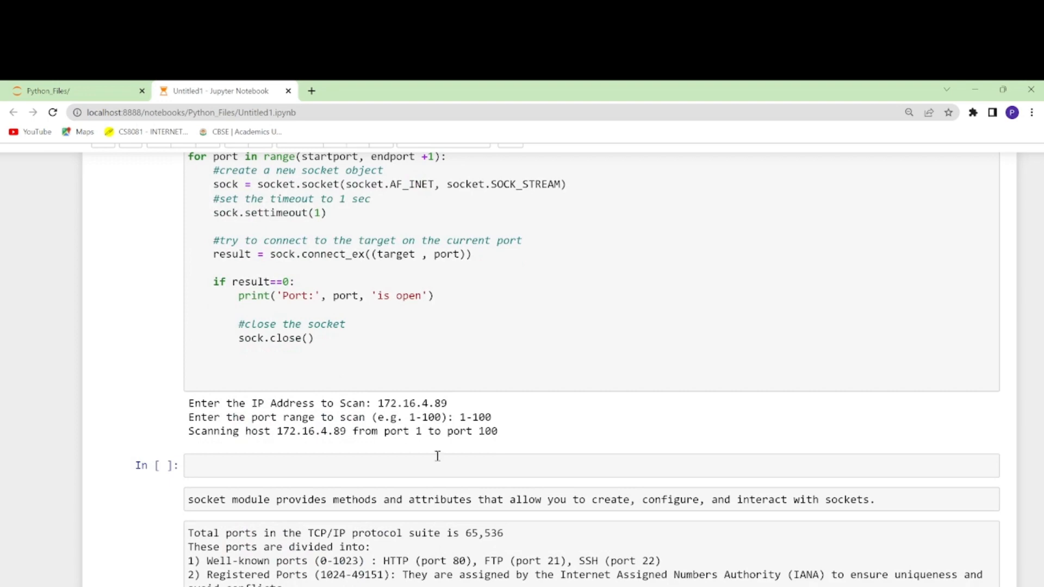
pyautogui.scroll(-3)
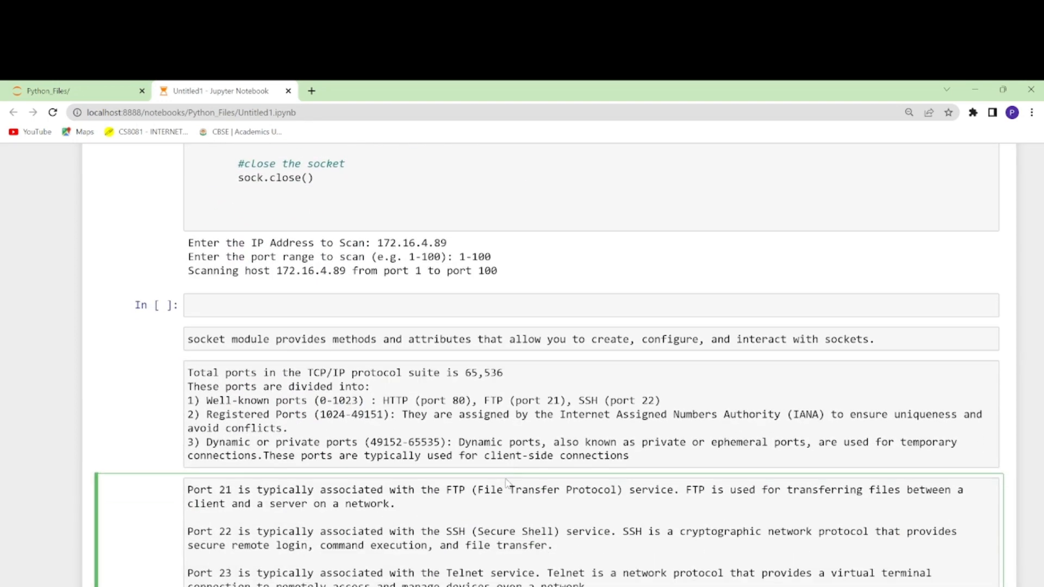
pyautogui.scroll(-3)
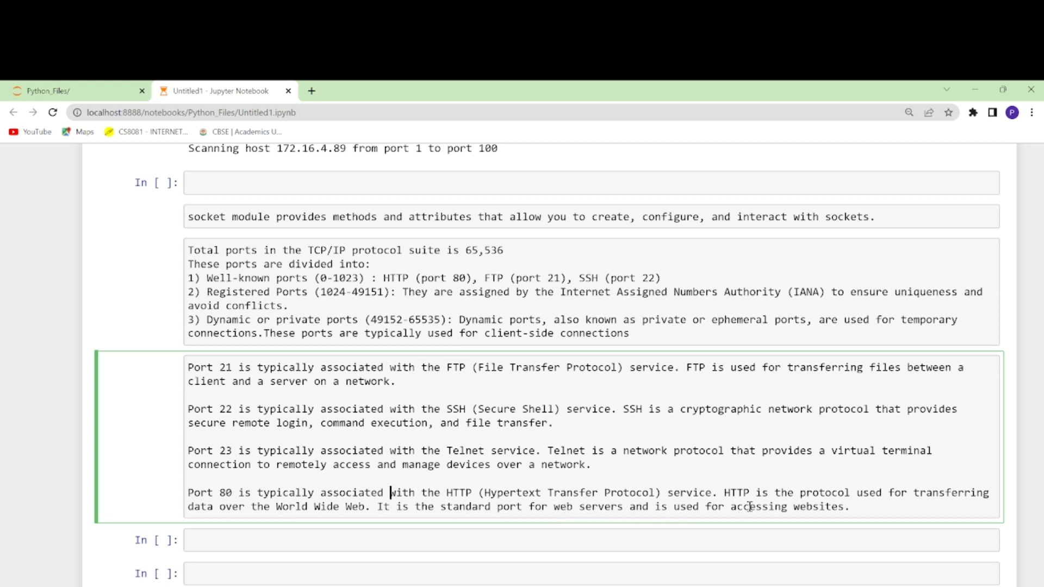
pyautogui.moveTo(385, 486)
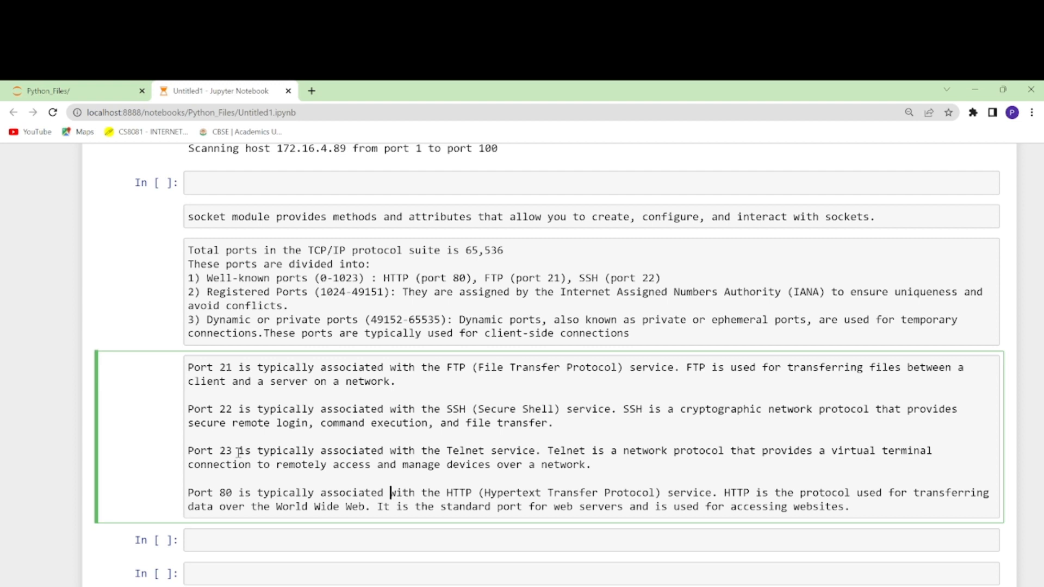
pyautogui.doubleClick(223, 450)
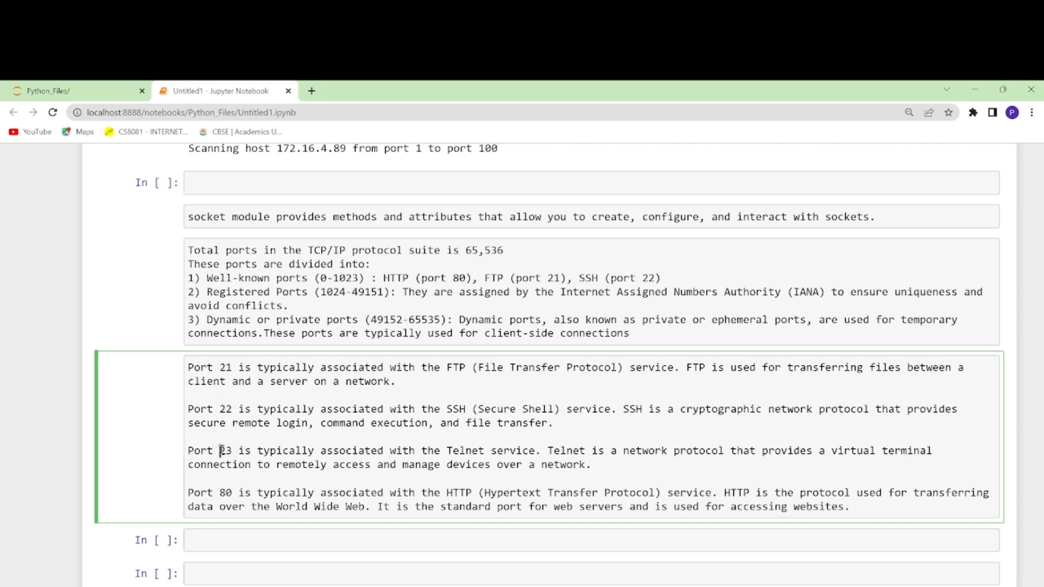
pyautogui.doubleClick(224, 450)
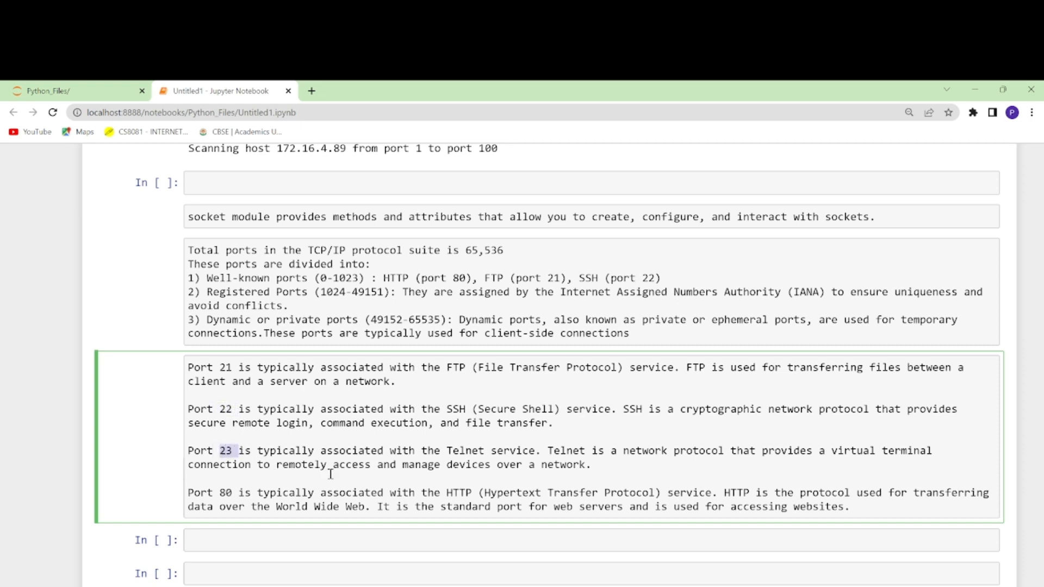
pyautogui.moveTo(666, 457)
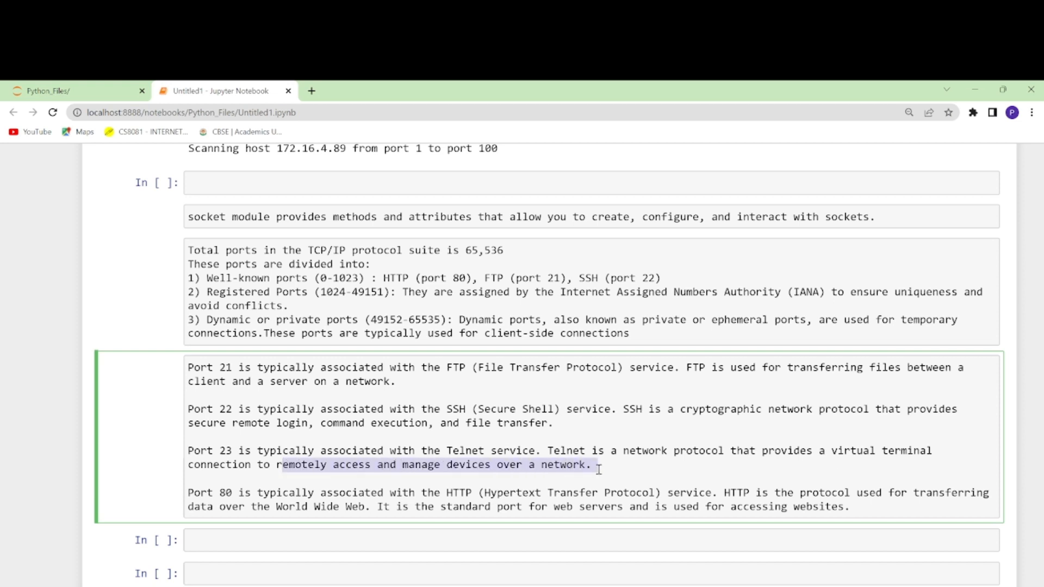
pyautogui.scroll(3)
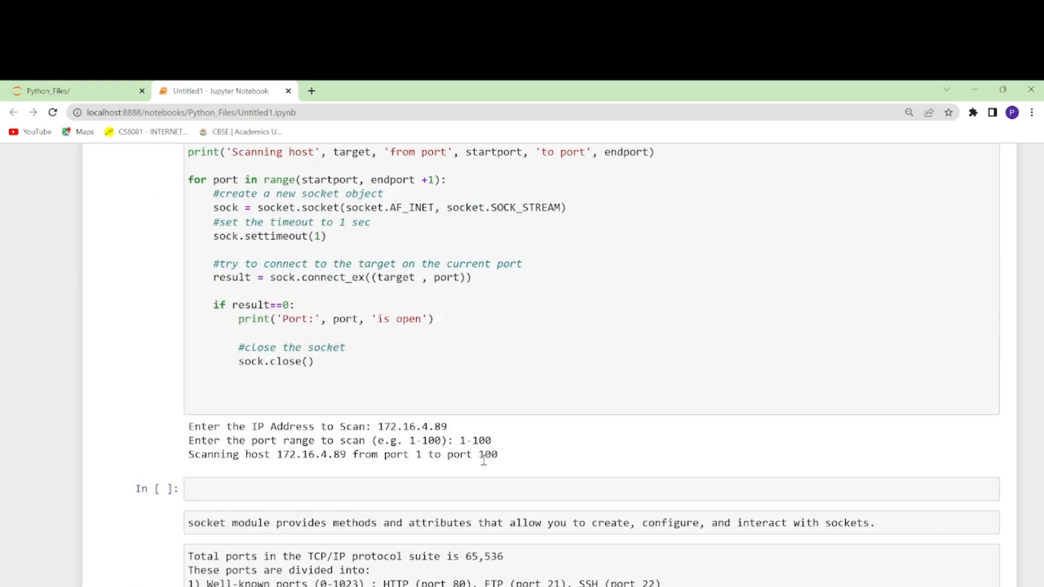
# Copy gateway 172.16.16.252 from Command Prompt and focus the rerun scanner's IP prompt
pyautogui.scroll(3)
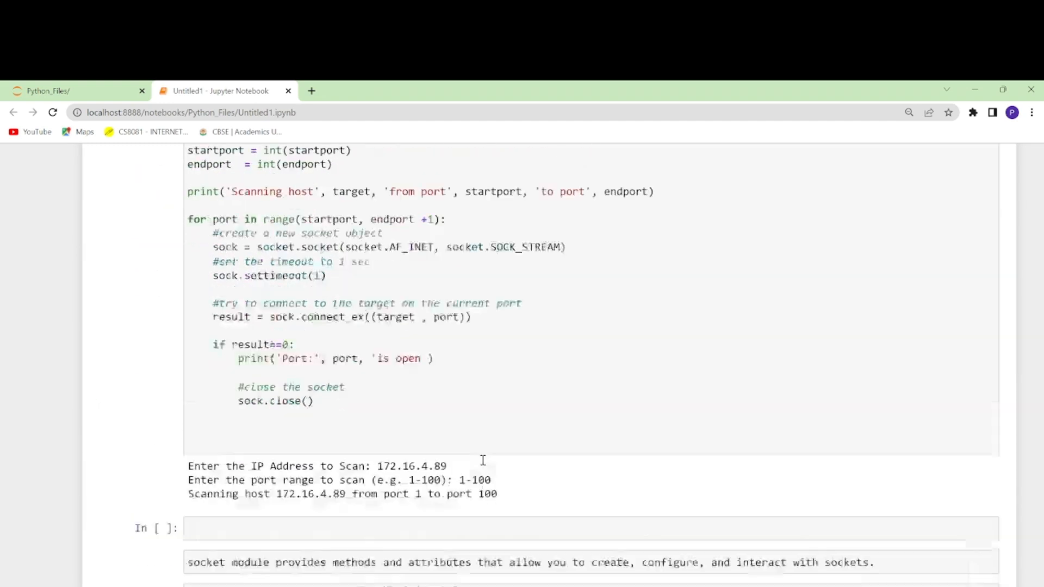
pyautogui.scroll(-3)
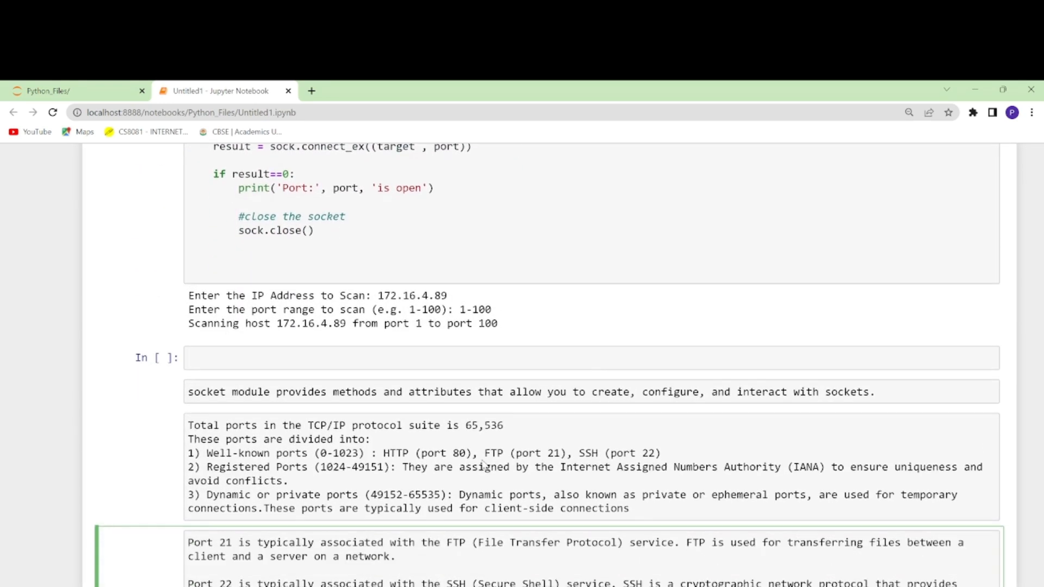
pyautogui.scroll(3)
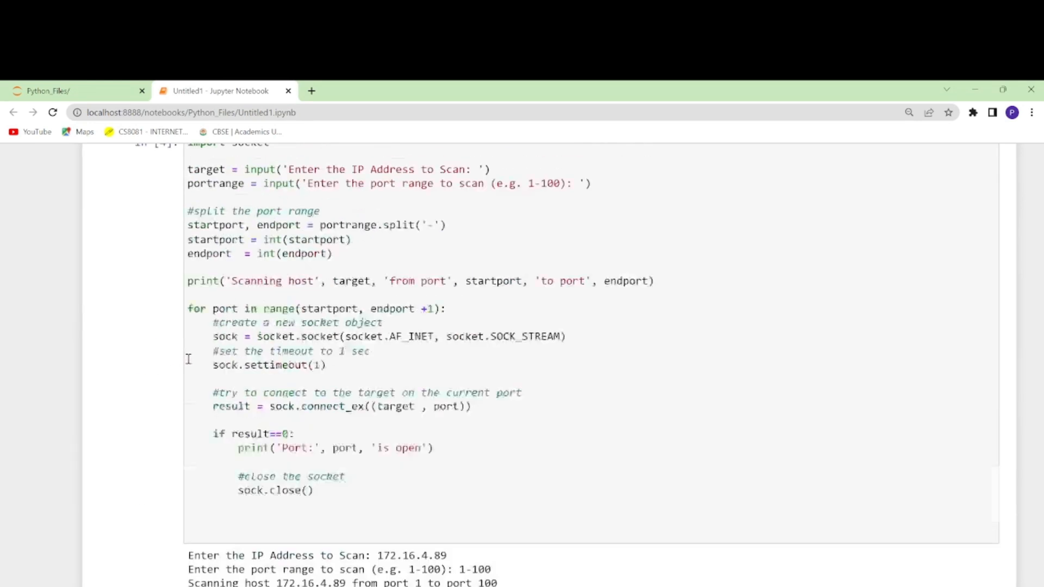
pyautogui.scroll(3)
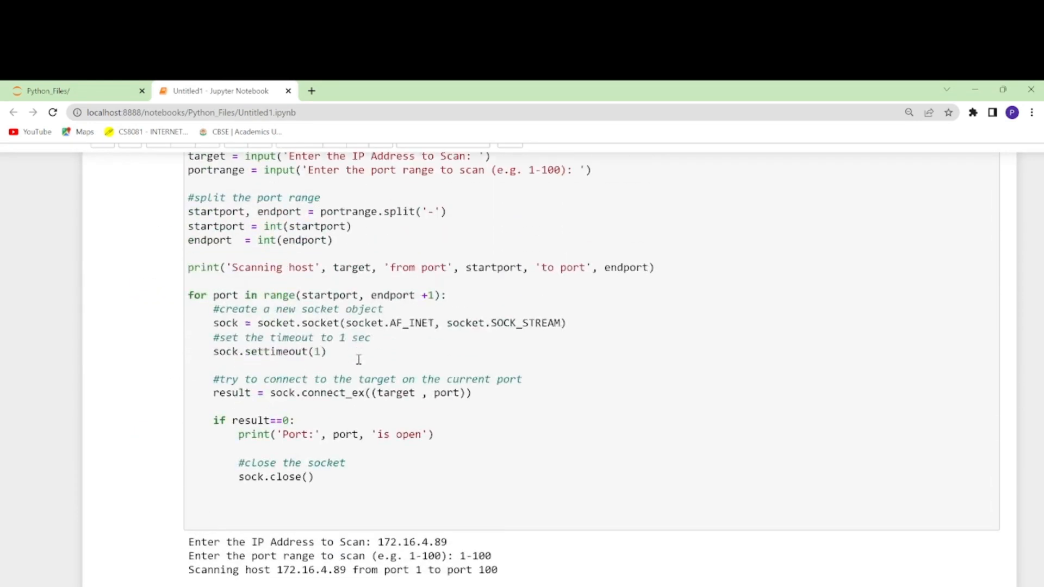
pyautogui.scroll(-3)
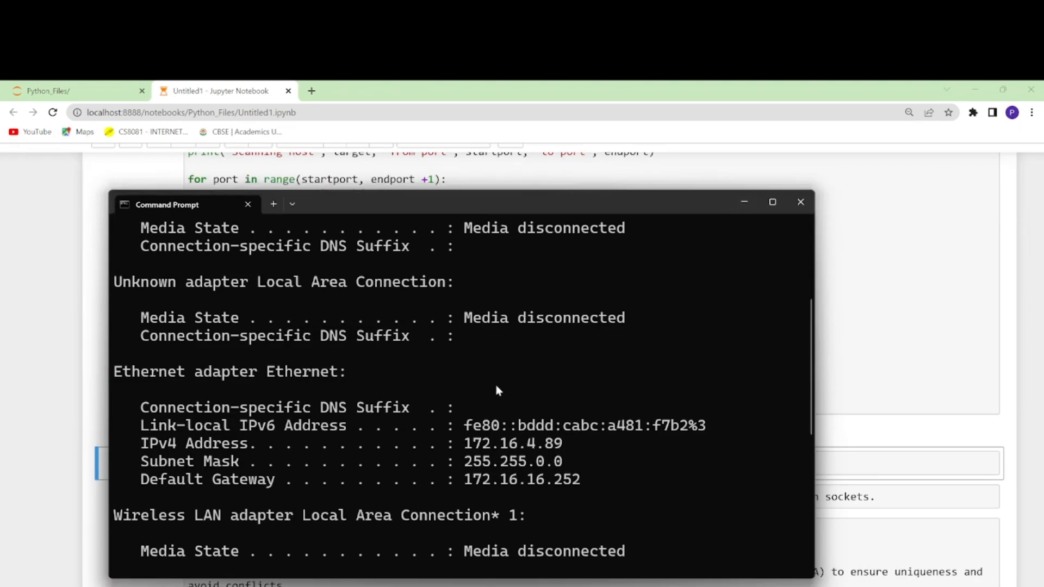
pyautogui.doubleClick(521, 479)
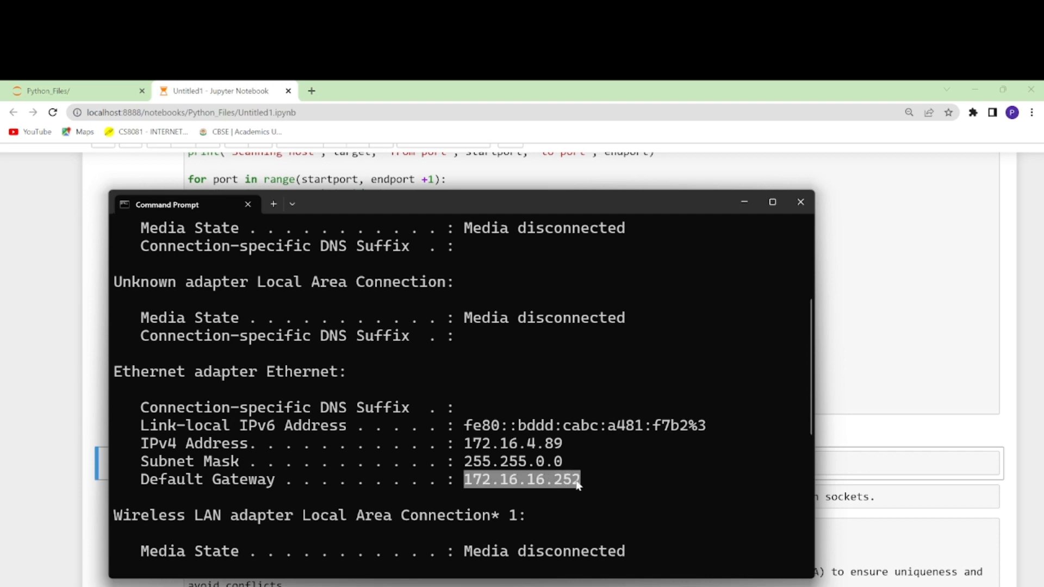
pyautogui.click(800, 202)
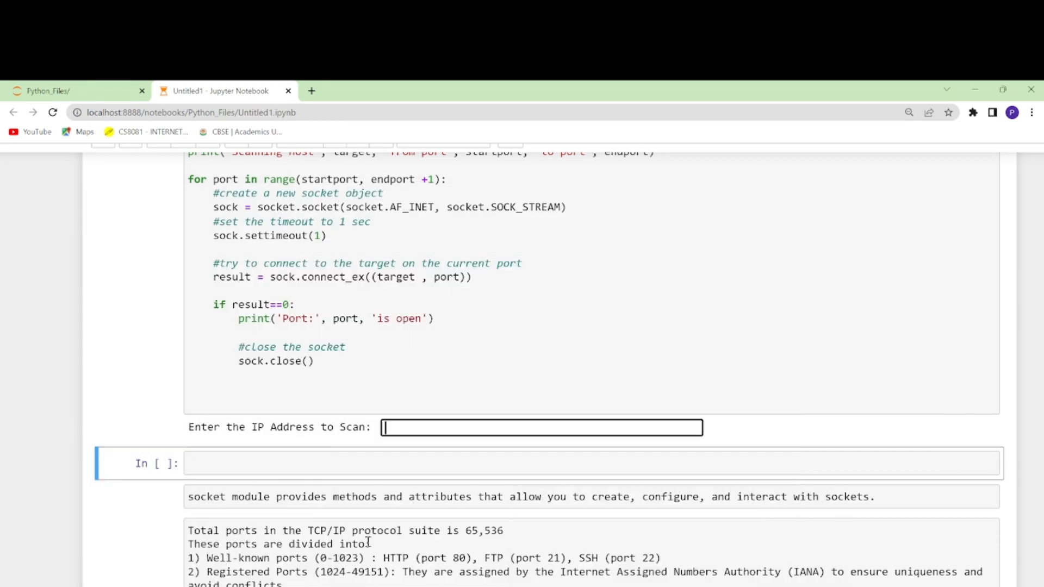
# Scan 172.16.16.252 across ports 1-100, reporting port 22 open
pyautogui.write('172.16.16.252')
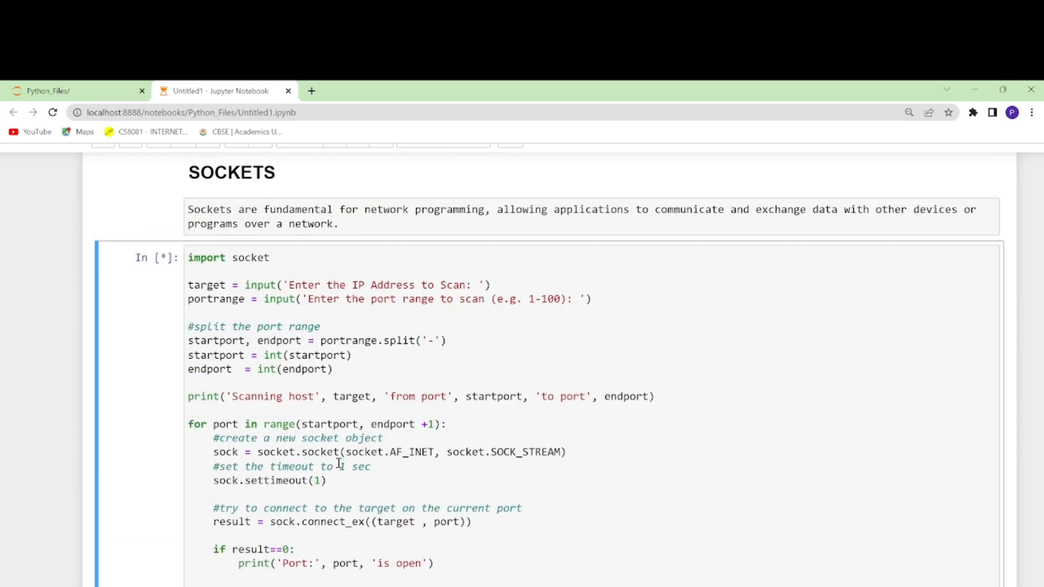
pyautogui.scroll(-3)
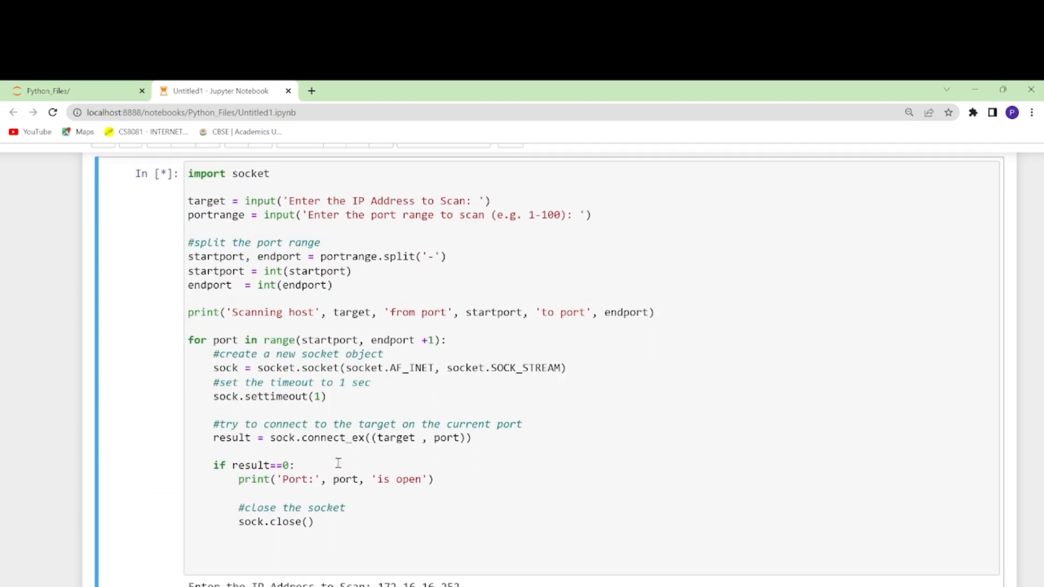
pyautogui.scroll(-3)
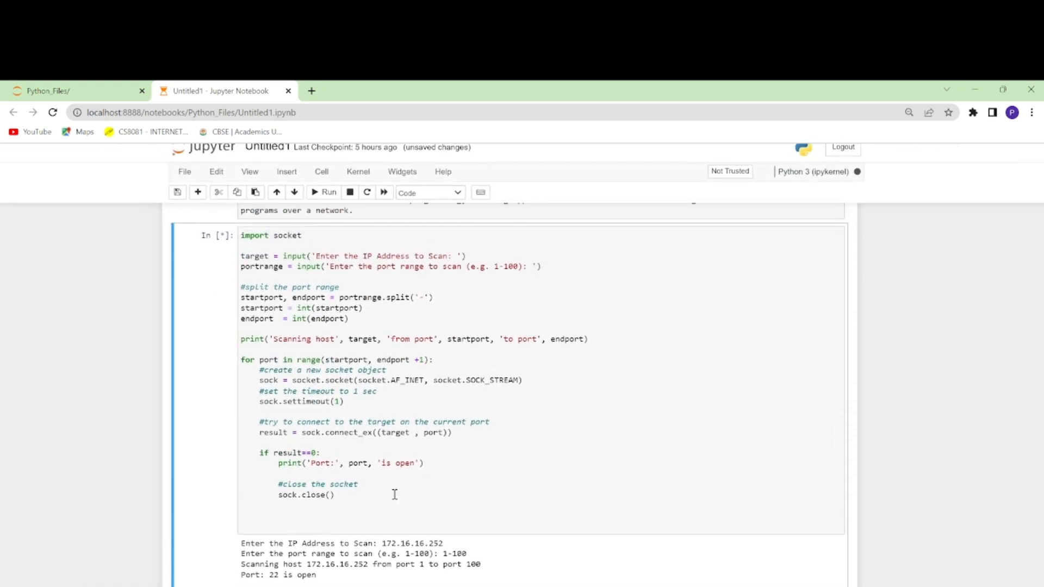
pyautogui.moveTo(393, 521)
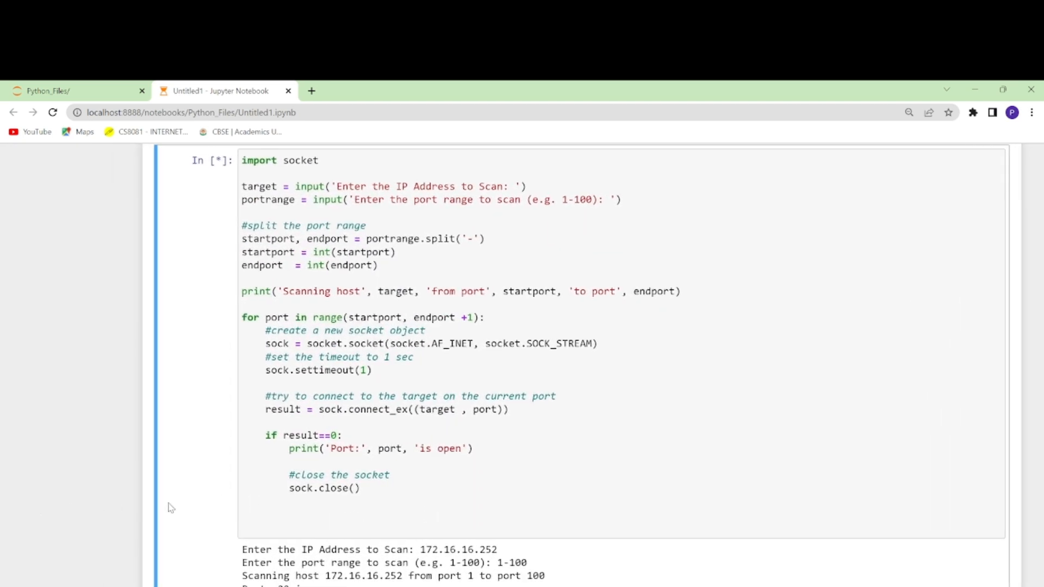
pyautogui.scroll(-3)
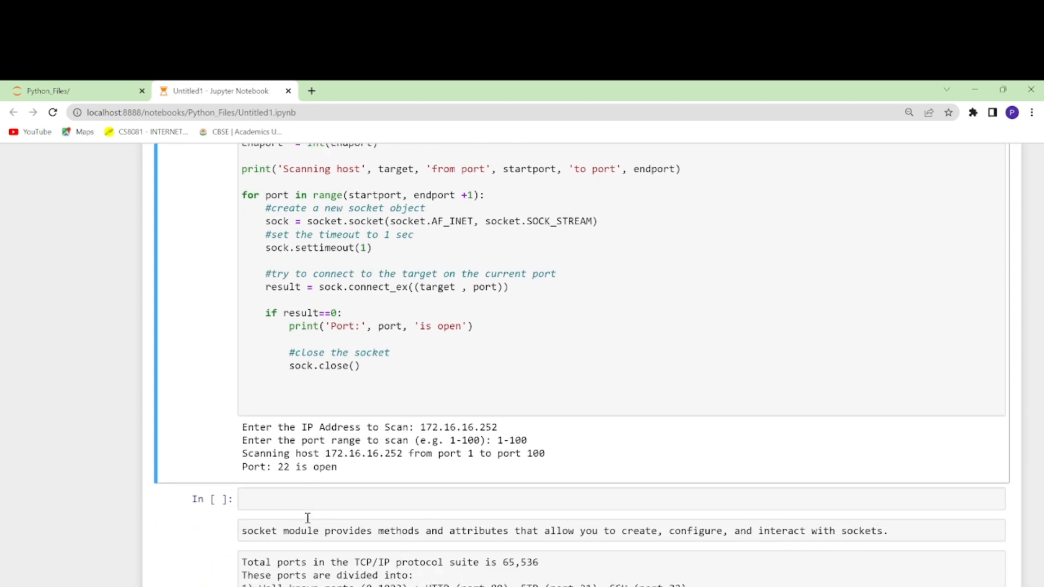
pyautogui.moveTo(313, 556)
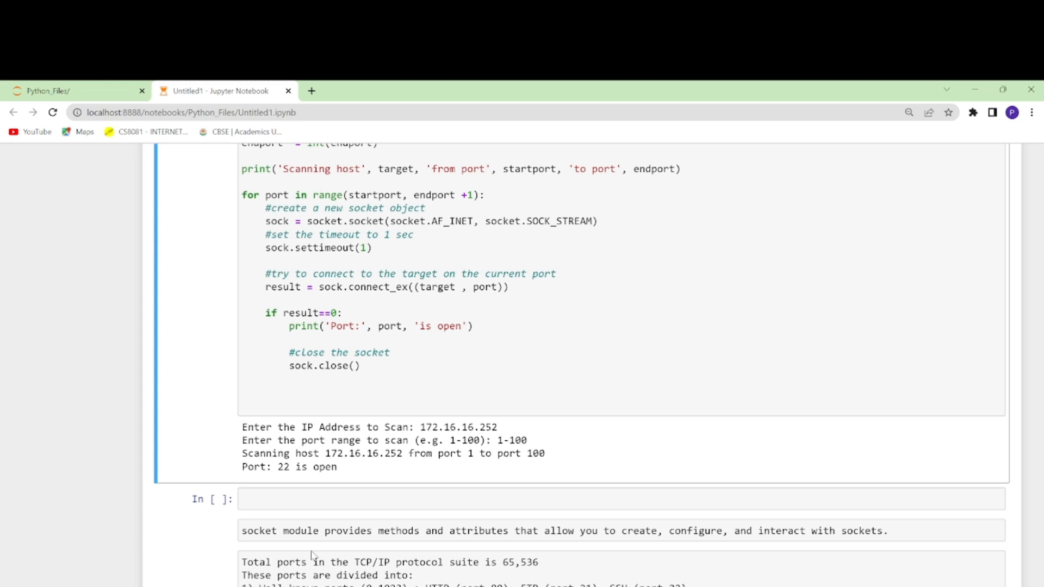
pyautogui.scroll(-3)
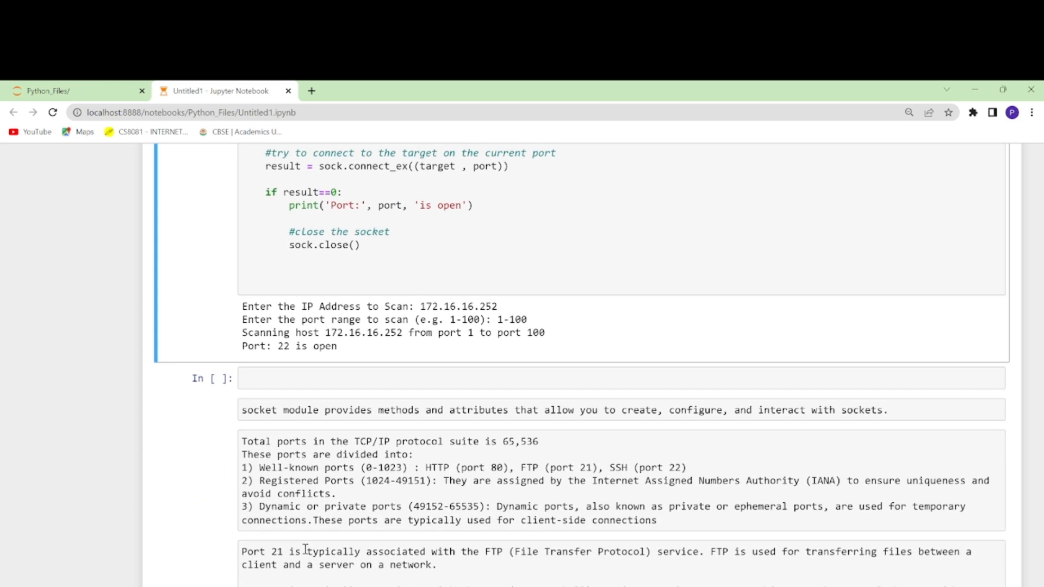
pyautogui.scroll(3)
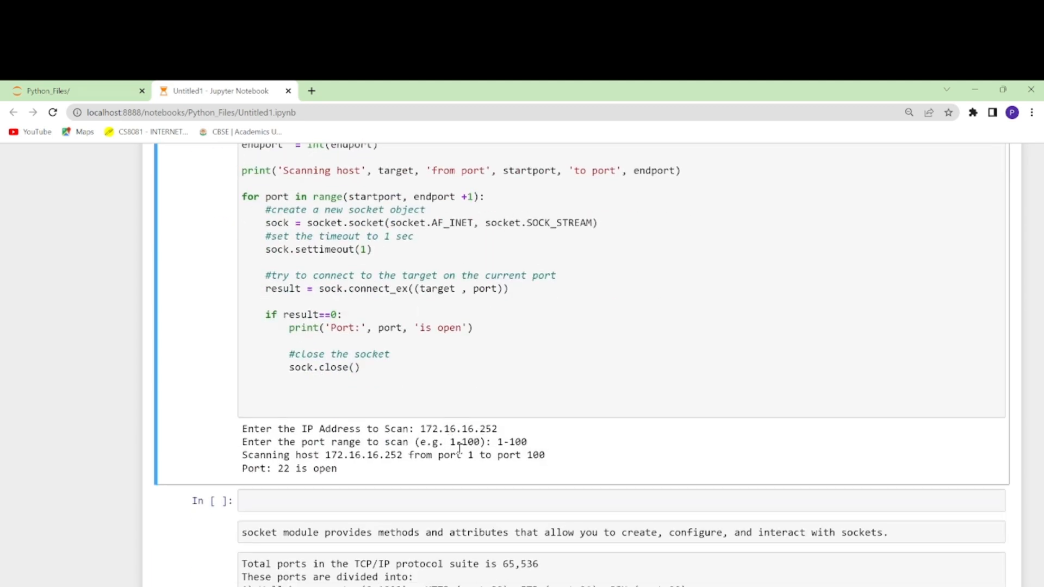
pyautogui.moveTo(483, 454)
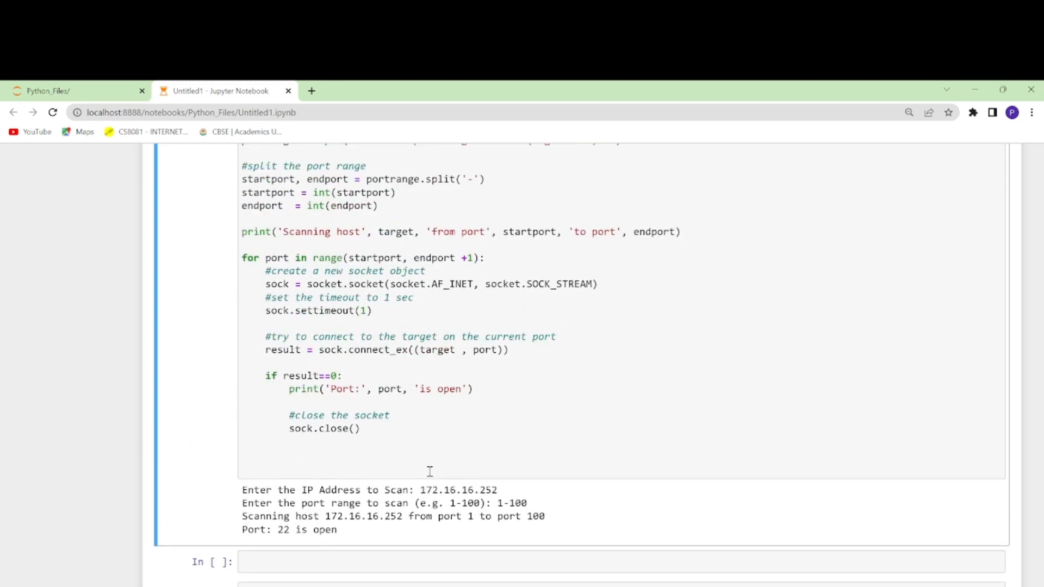
pyautogui.scroll(3)
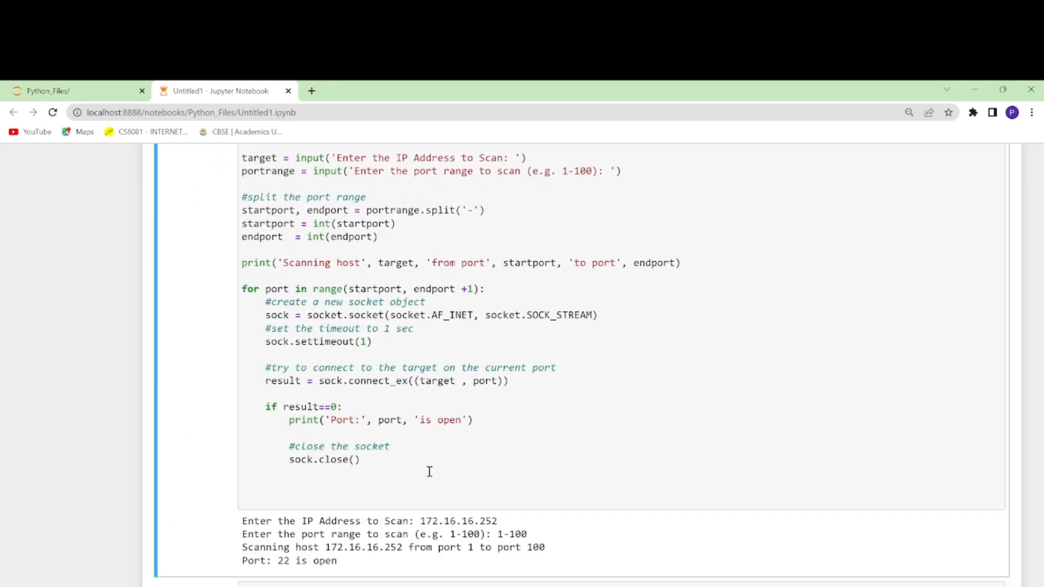
pyautogui.scroll(-3)
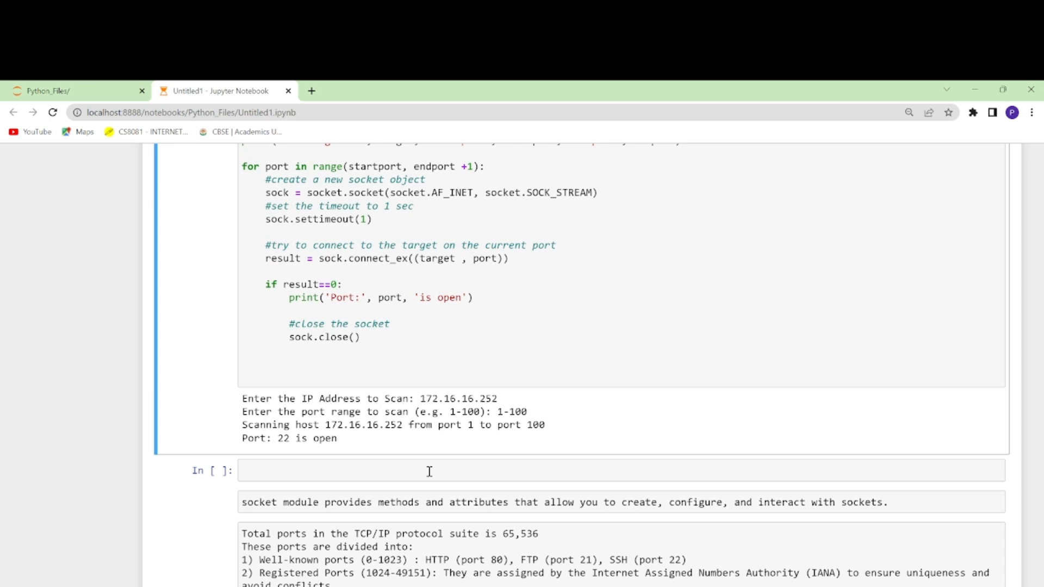
pyautogui.moveTo(314, 433)
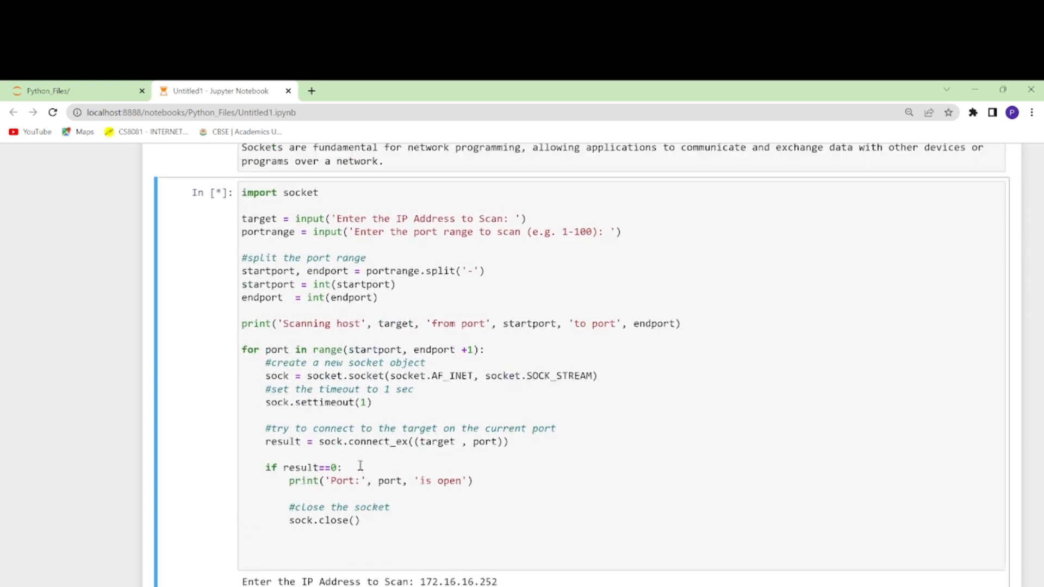
pyautogui.scroll(-3)
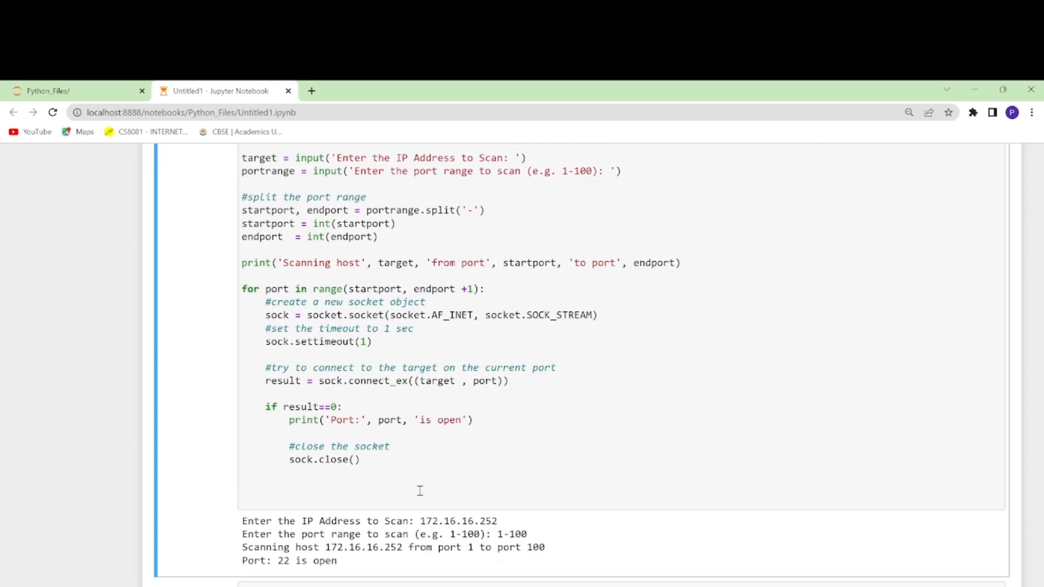